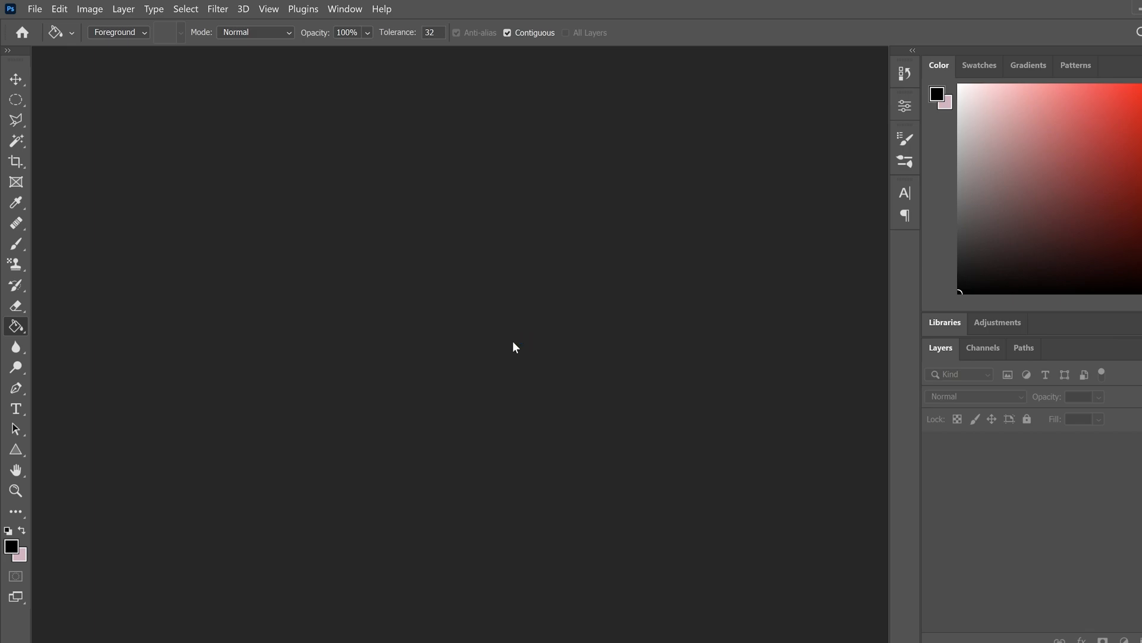
pyautogui.moveTo(419, 219)
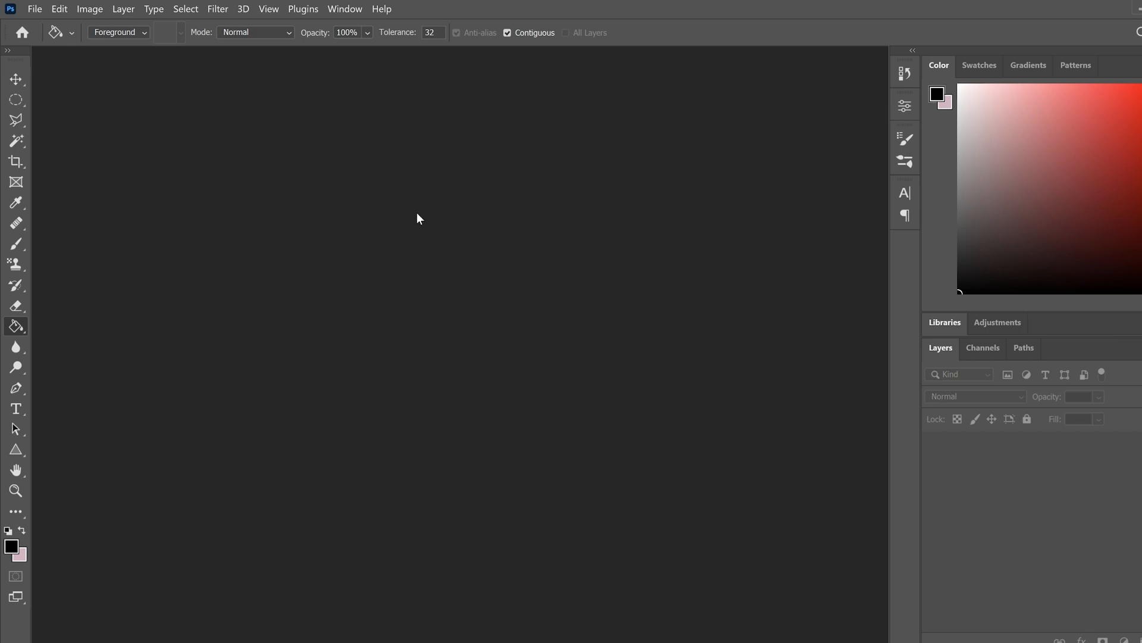
pyautogui.moveTo(500, 151)
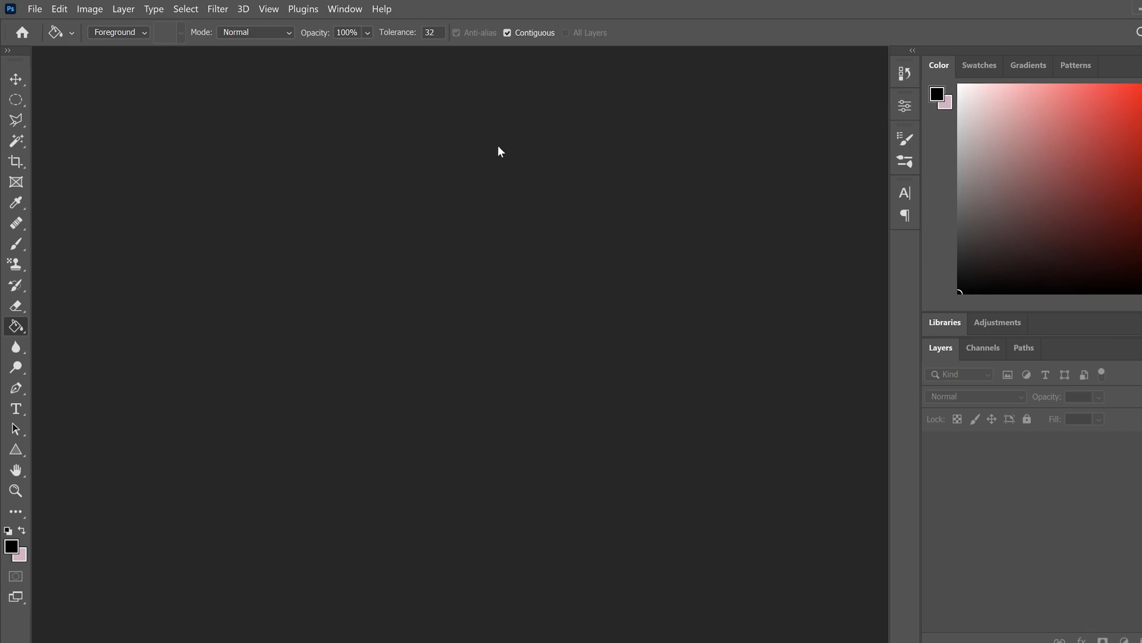
pyautogui.moveTo(590, 292)
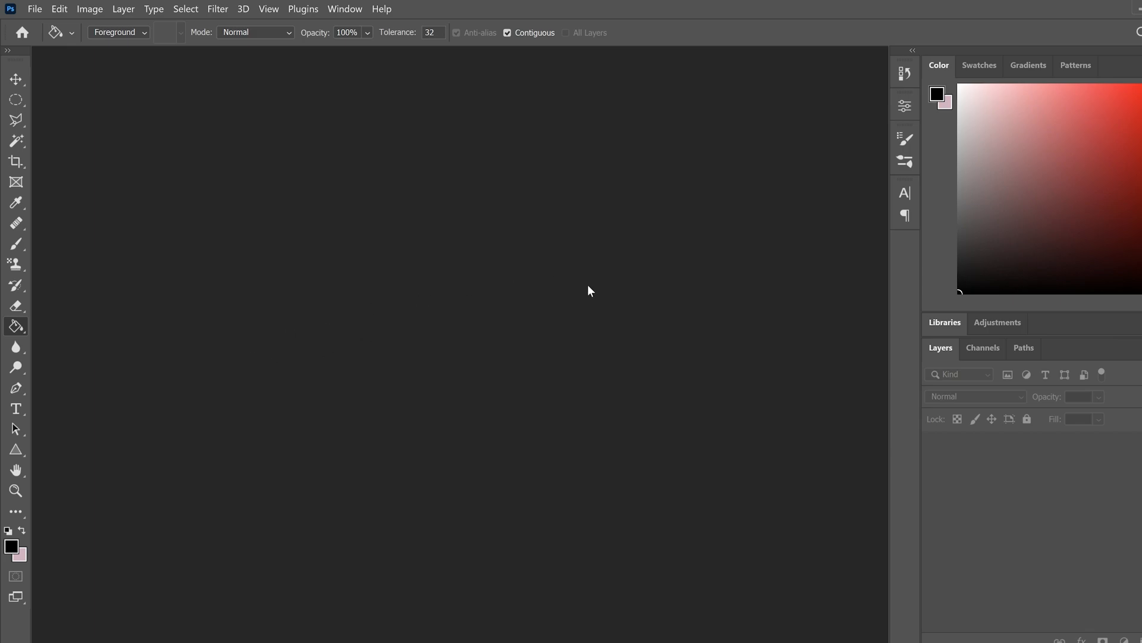
pyautogui.moveTo(560, 285)
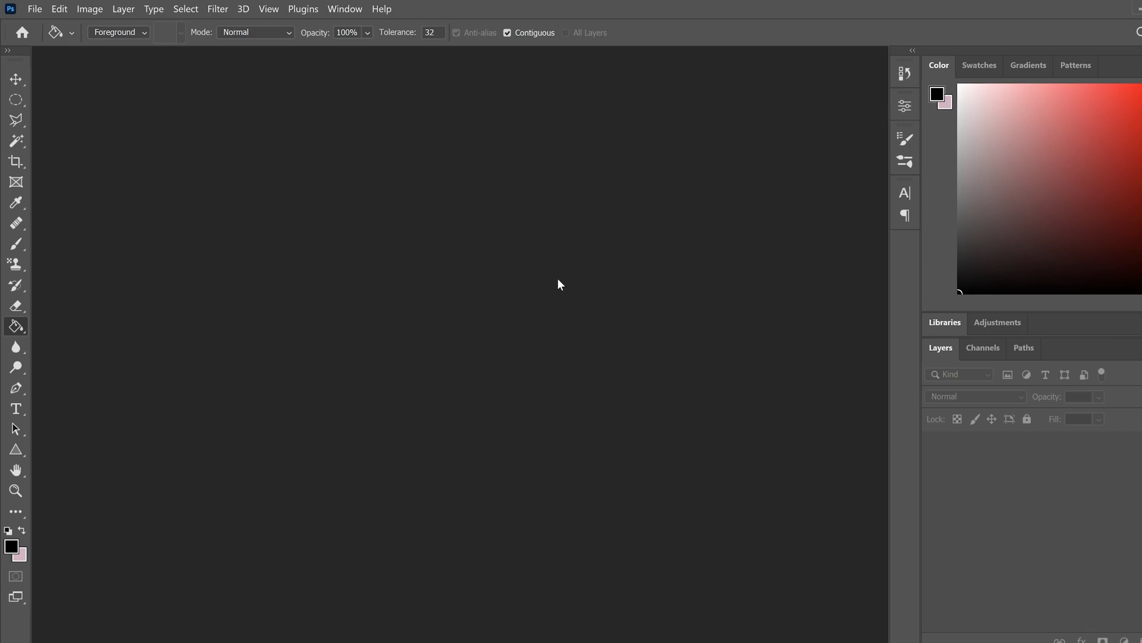
pyautogui.moveTo(567, 298)
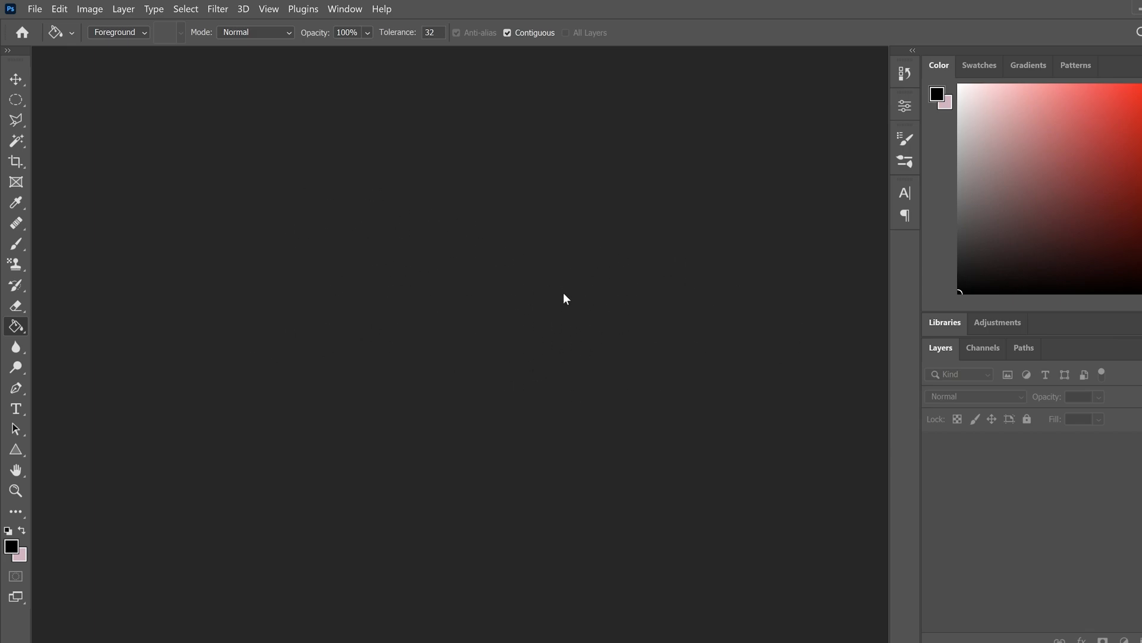
pyautogui.moveTo(78, 74)
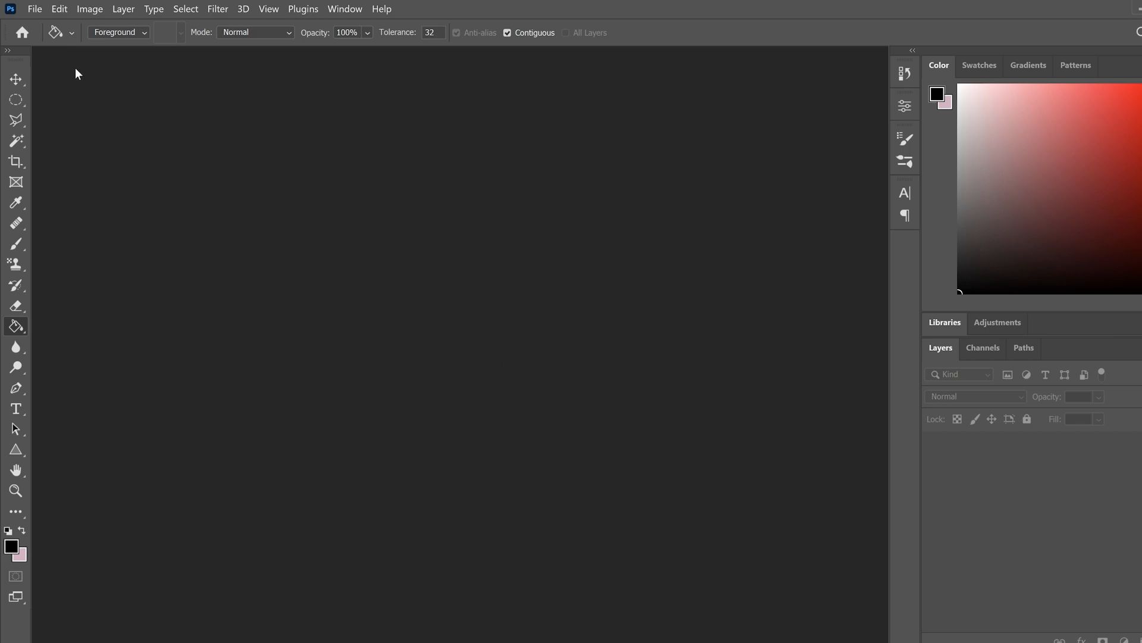
pyautogui.moveTo(493, 260)
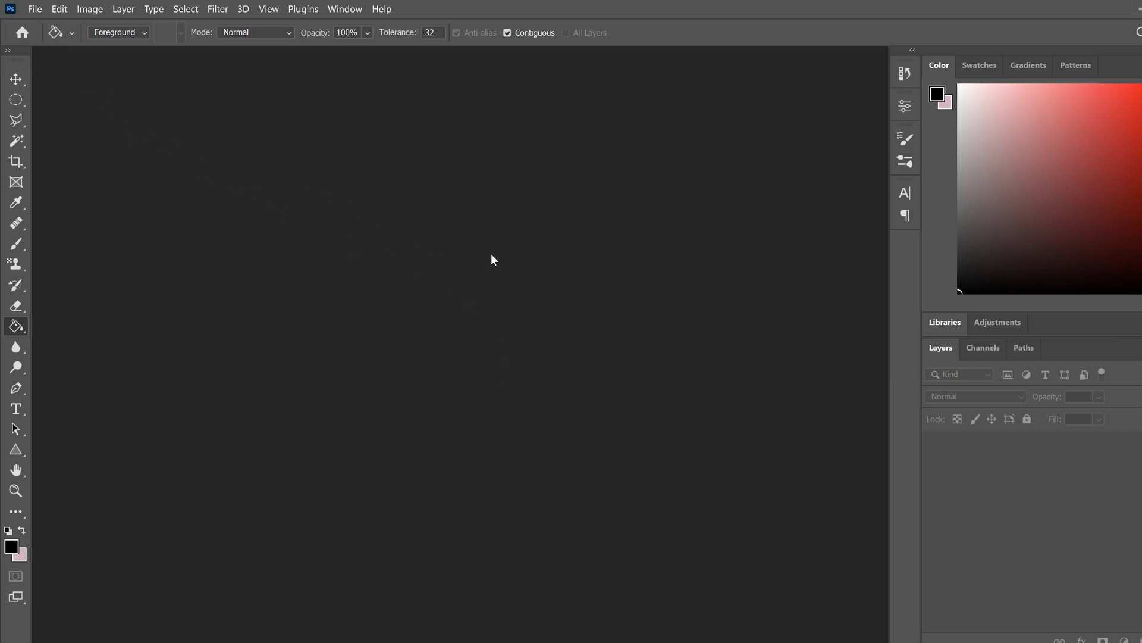
pyautogui.moveTo(386, 127)
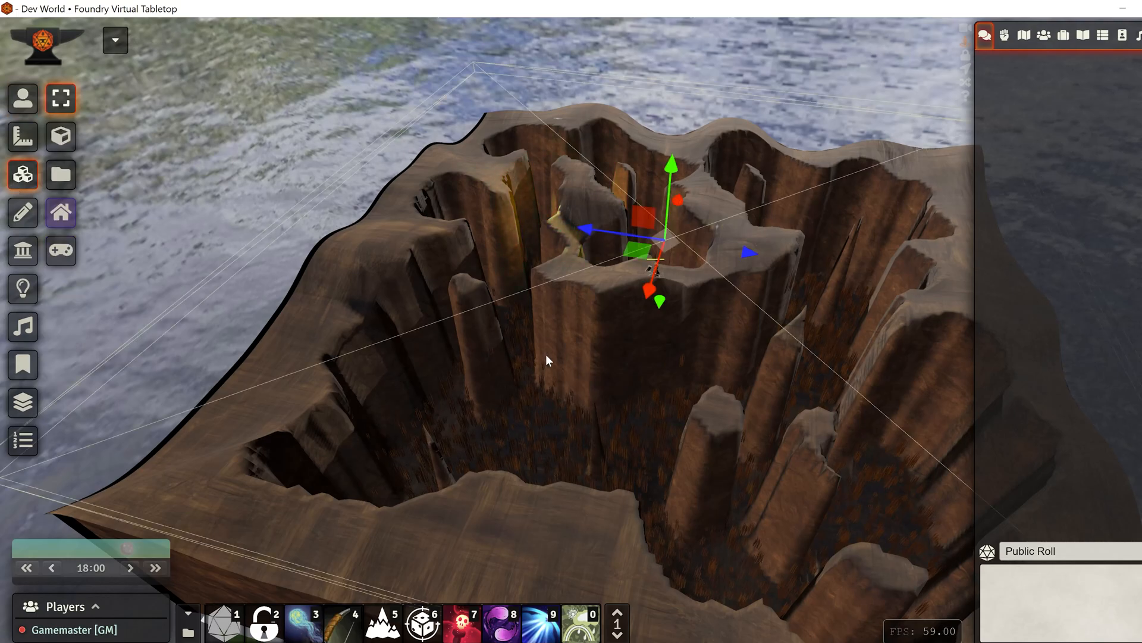
# - Open the canyon terrain tile's config and view its 3D model and tiling options
pyautogui.doubleClick(648, 233)
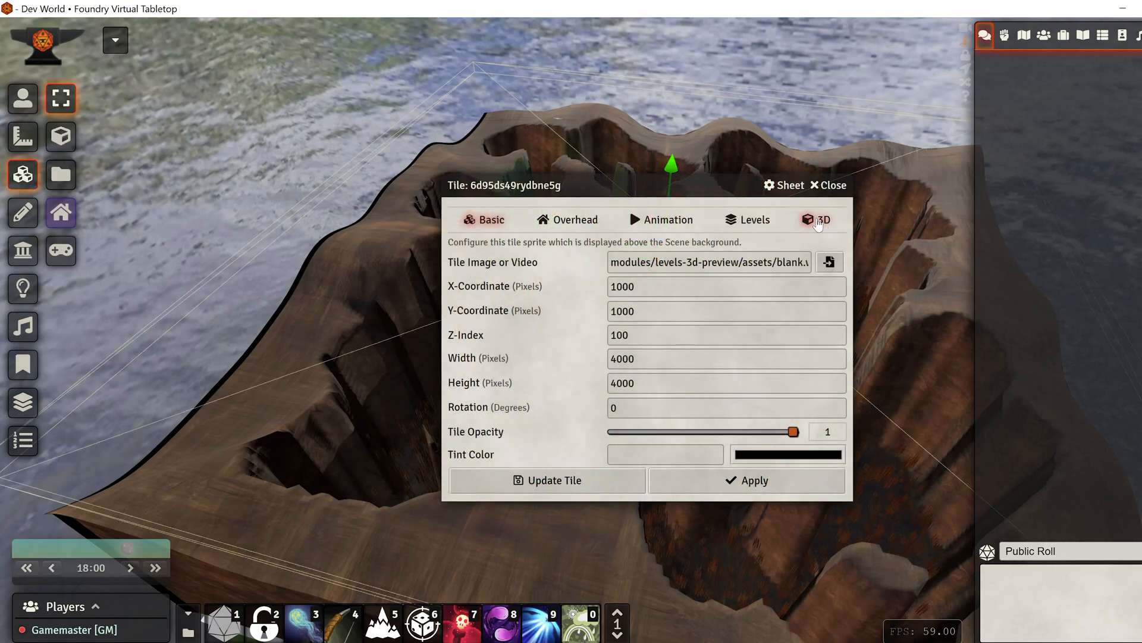
pyautogui.click(818, 220)
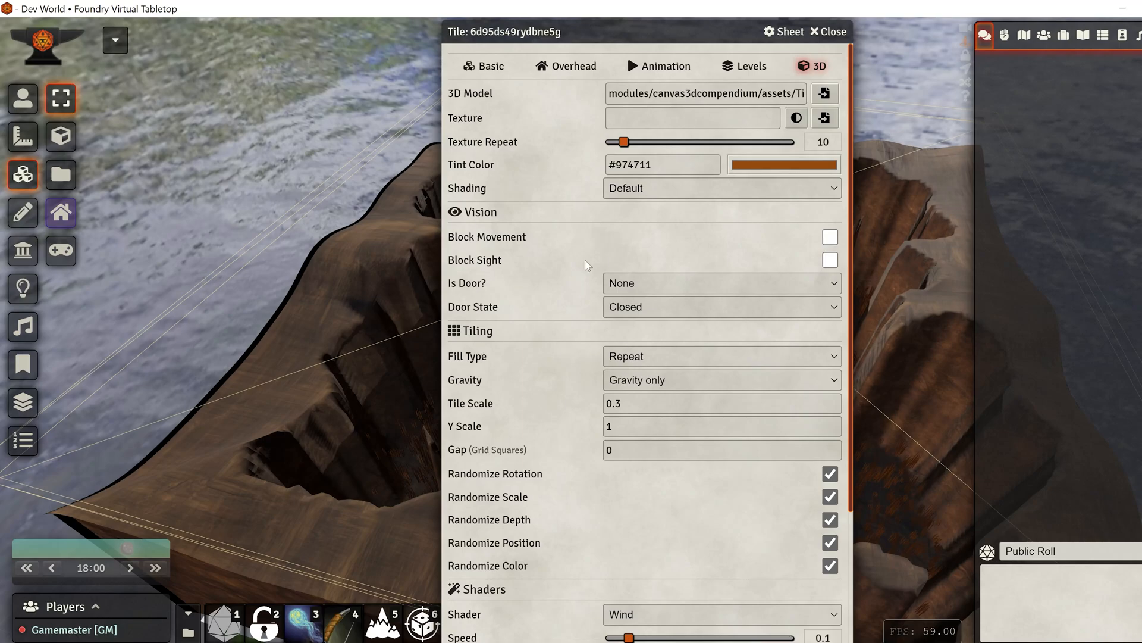
pyautogui.click(720, 380)
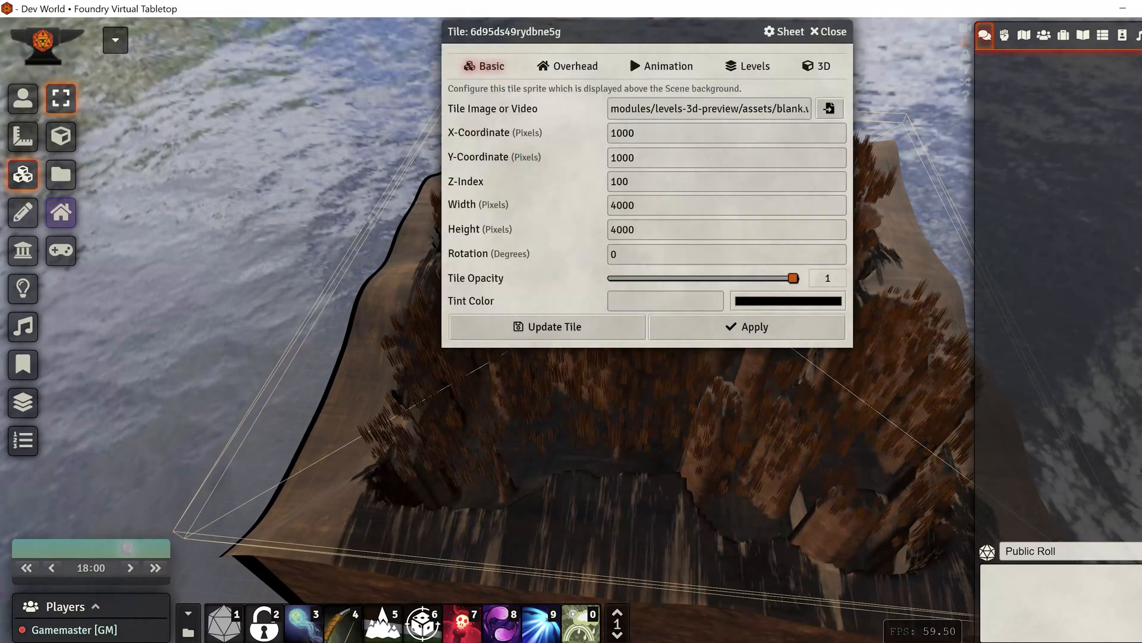
# - Reveal advanced 3D settings, set the heightmap with gravity Disabled, and close the tile config
pyautogui.scroll(-3)
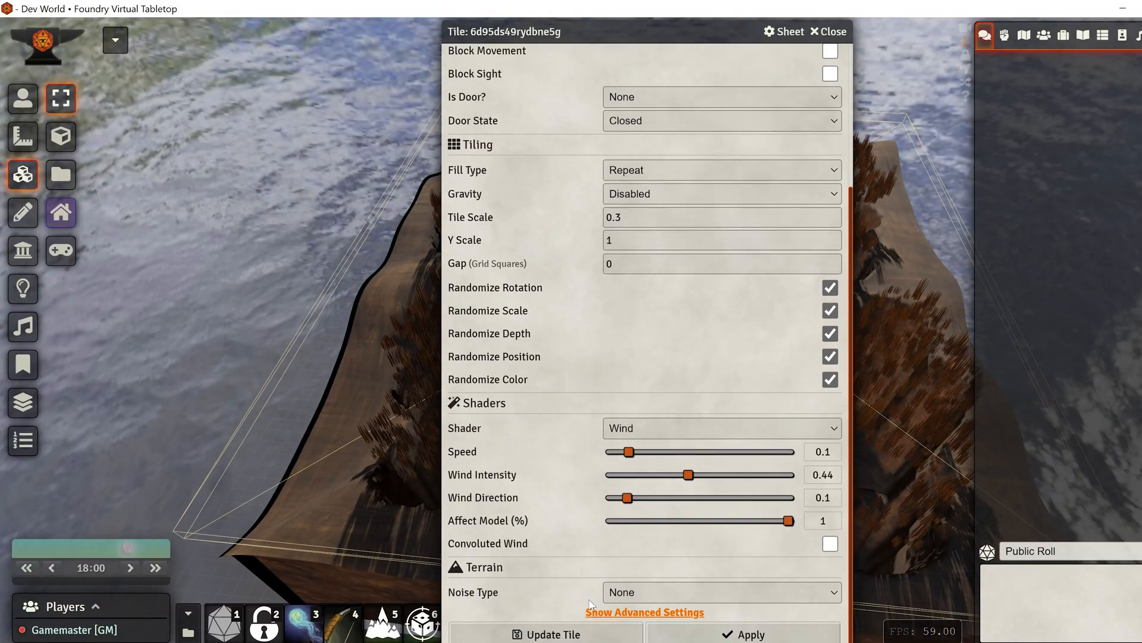
pyautogui.click(644, 613)
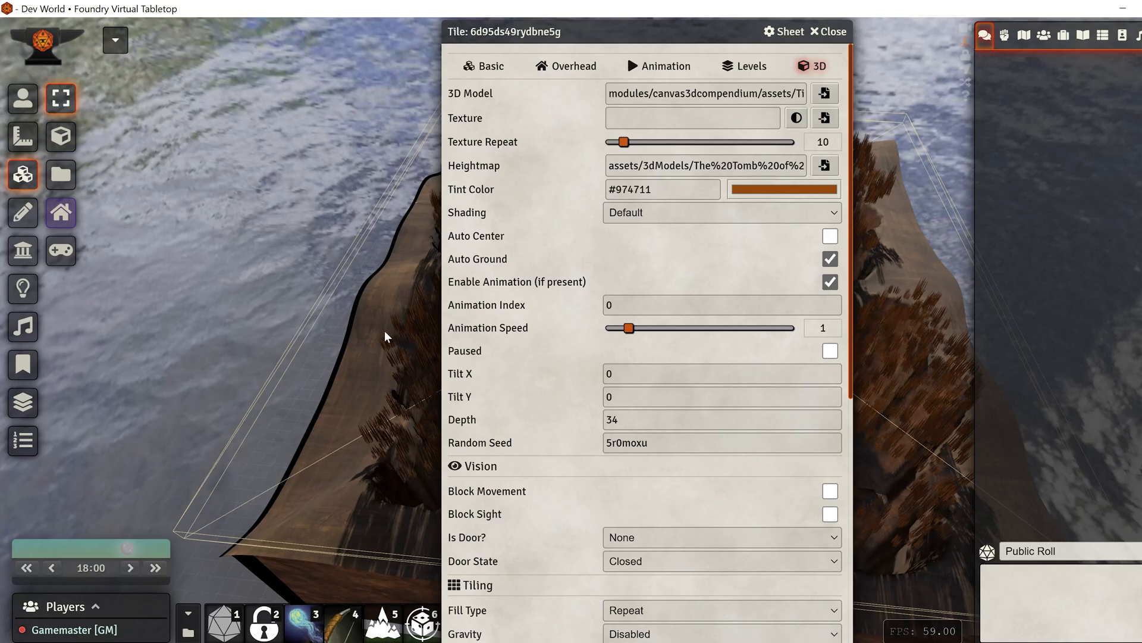
pyautogui.moveTo(829, 31)
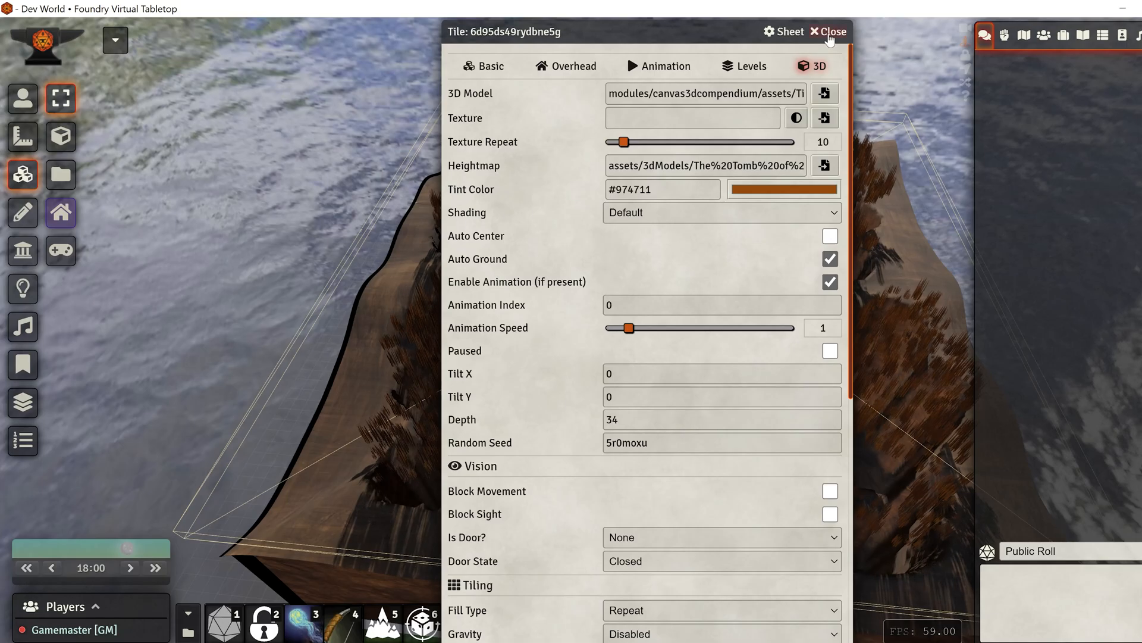
pyautogui.click(827, 32)
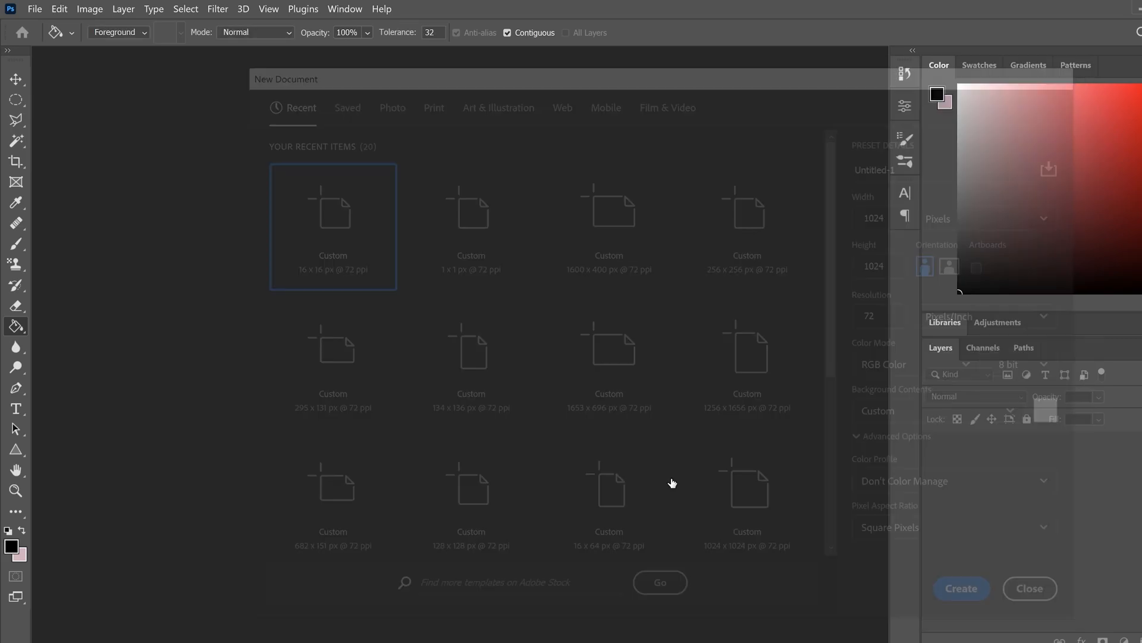
# - Create the square document, unlock its Background layer, and rename it 'terrain'
pyautogui.click(960, 588)
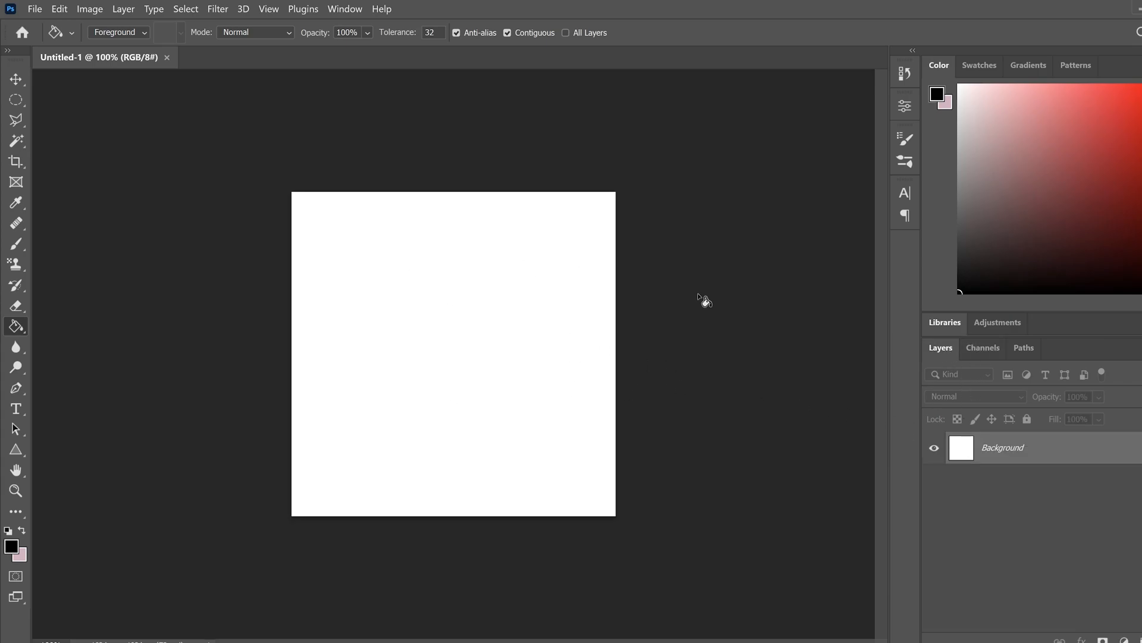
pyautogui.doubleClick(1002, 447)
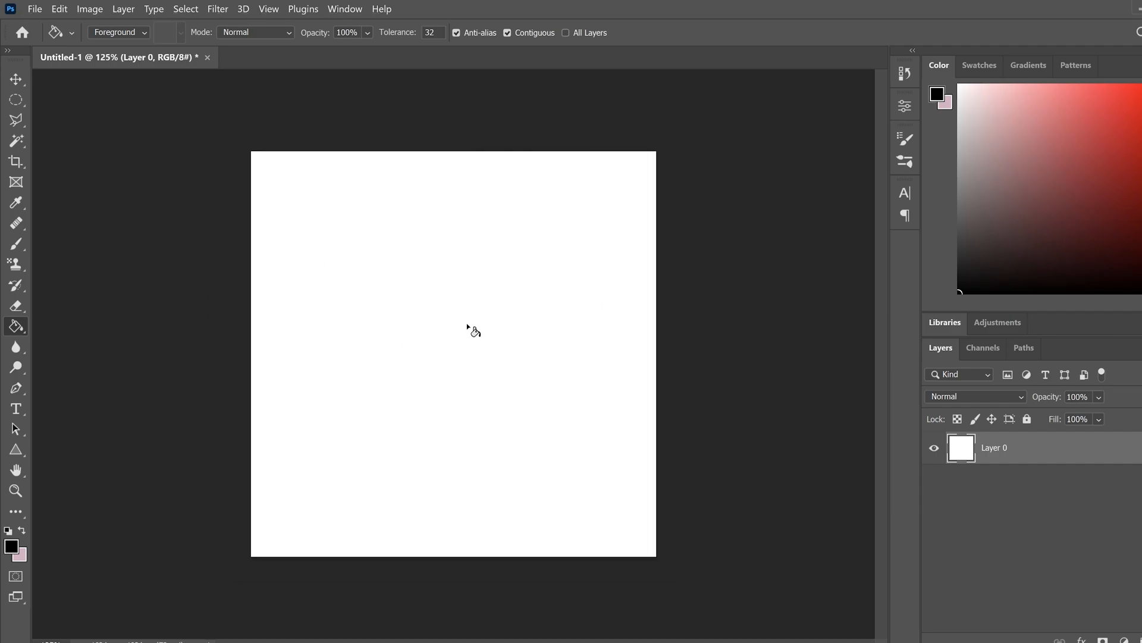
pyautogui.doubleClick(996, 447)
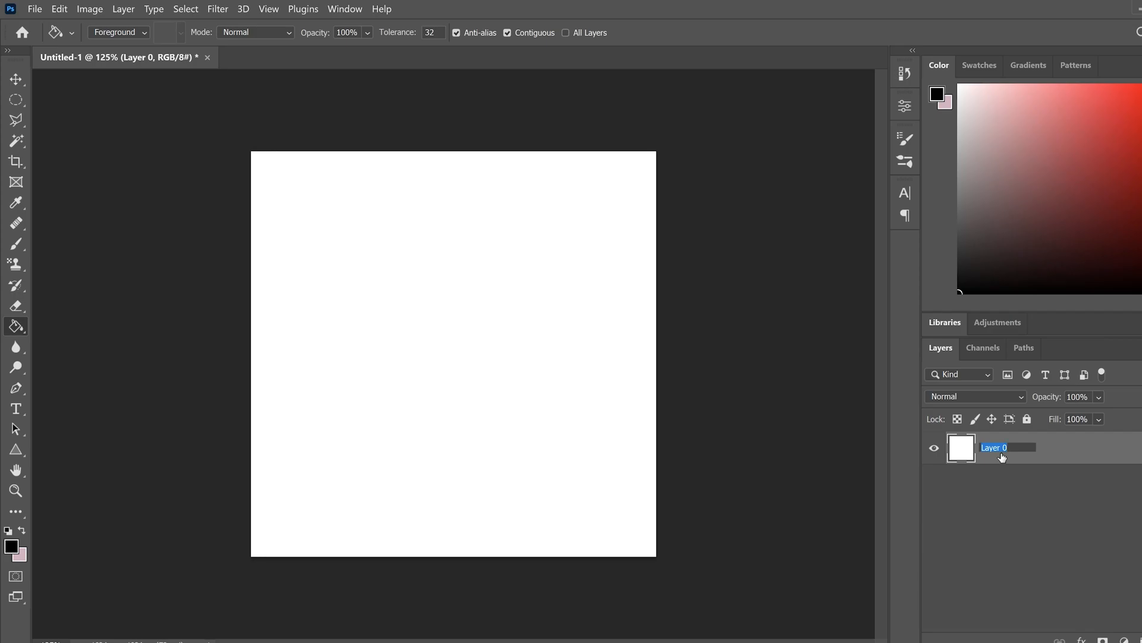
pyautogui.write('terrain')
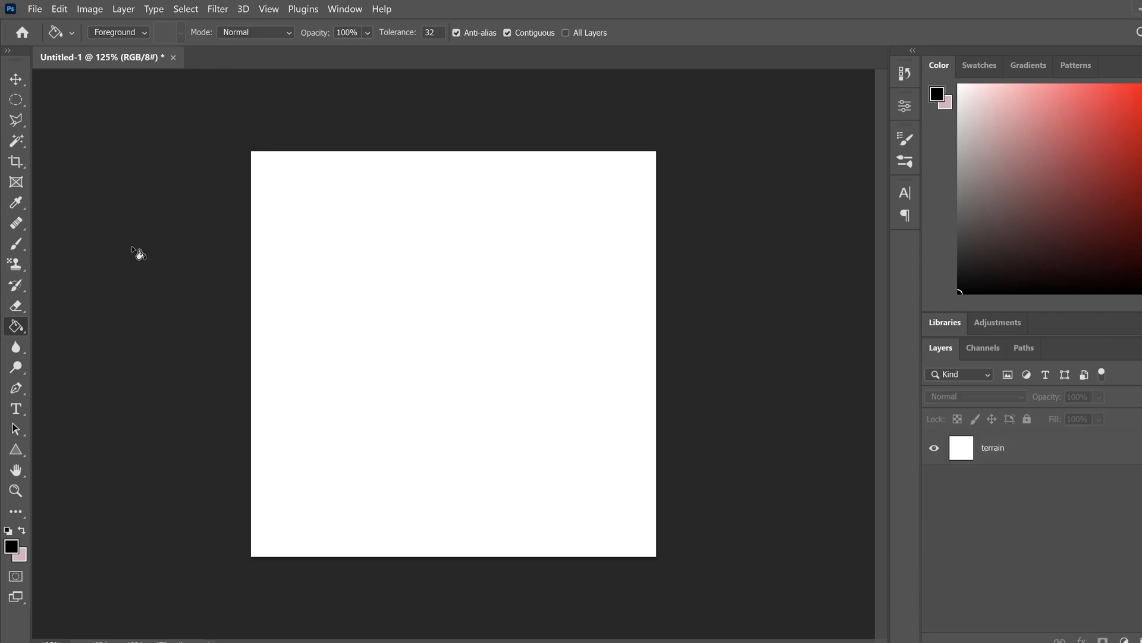
pyautogui.click(1006, 447)
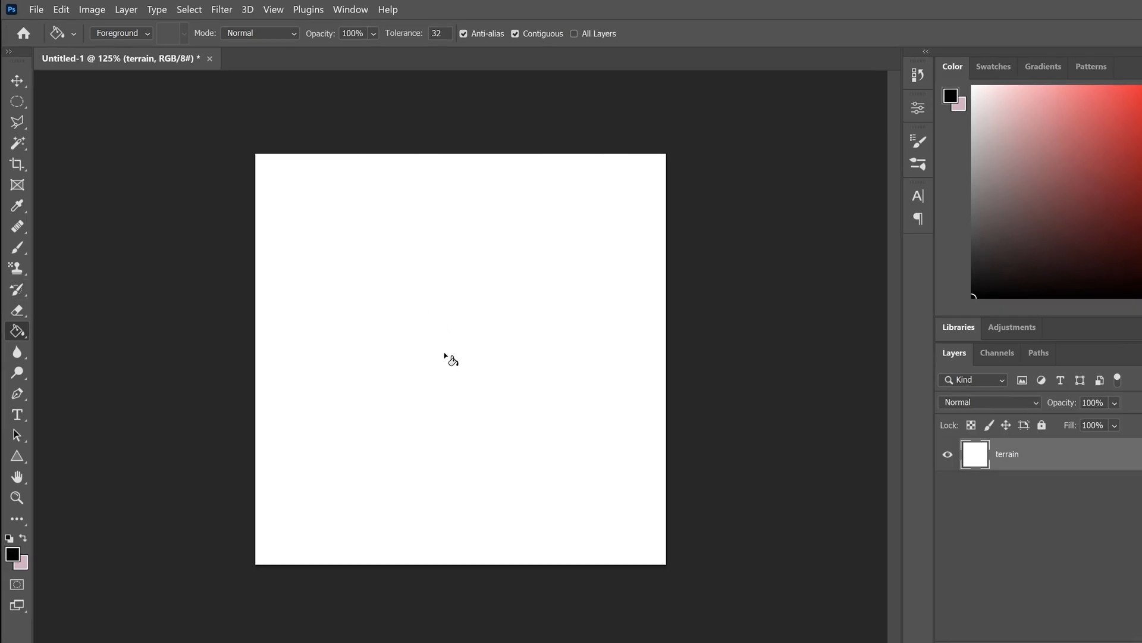
# - Pick a soft round brush about 400 px wide and paint along the left side
pyautogui.click(16, 248)
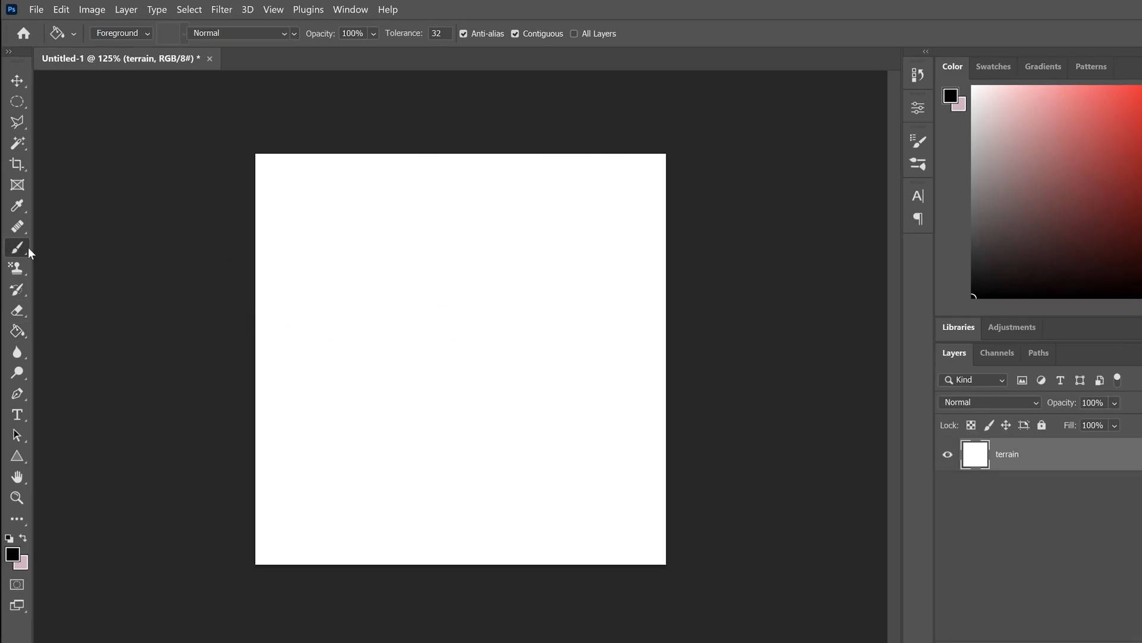
pyautogui.click(17, 247)
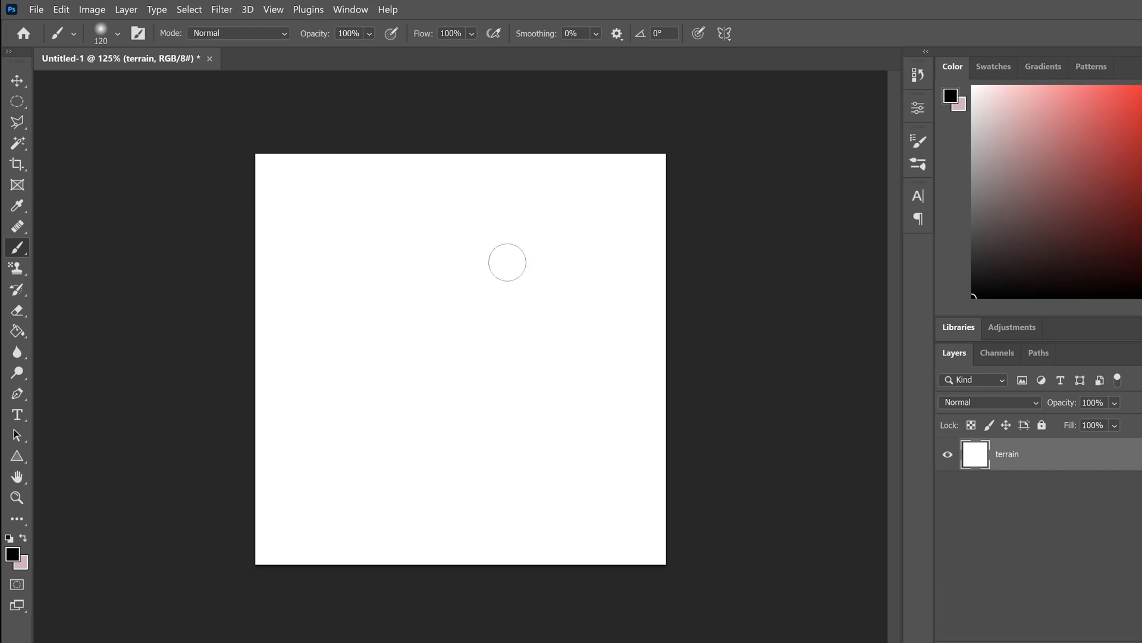
pyautogui.click(117, 34)
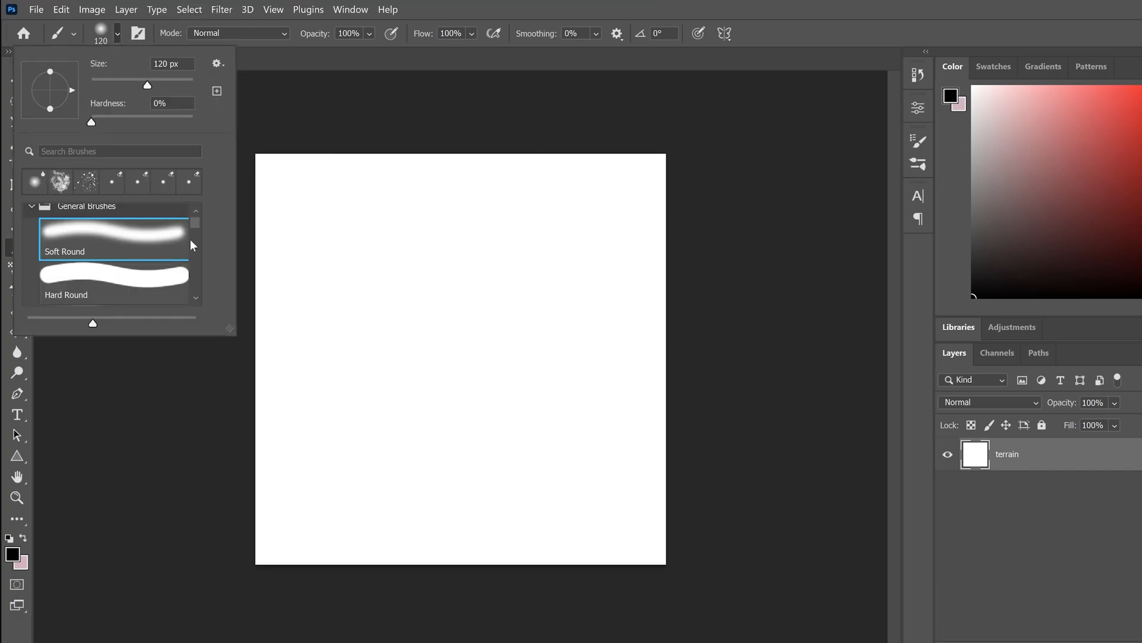
pyautogui.moveTo(150, 81)
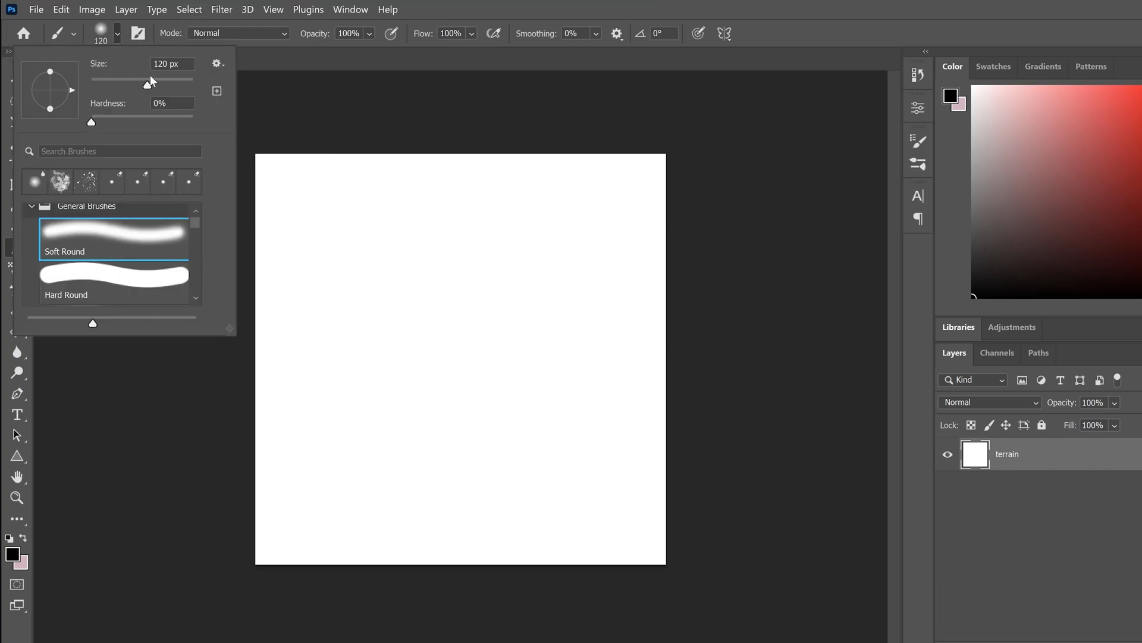
pyautogui.moveTo(146, 80); pyautogui.dragTo(171, 85)
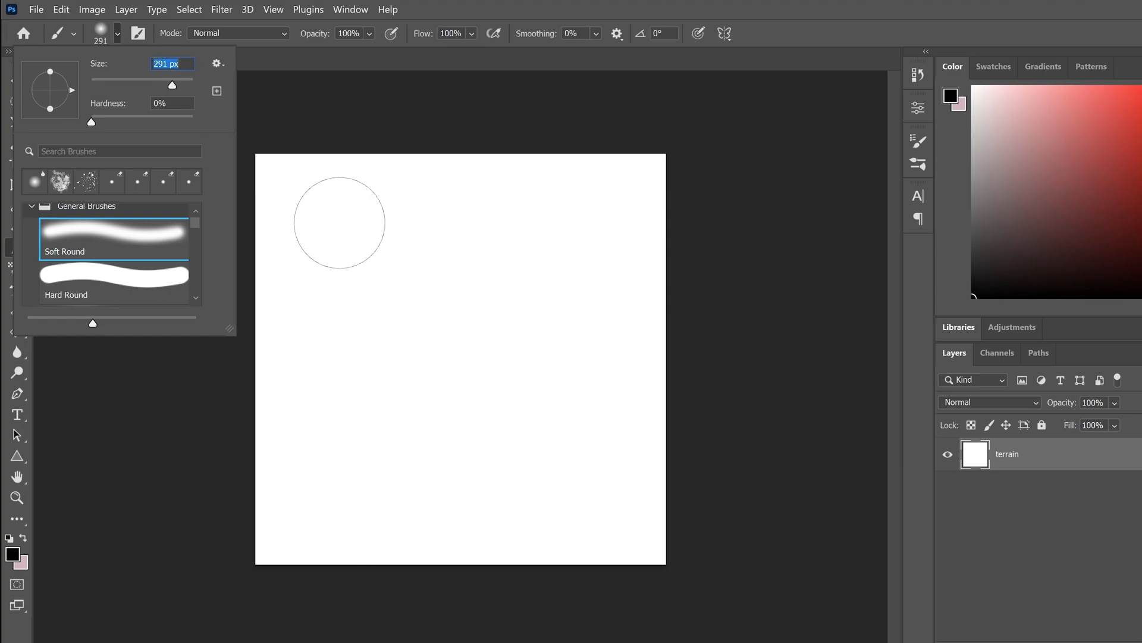
pyautogui.moveTo(172, 85); pyautogui.dragTo(185, 85)
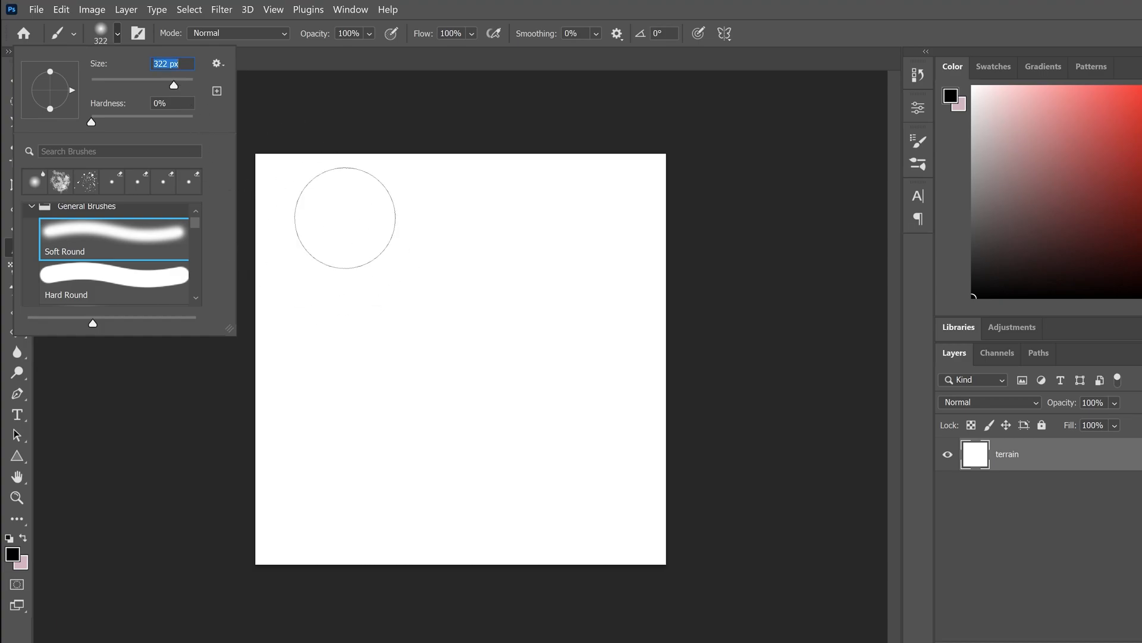
pyautogui.moveTo(173, 85); pyautogui.dragTo(177, 85)
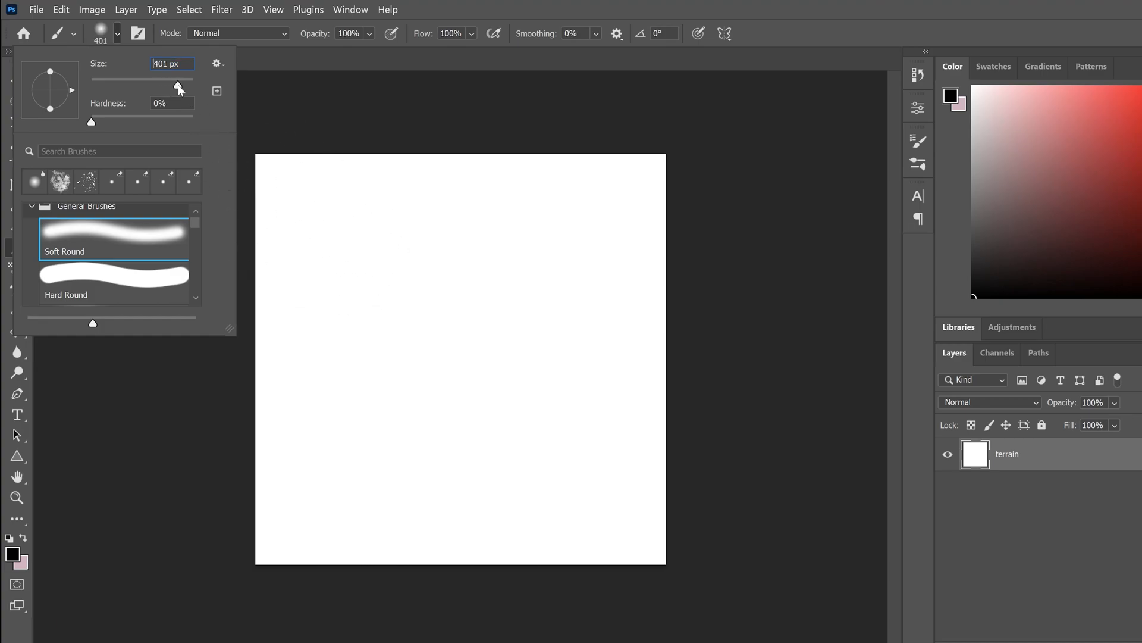
pyautogui.click(285, 197)
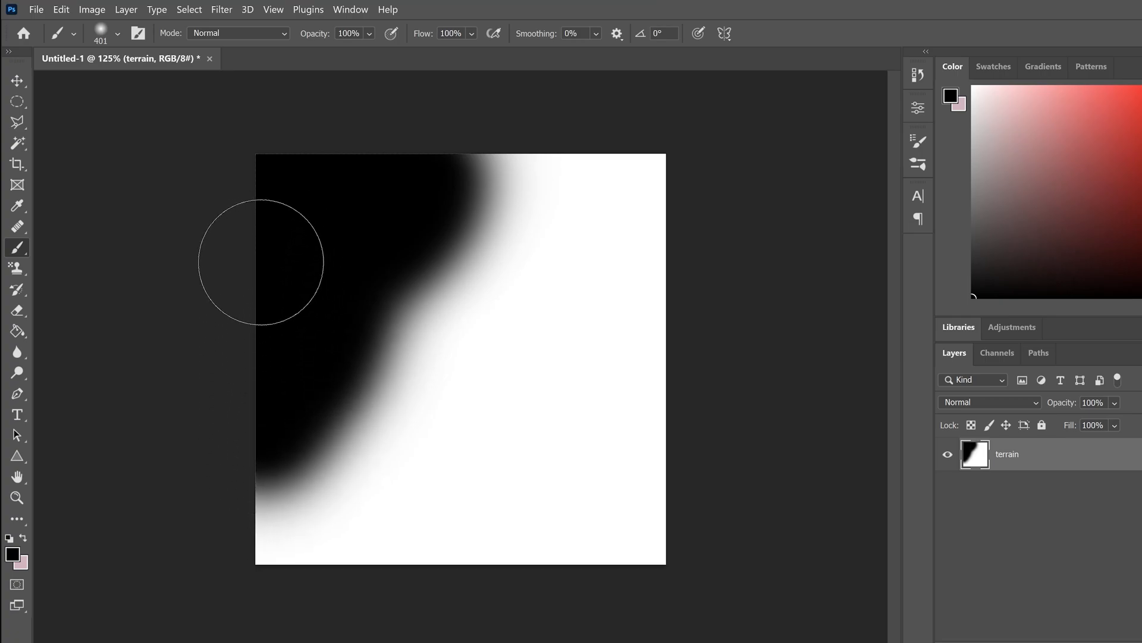
pyautogui.moveTo(395, 243)
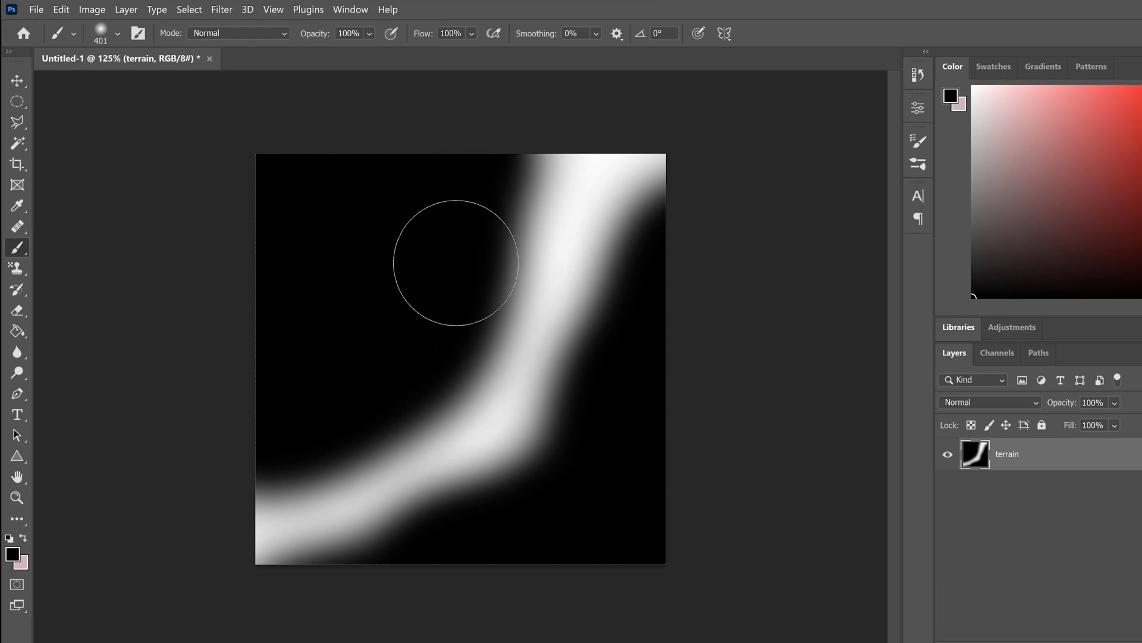
pyautogui.moveTo(397, 268)
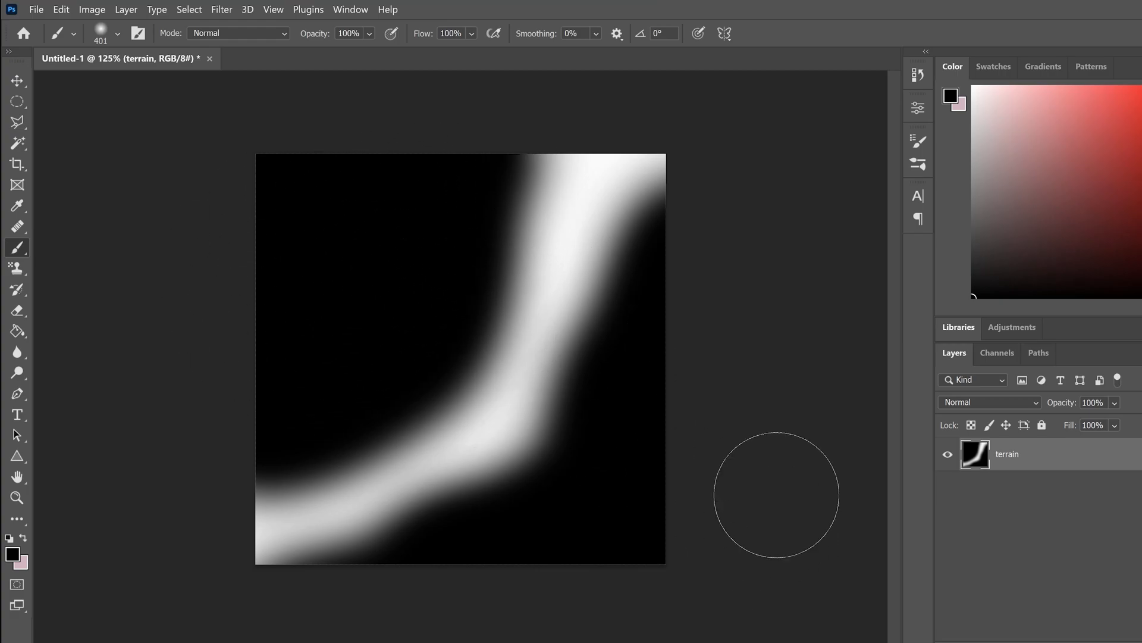
pyautogui.moveTo(590, 445)
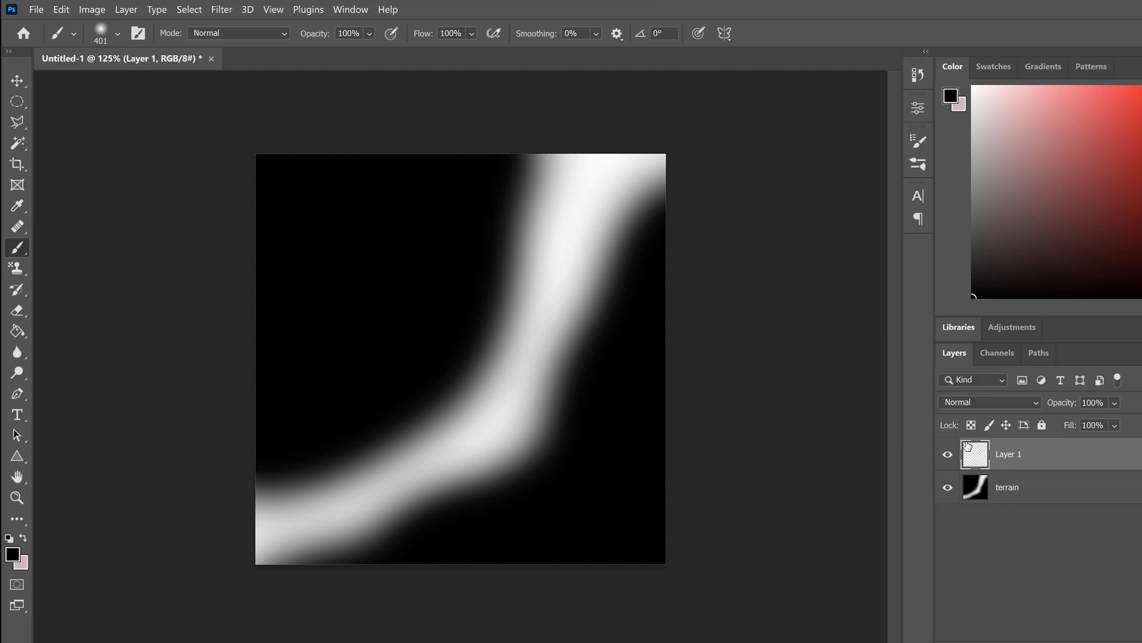
# - Fill Layer 1 white and paint soft black tree patches upper left and lower right
pyautogui.click(17, 330)
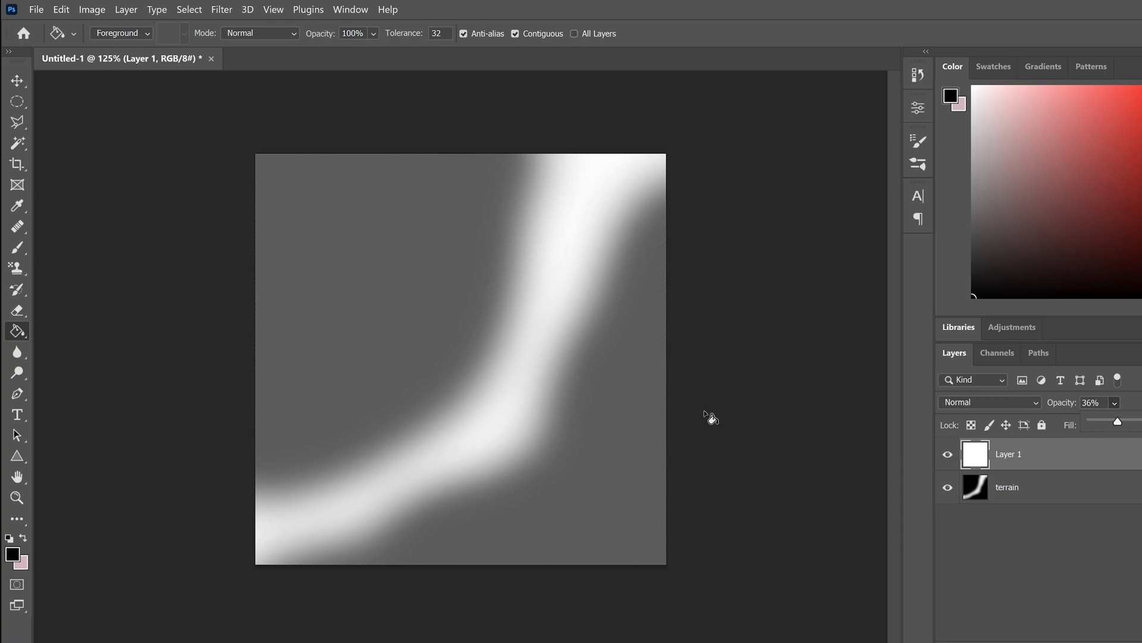
pyautogui.moveTo(32, 319)
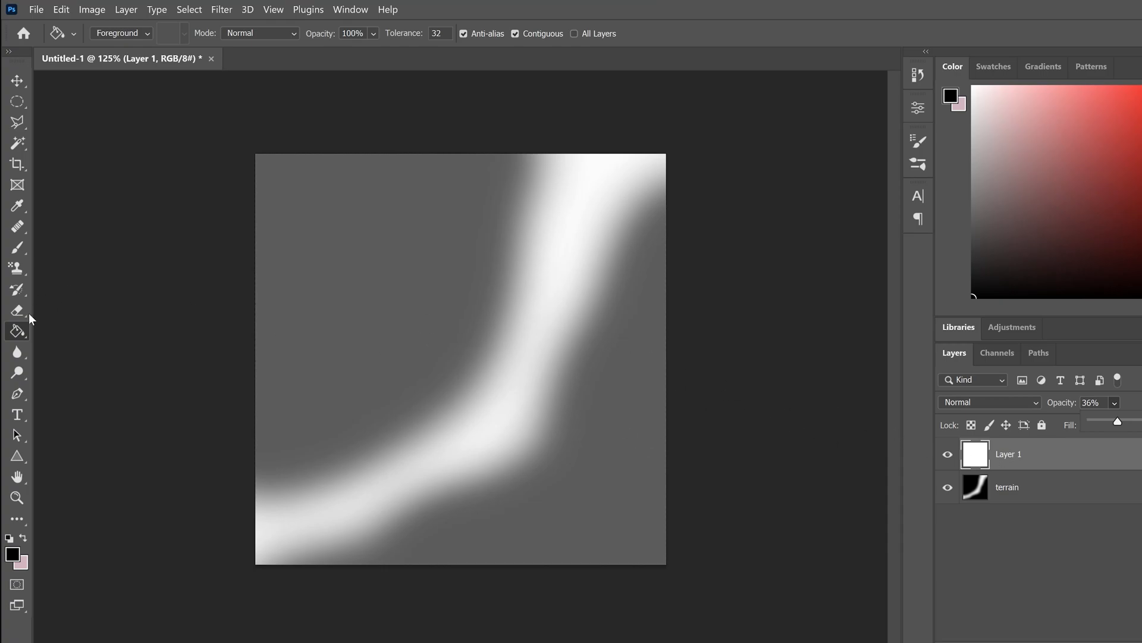
pyautogui.click(17, 247)
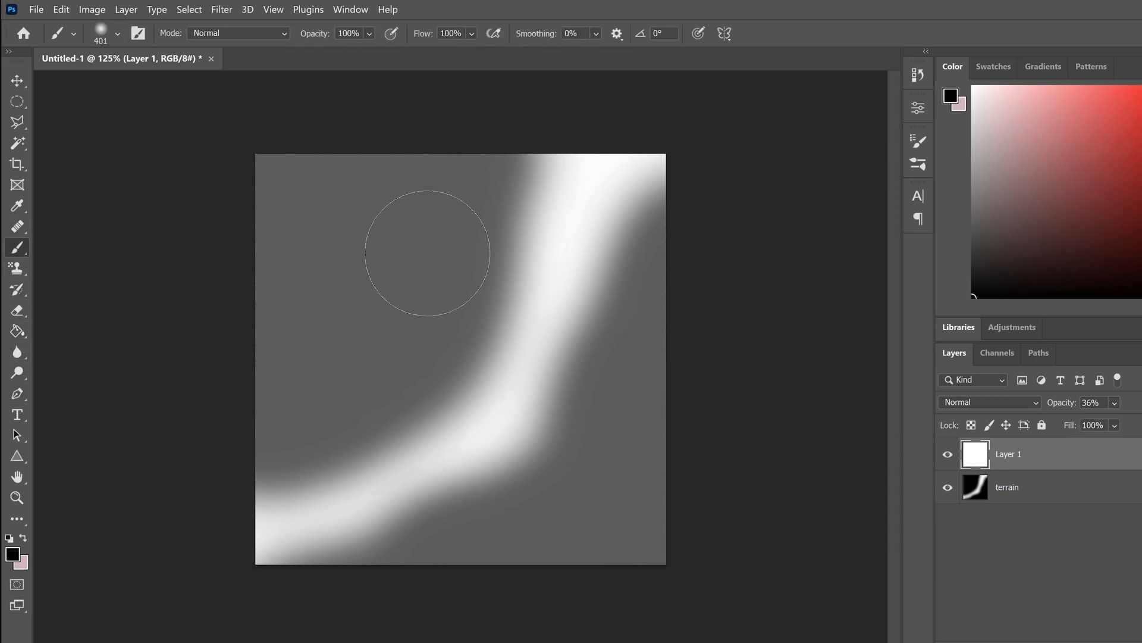
pyautogui.moveTo(428, 286)
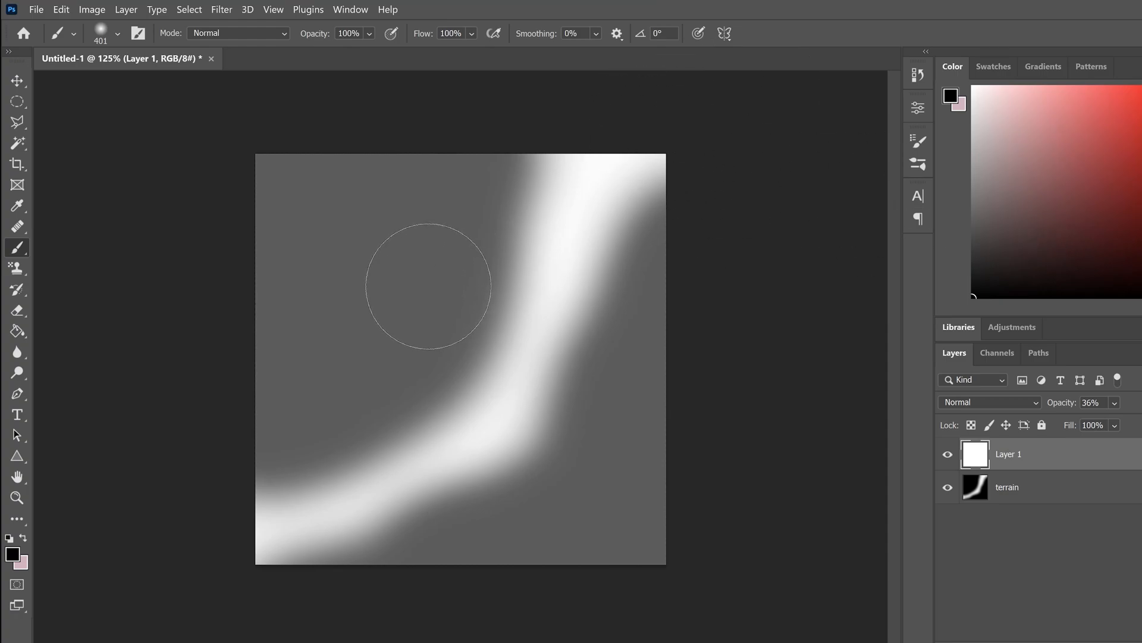
pyautogui.moveTo(327, 227)
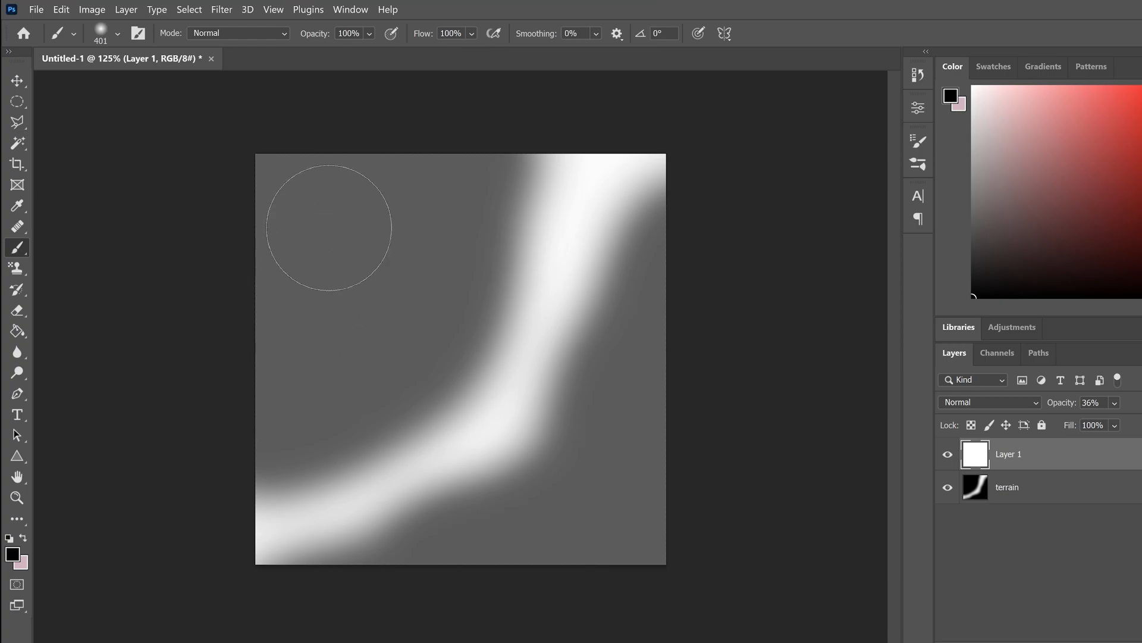
pyautogui.moveTo(415, 213)
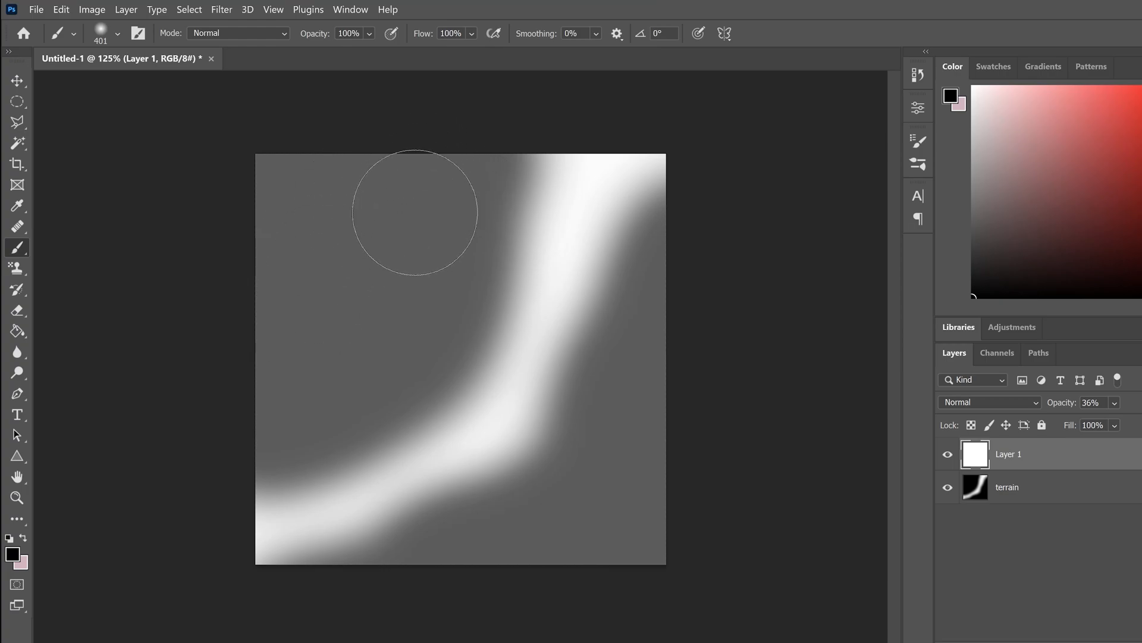
pyautogui.moveTo(415, 211); pyautogui.dragTo(422, 262)
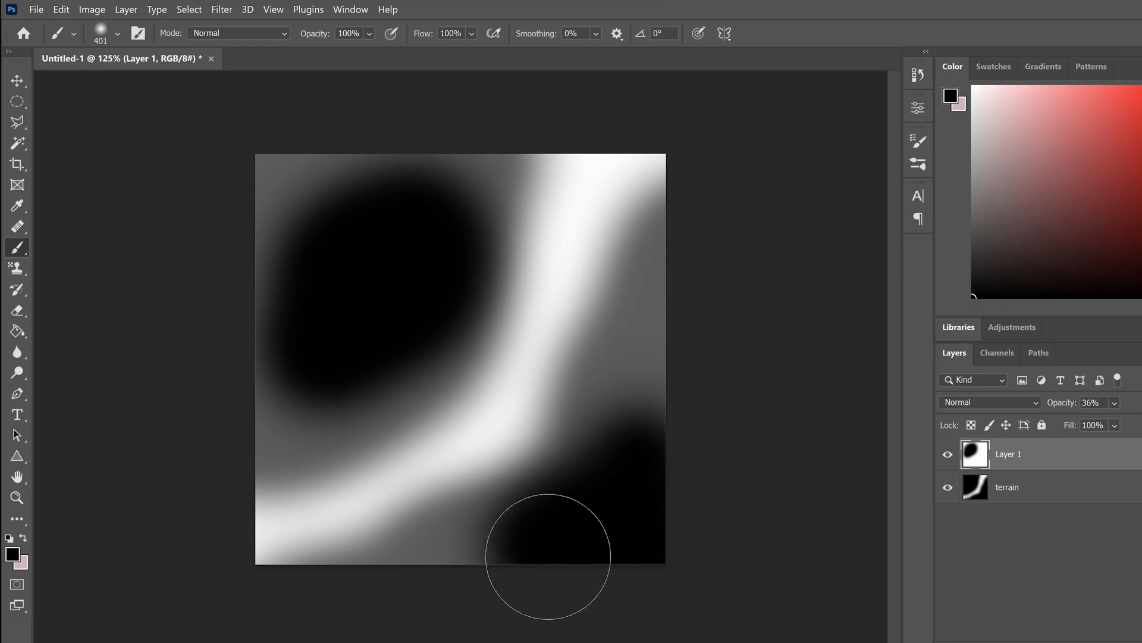
pyautogui.click(525, 554)
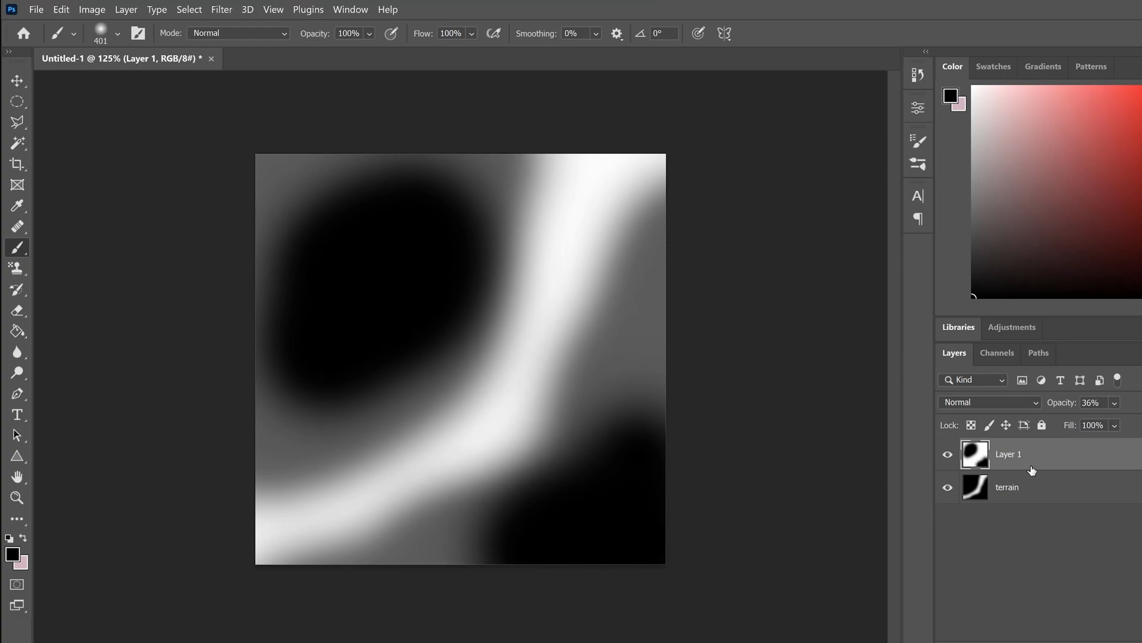
# - Rename the layer to 'trees' and add a new empty layer above it
pyautogui.doubleClick(1008, 453)
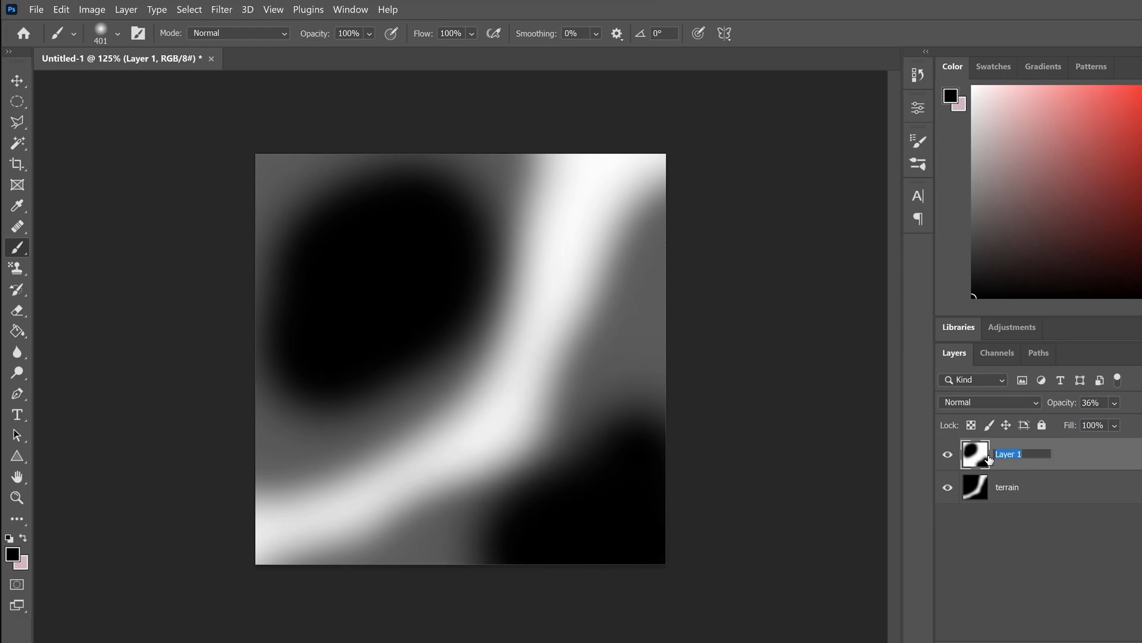
pyautogui.write('trees')
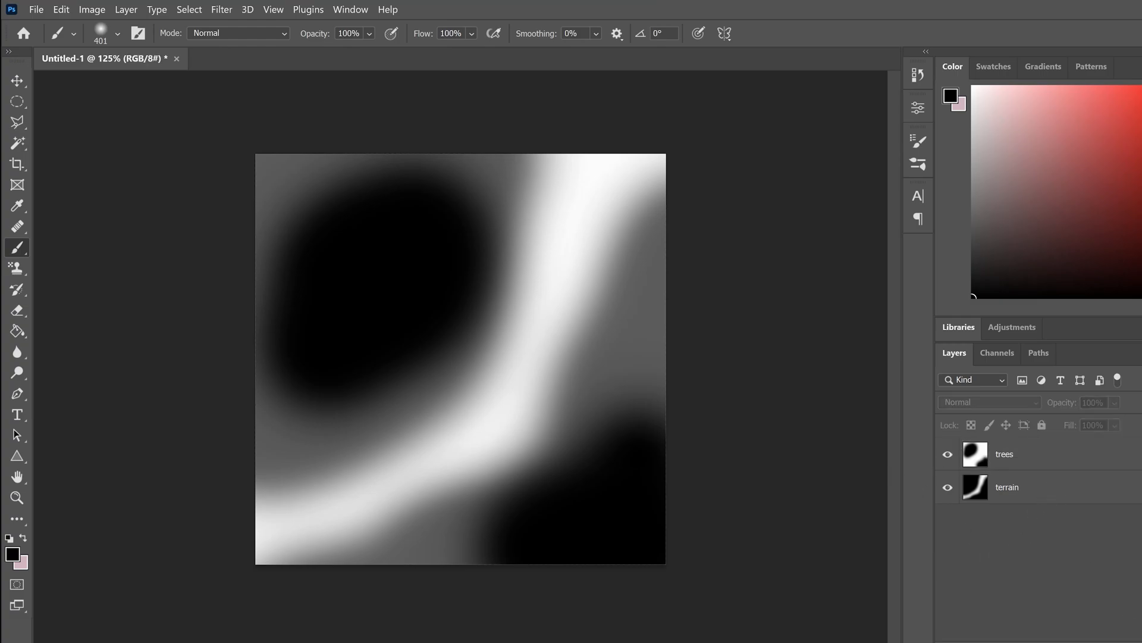
pyautogui.click(1100, 380)
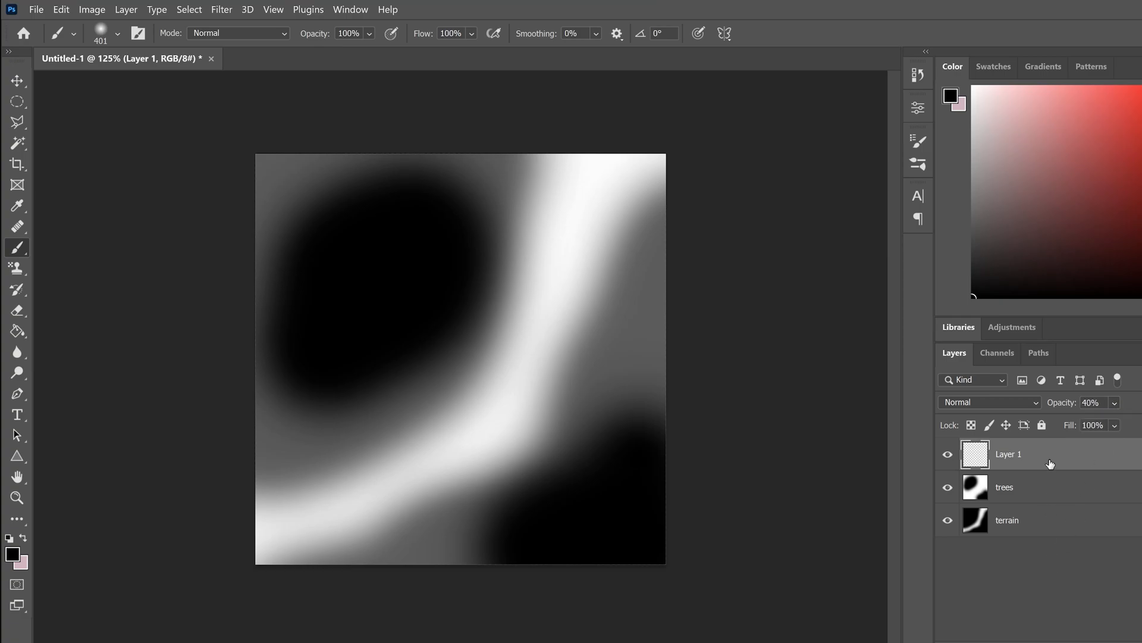
# - Fill the new layer white, hide the trees layer, and switch to a black brush
pyautogui.click(16, 331)
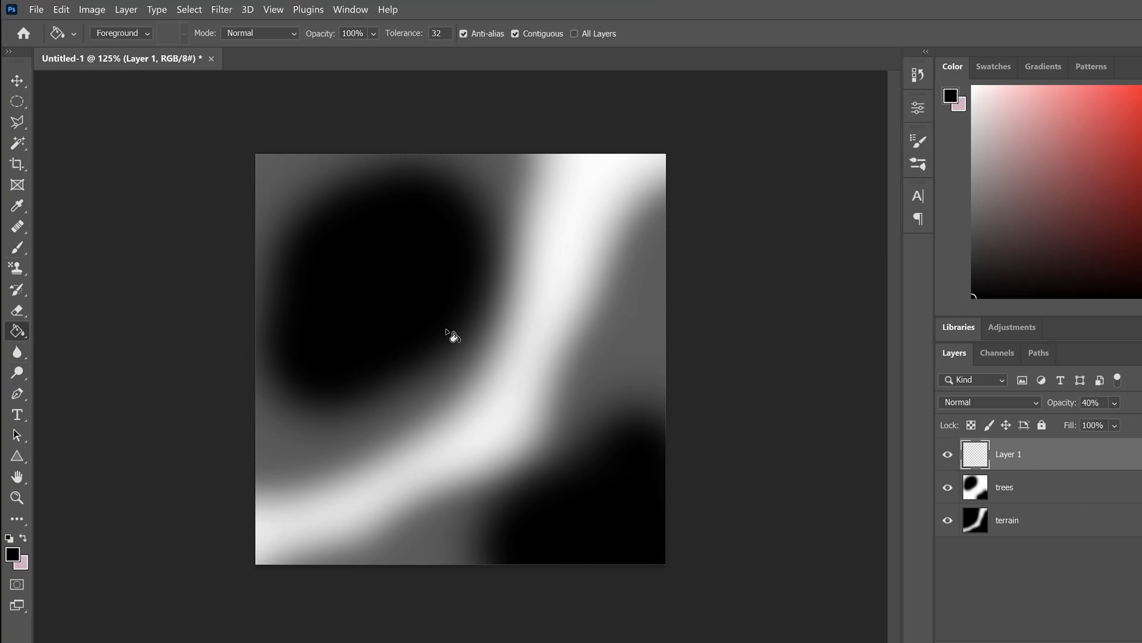
pyautogui.click(448, 331)
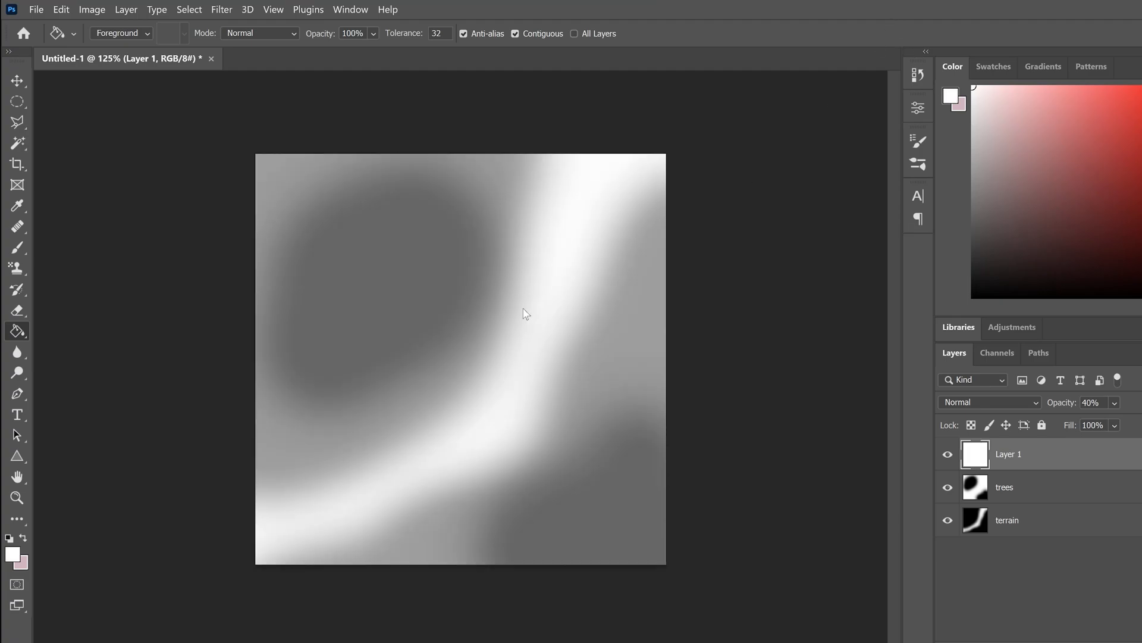
pyautogui.moveTo(16, 248)
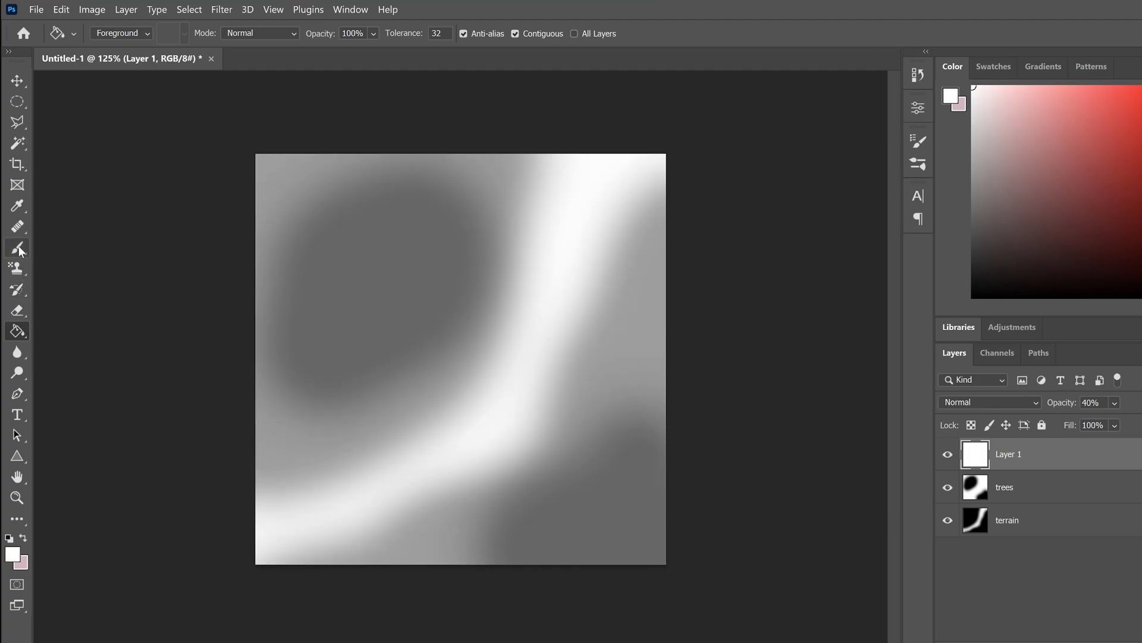
pyautogui.click(16, 248)
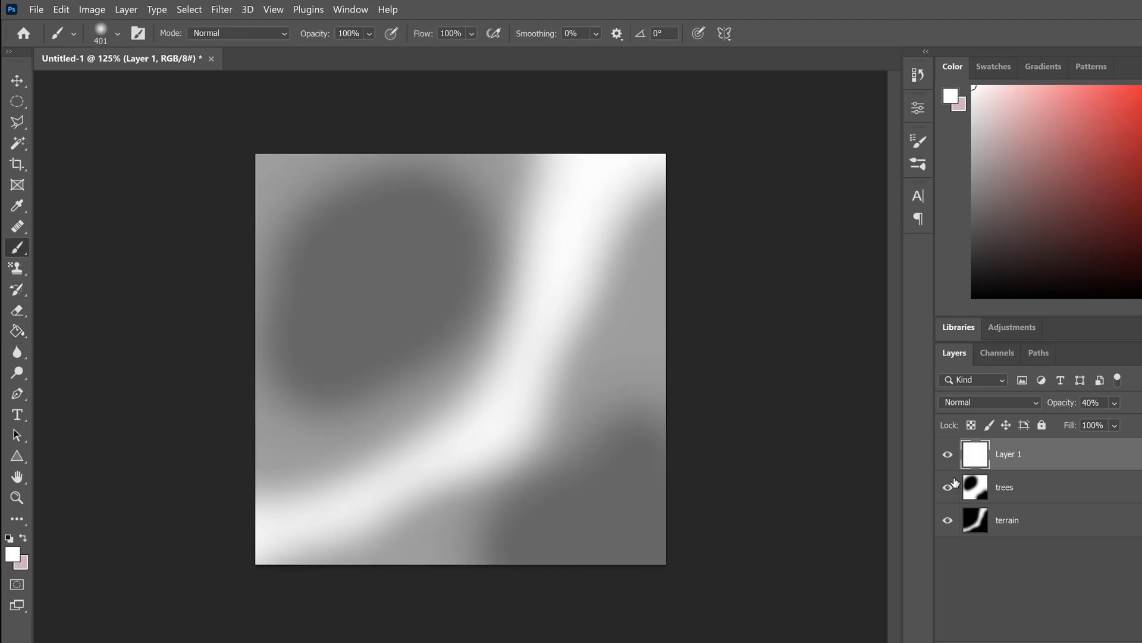
pyautogui.click(948, 491)
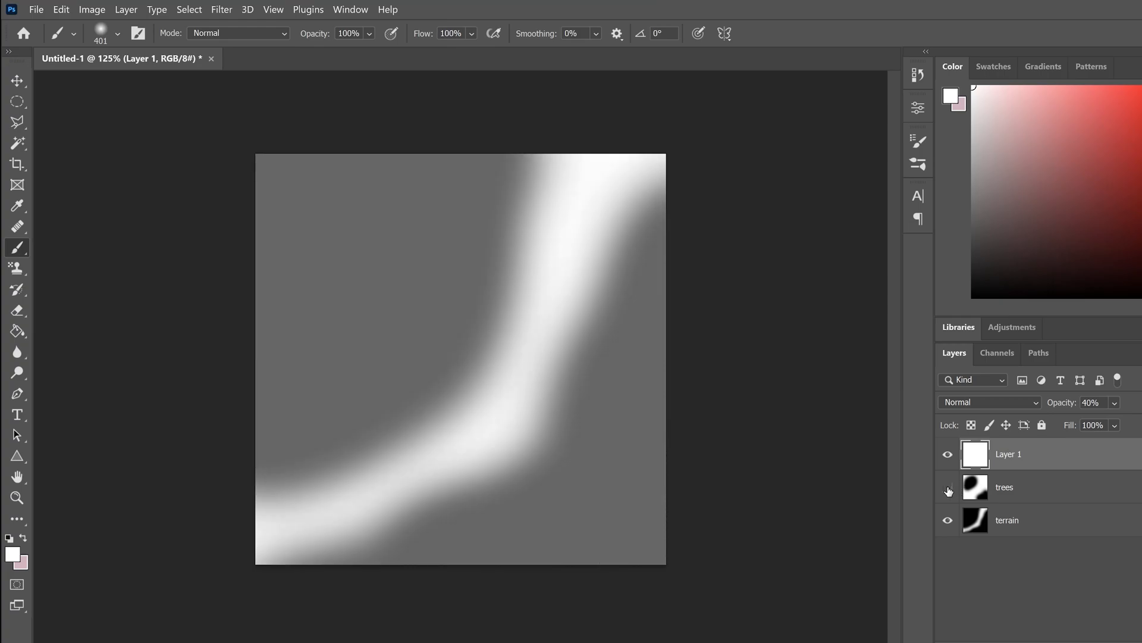
pyautogui.click(948, 486)
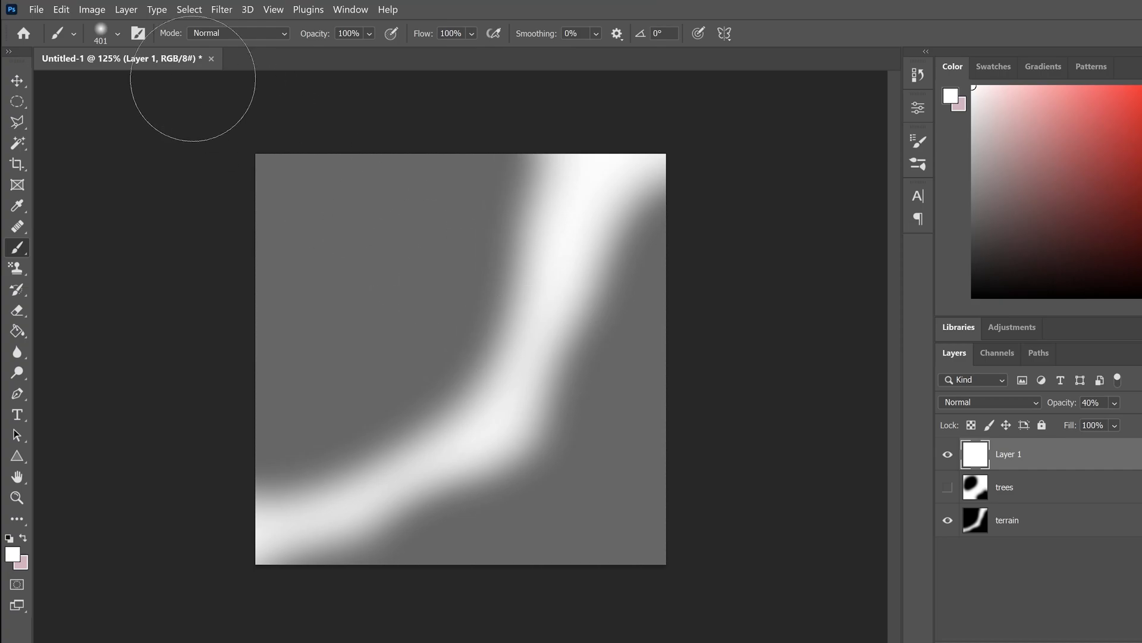
pyautogui.click(116, 34)
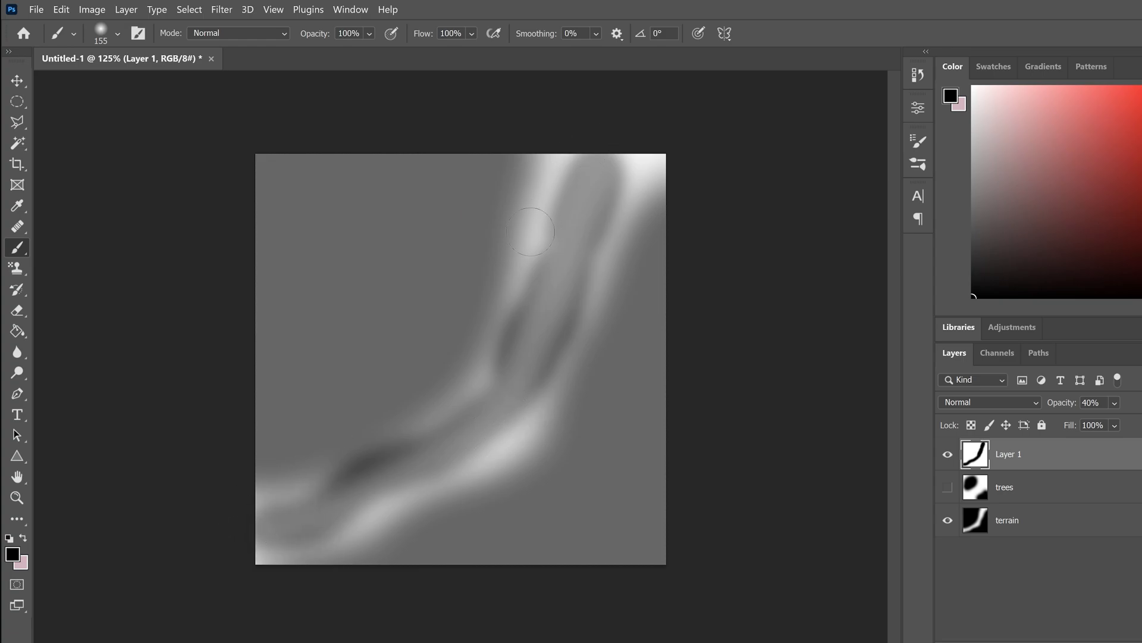
pyautogui.moveTo(541, 288)
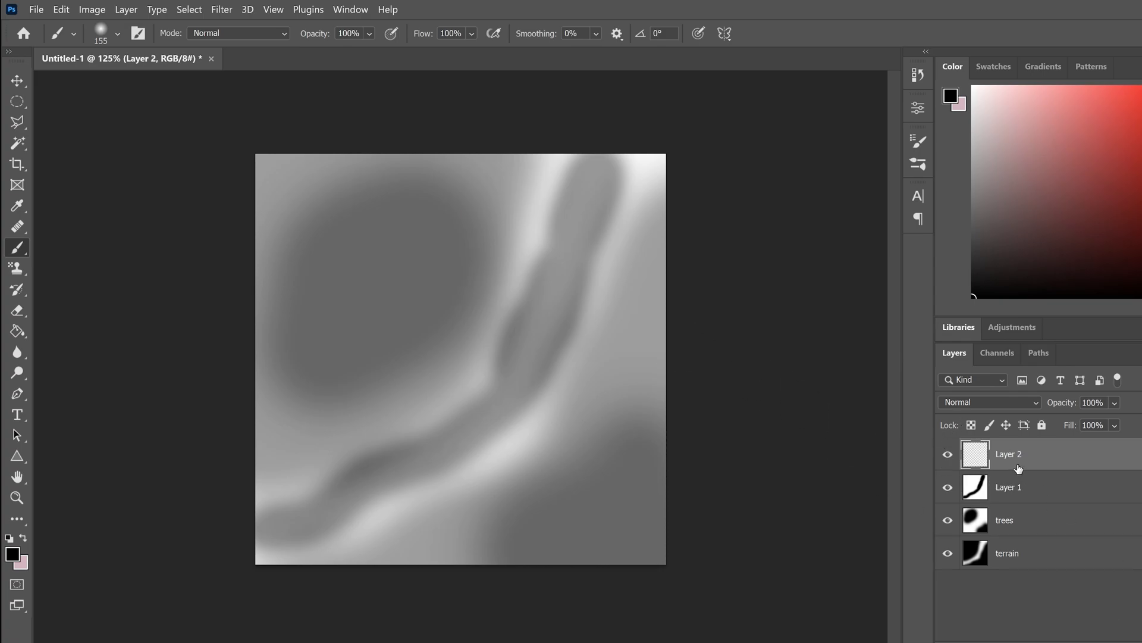
# - Rename the two new layers to 'rocks' and 'grass'
pyautogui.doubleClick(1007, 487)
pyautogui.write('rocks')
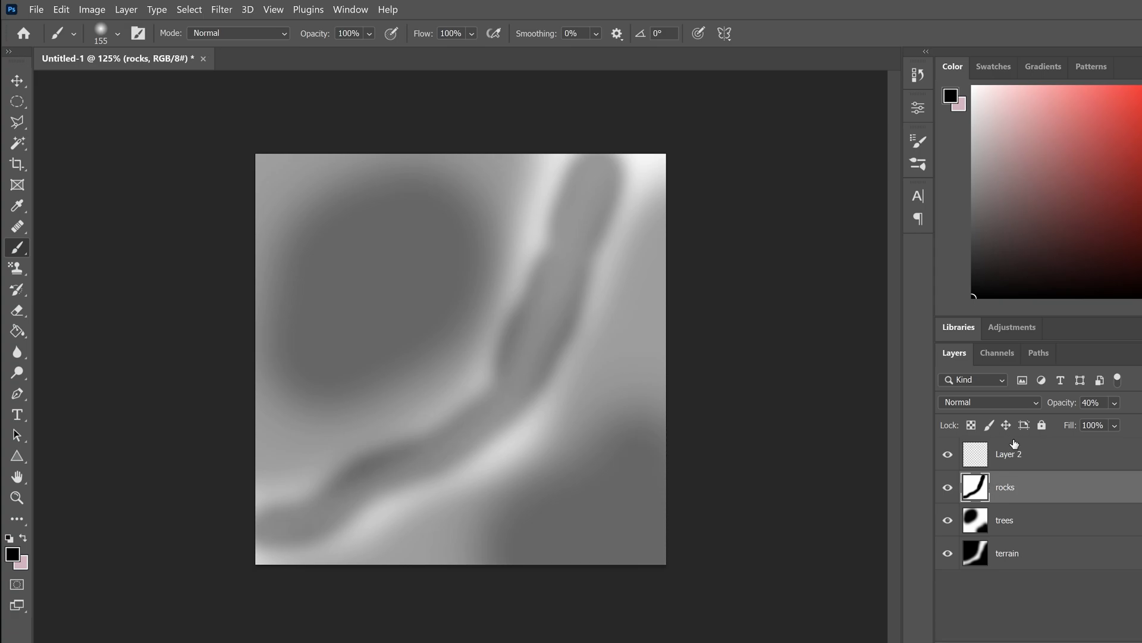
pyautogui.doubleClick(1008, 454)
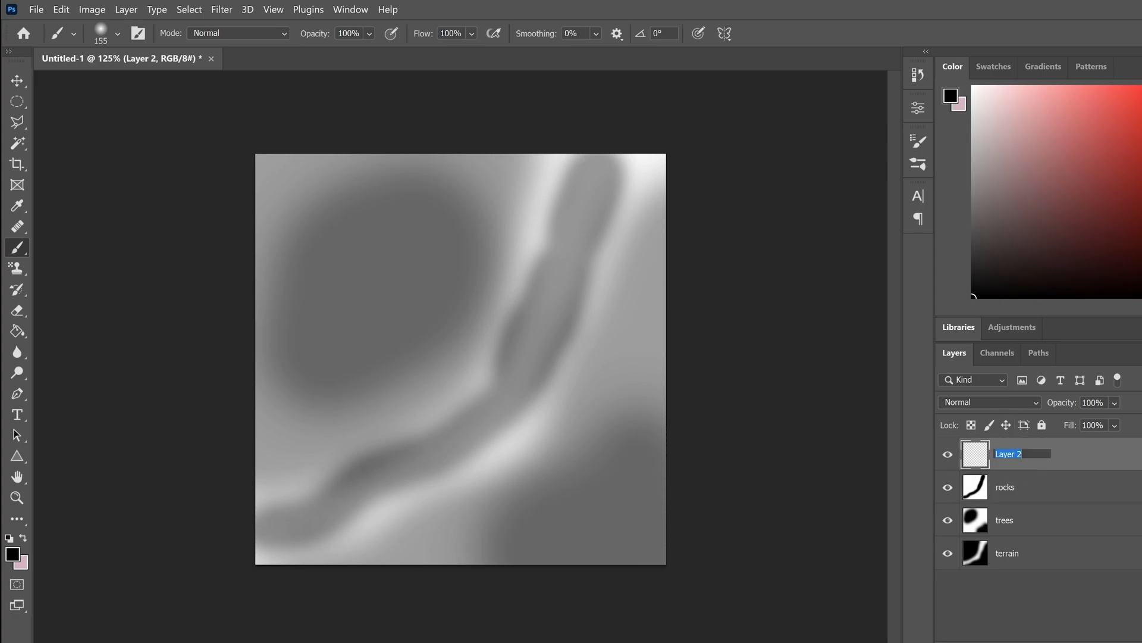
pyautogui.write('grass')
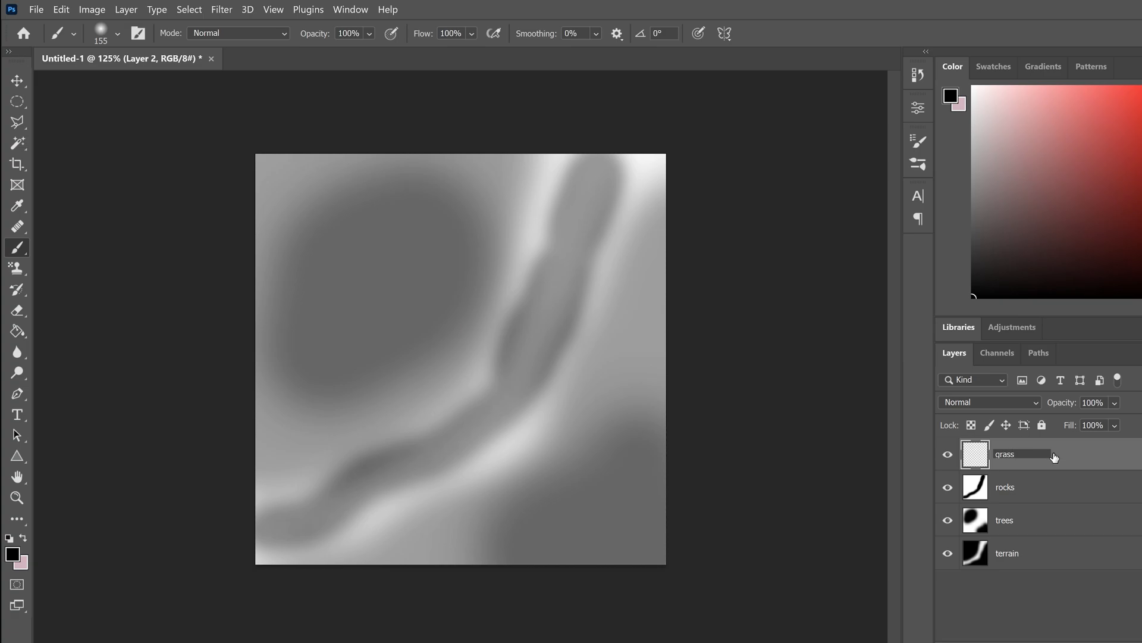
pyautogui.click(1005, 454)
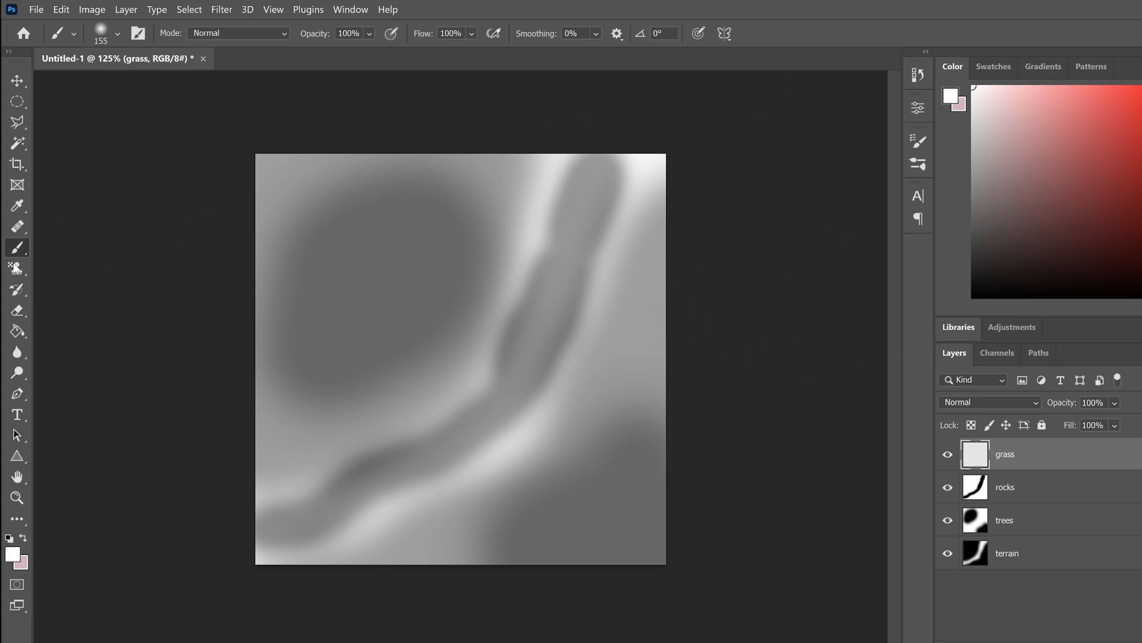
# - Fill the grass layer white, hide the other masks, and show trees for reference
pyautogui.click(17, 331)
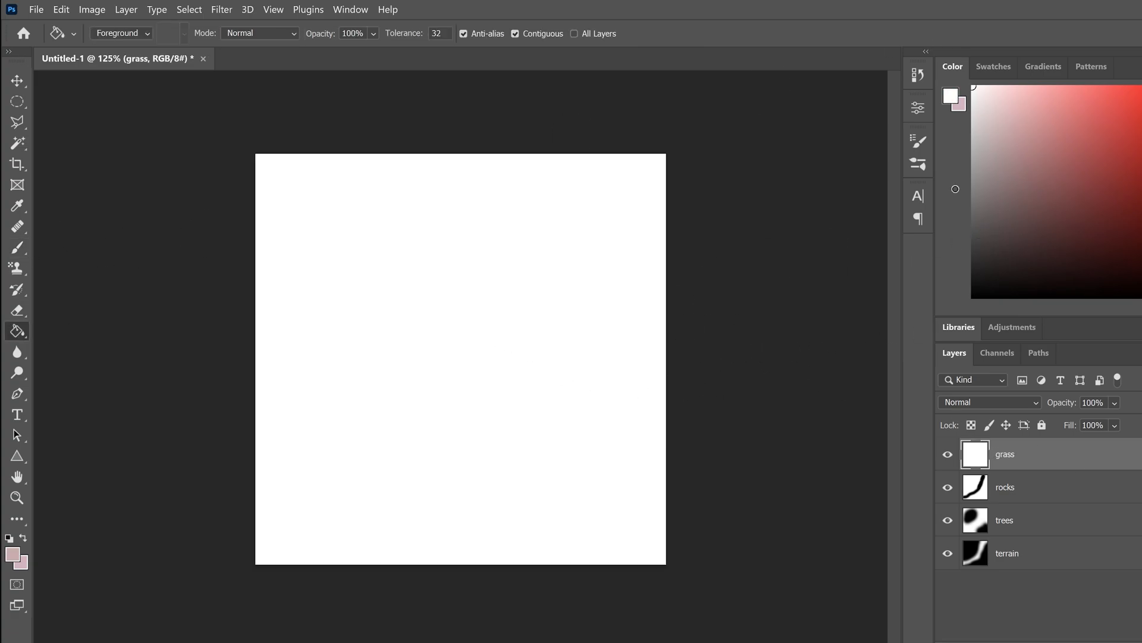
pyautogui.click(16, 248)
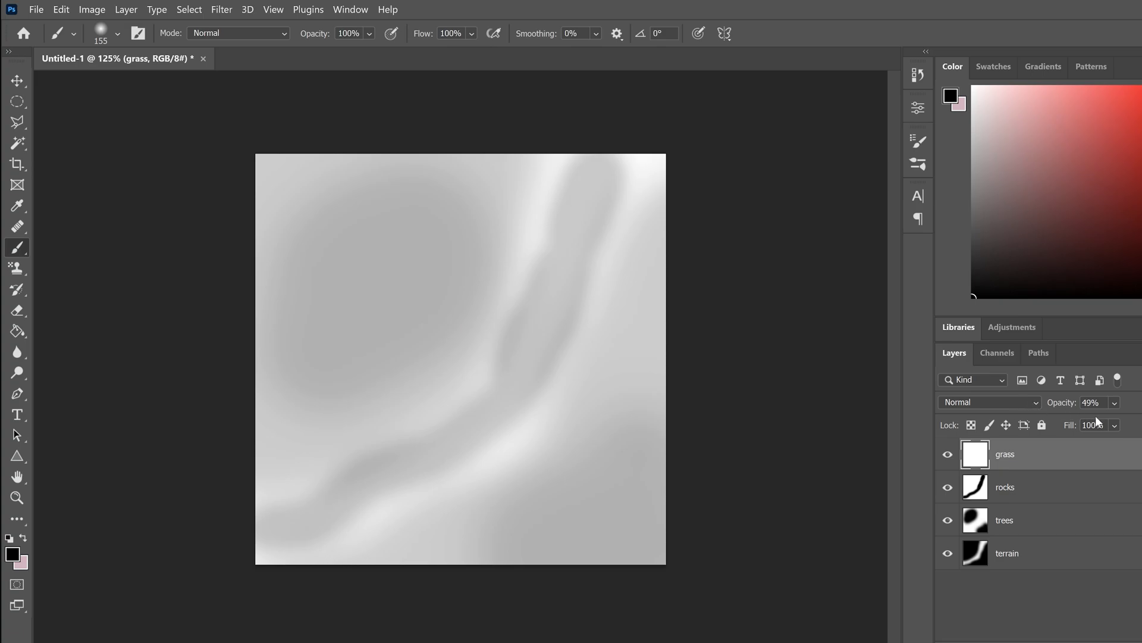
pyautogui.click(946, 487)
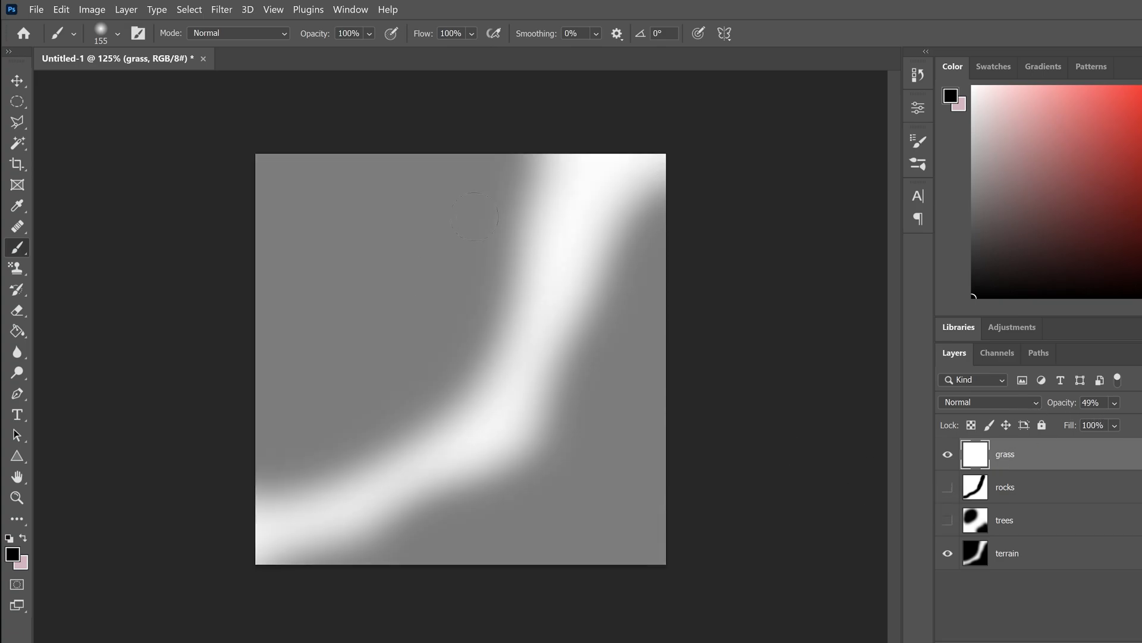
pyautogui.moveTo(457, 204)
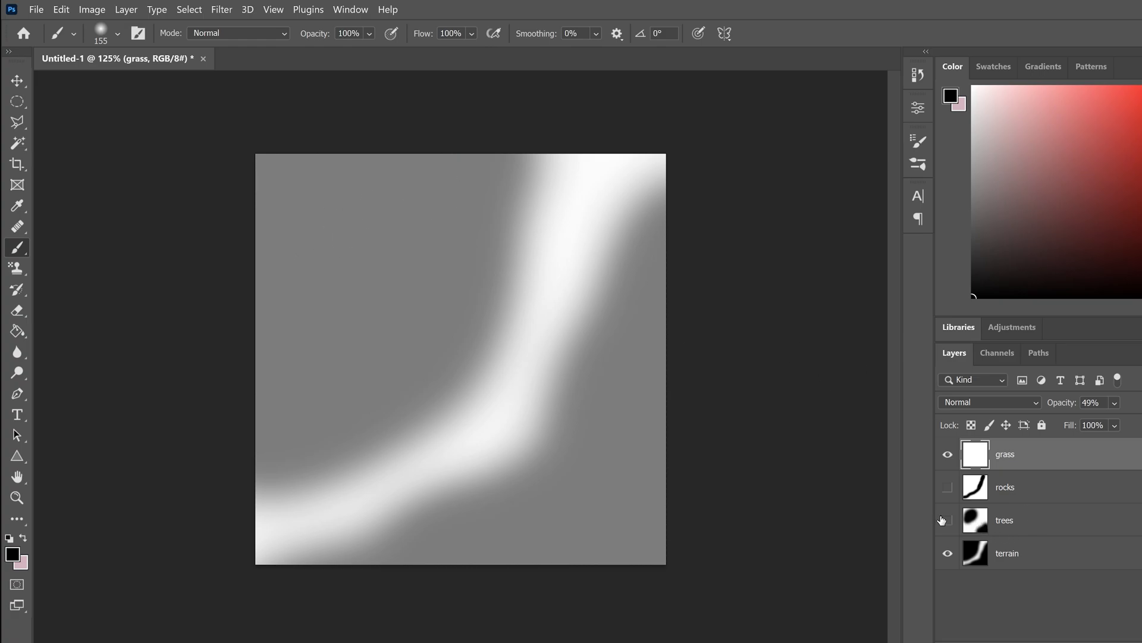
pyautogui.click(948, 519)
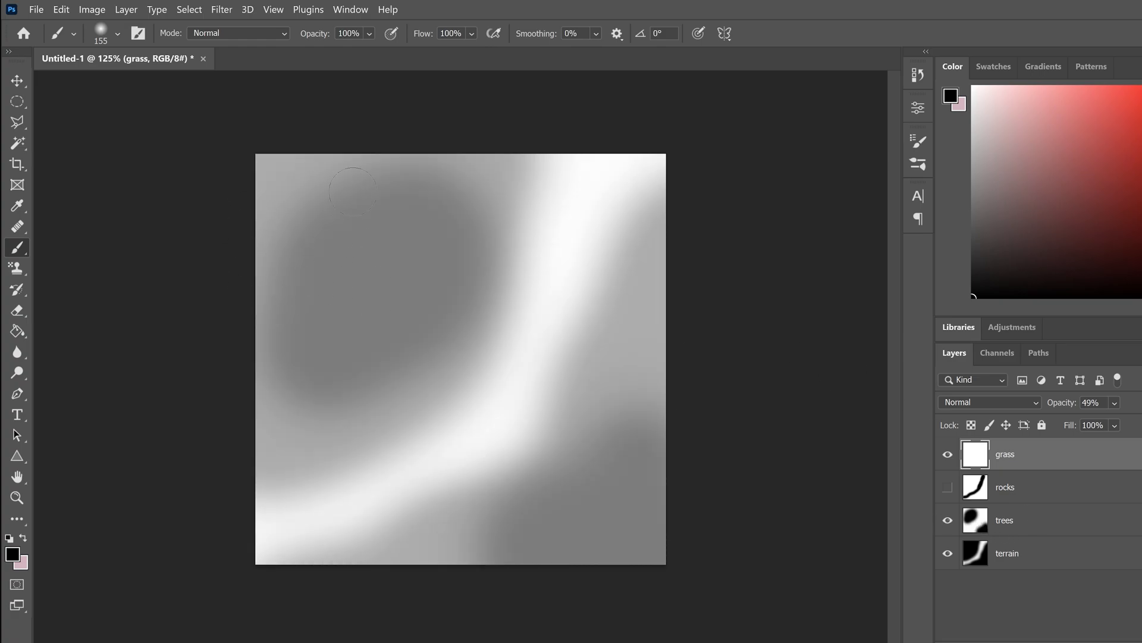
pyautogui.moveTo(439, 184)
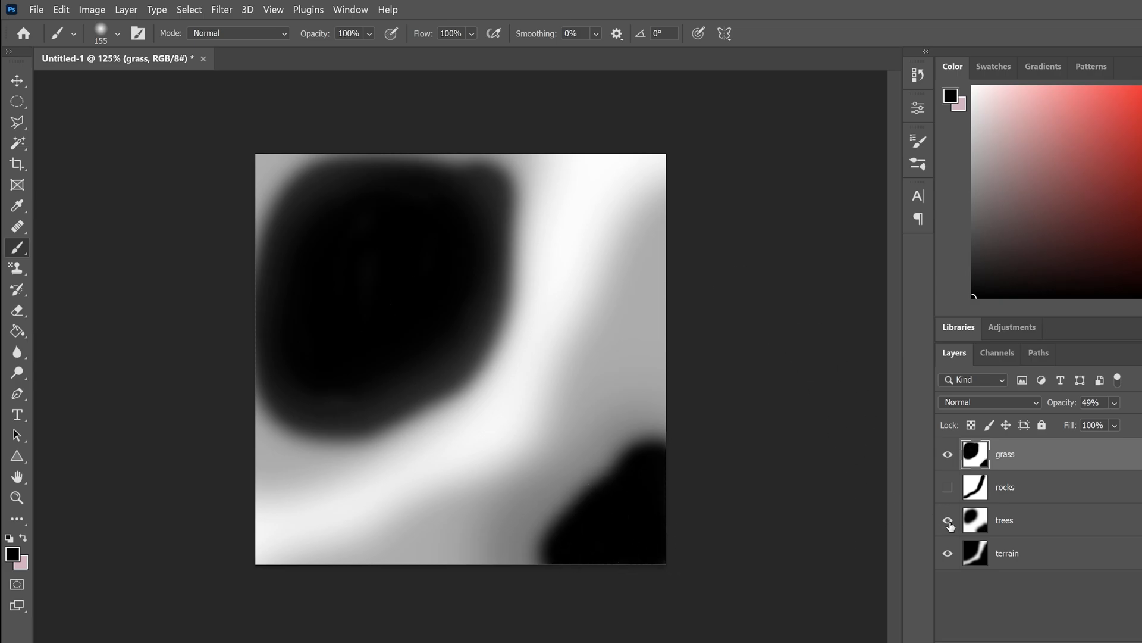
# - Hide the trees mask and shrink the brush for painting path edges
pyautogui.click(948, 520)
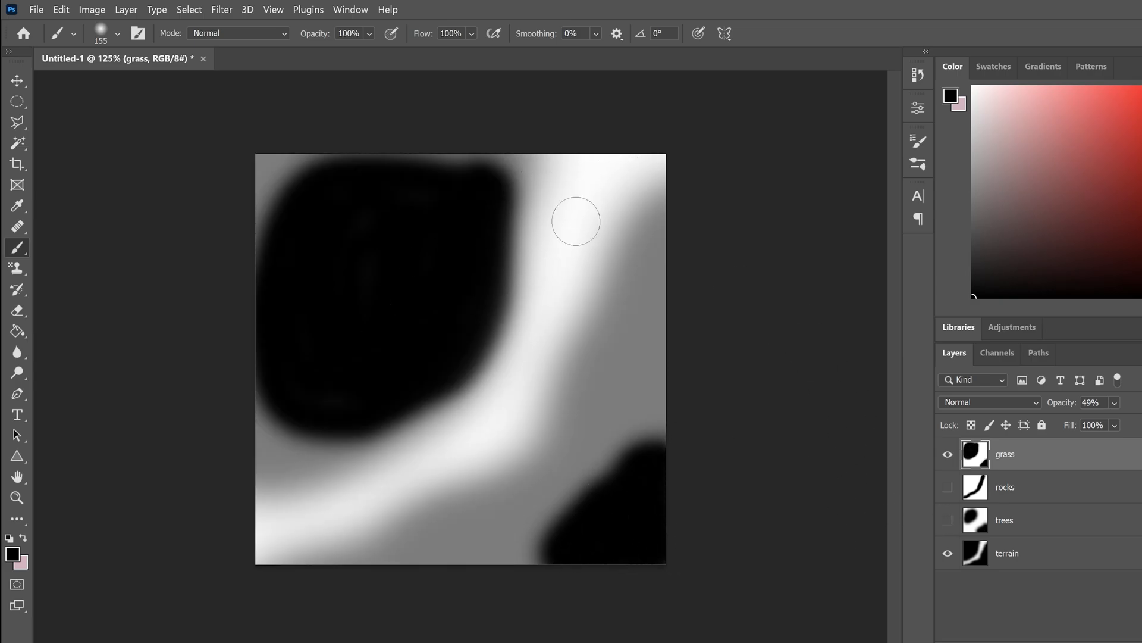
pyautogui.moveTo(635, 230)
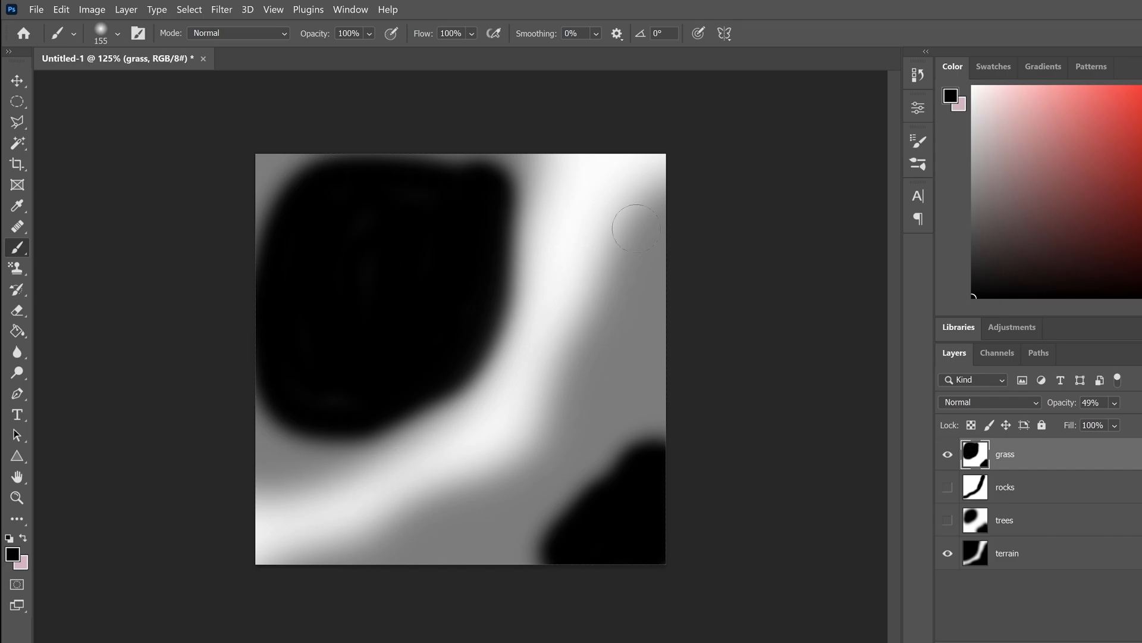
pyautogui.moveTo(89, 42)
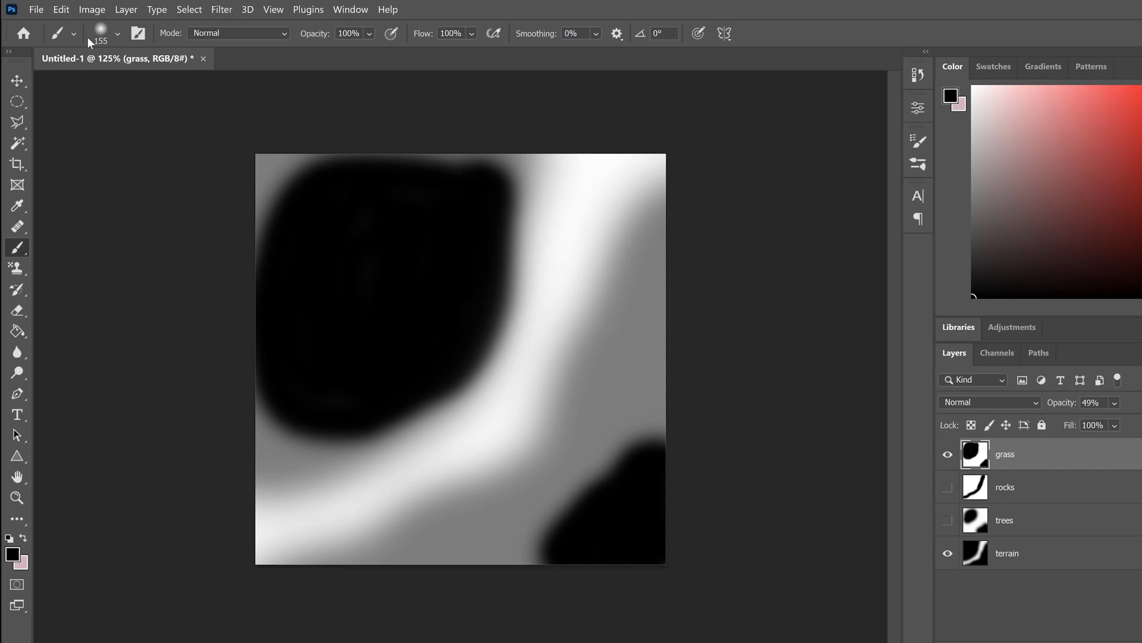
pyautogui.moveTo(22, 244)
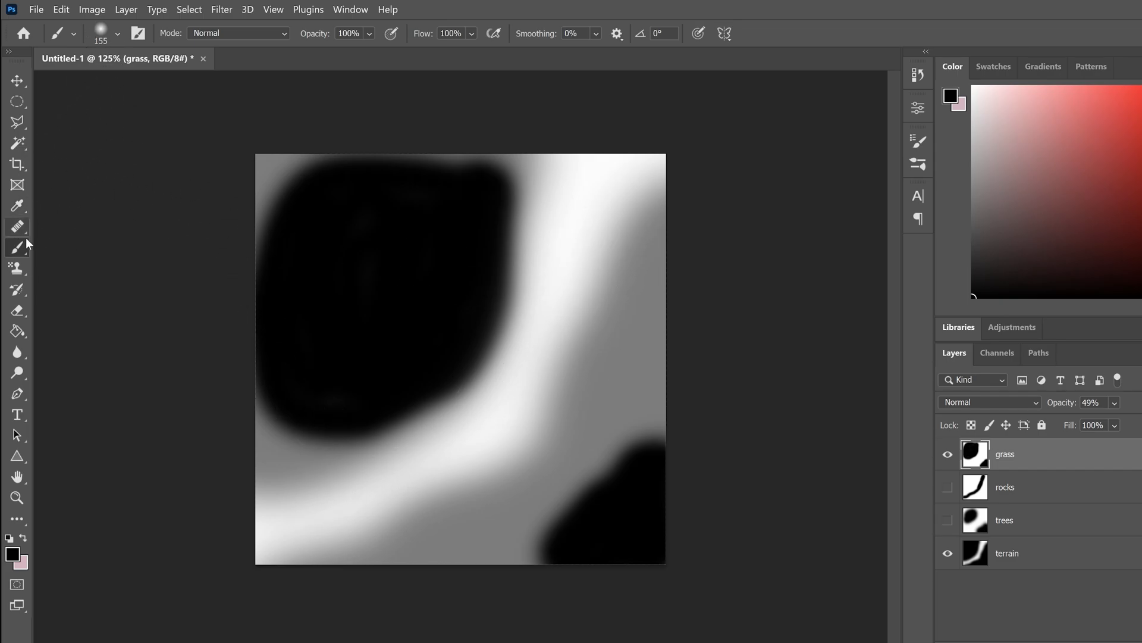
pyautogui.click(116, 33)
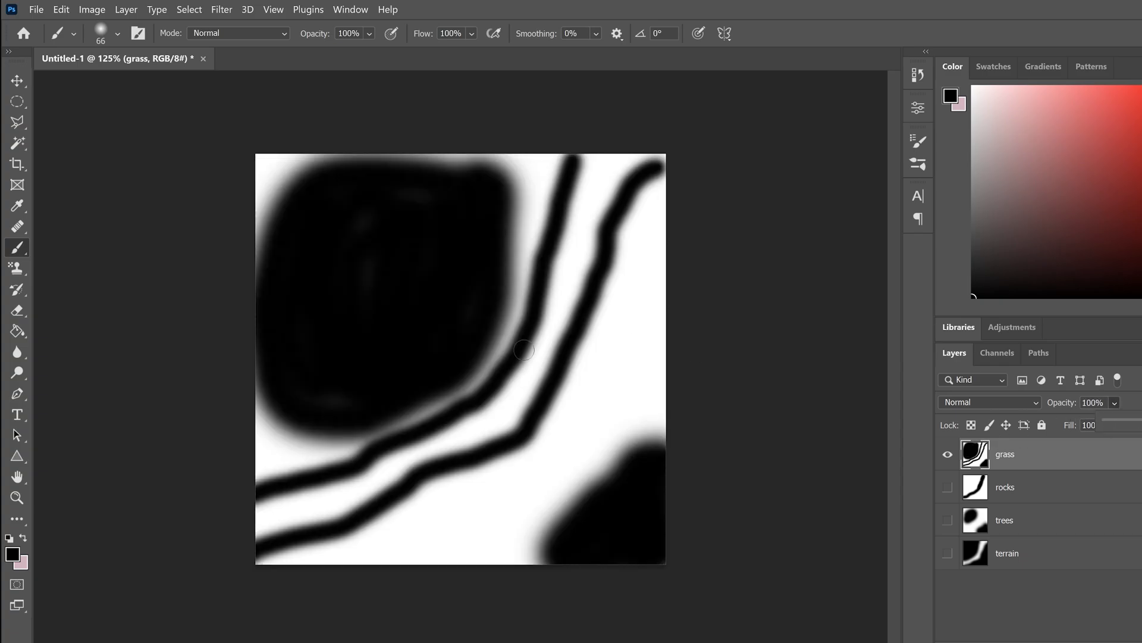
pyautogui.moveTo(206, 24)
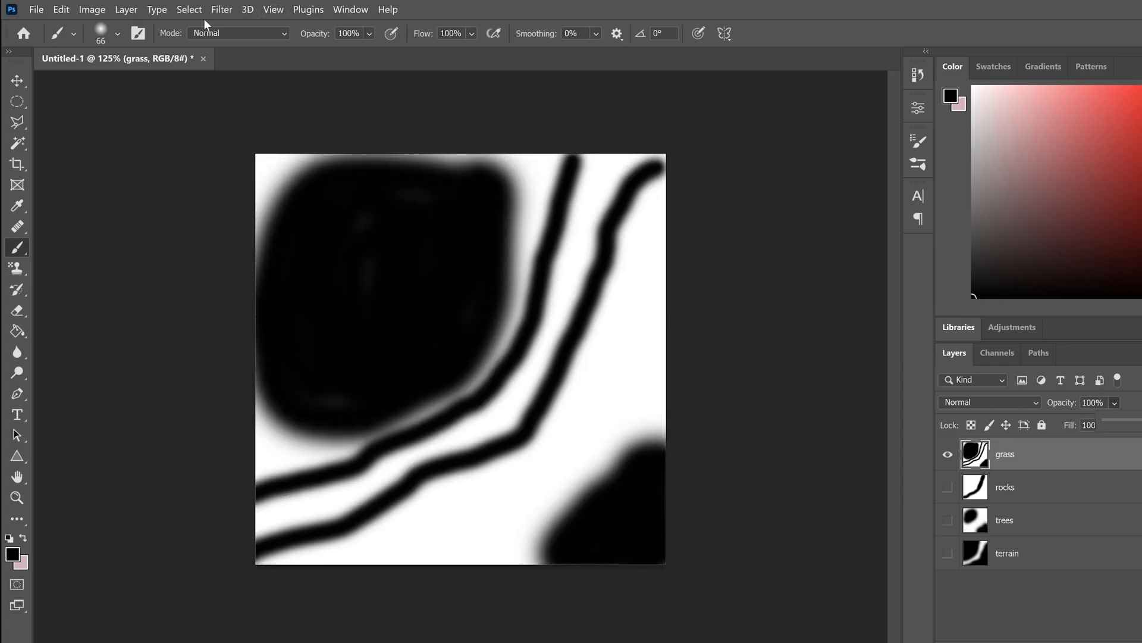
# - Apply a Gaussian blur of radius 30.4 px to the grass mask
pyautogui.click(221, 9)
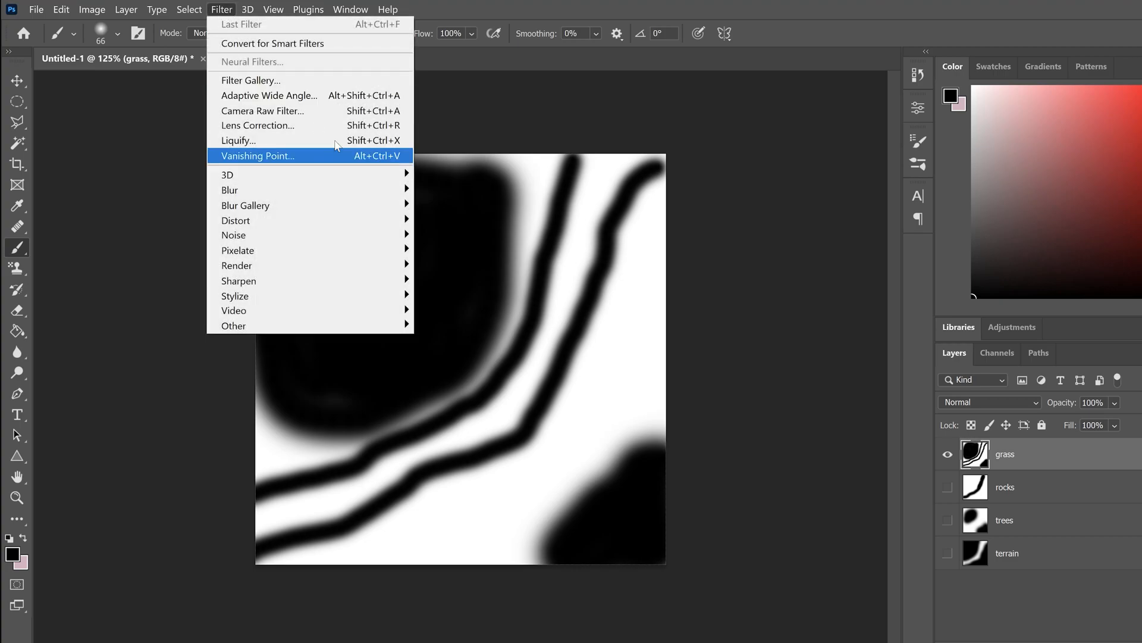
pyautogui.moveTo(237, 250)
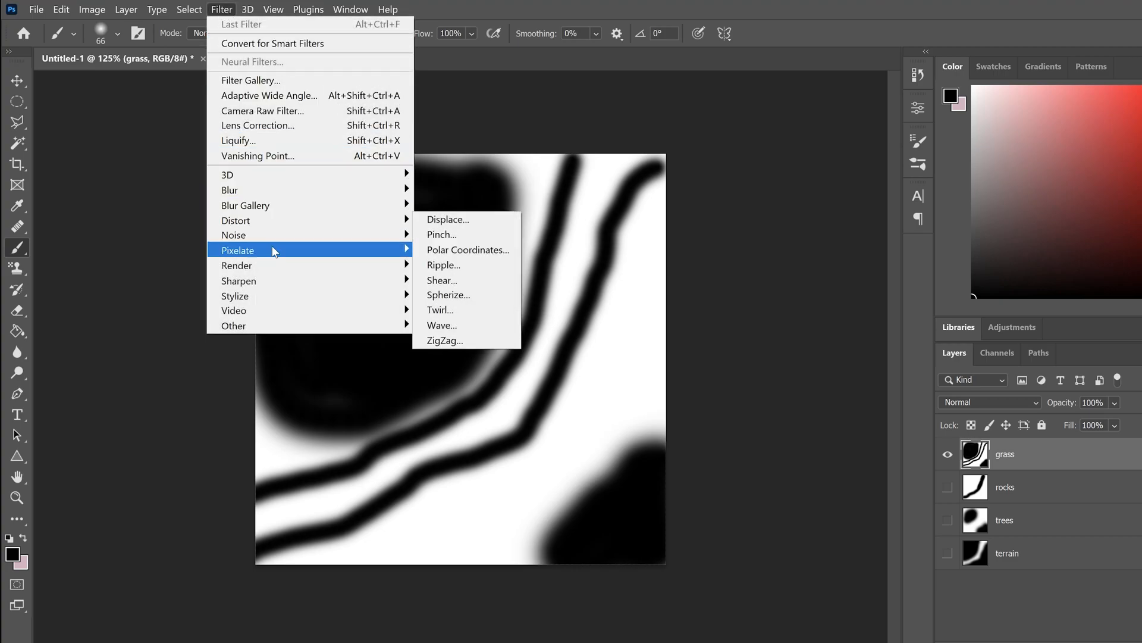
pyautogui.moveTo(246, 205)
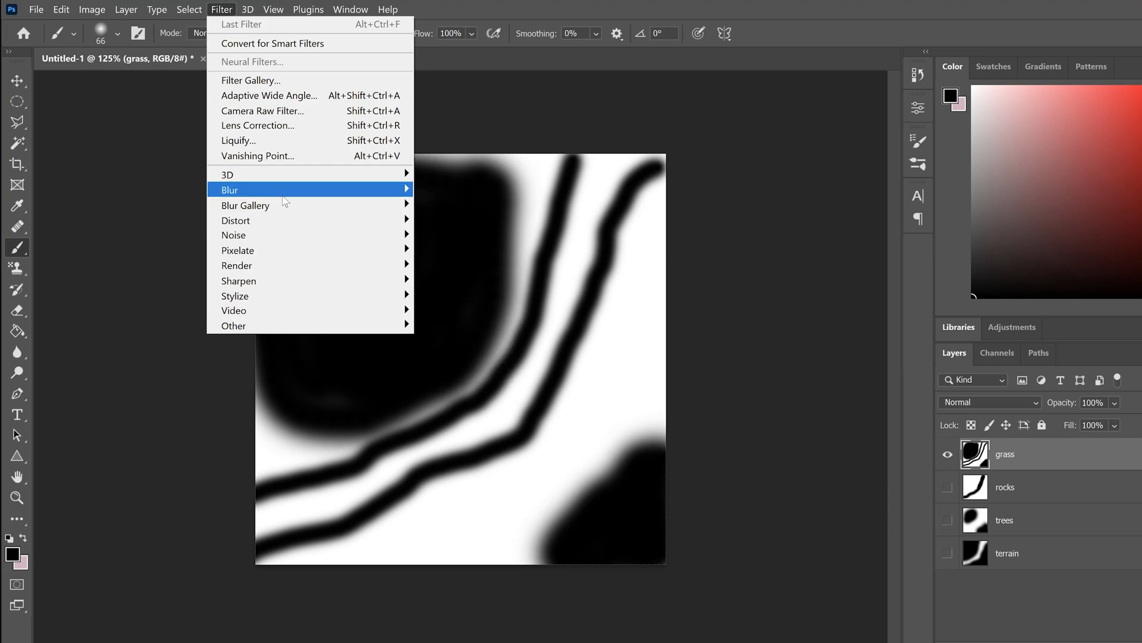
pyautogui.click(248, 189)
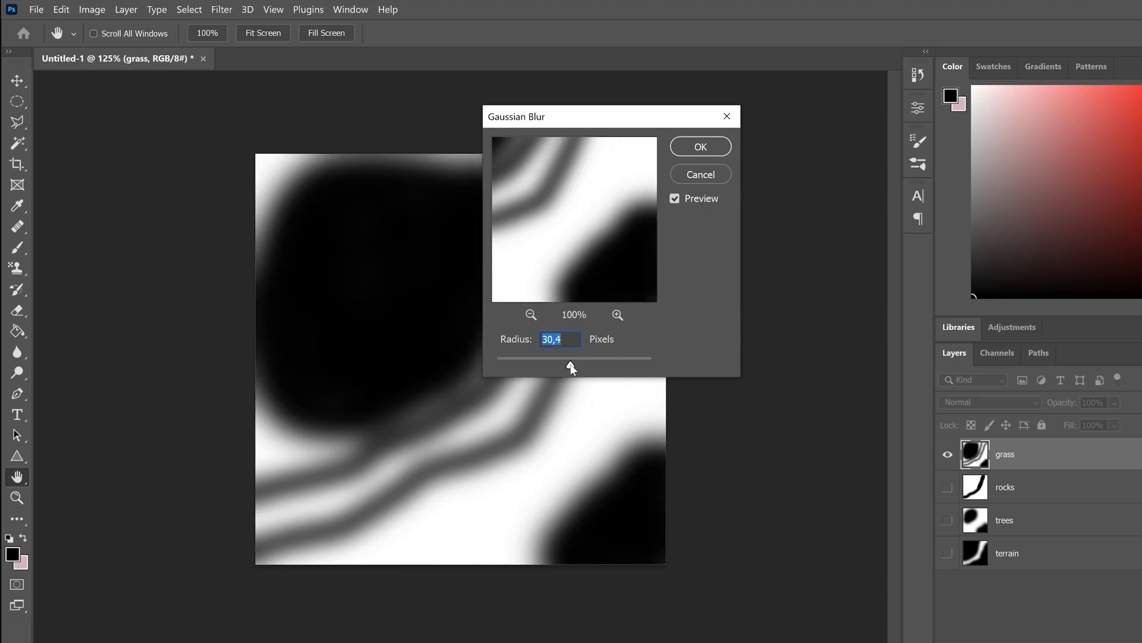
pyautogui.click(698, 146)
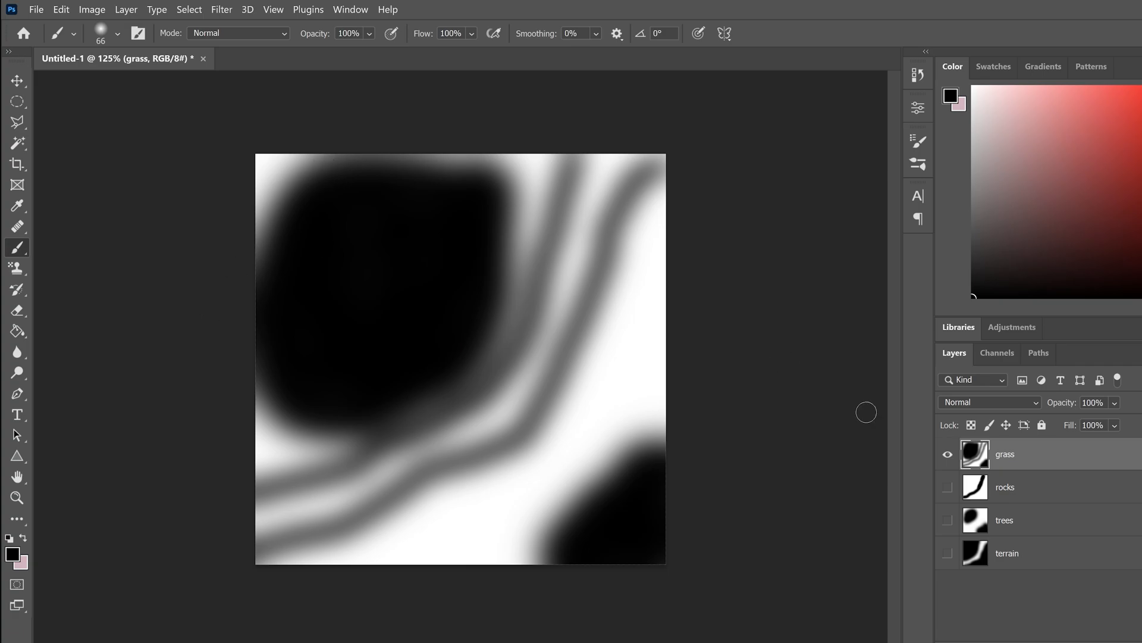
pyautogui.moveTo(957, 458)
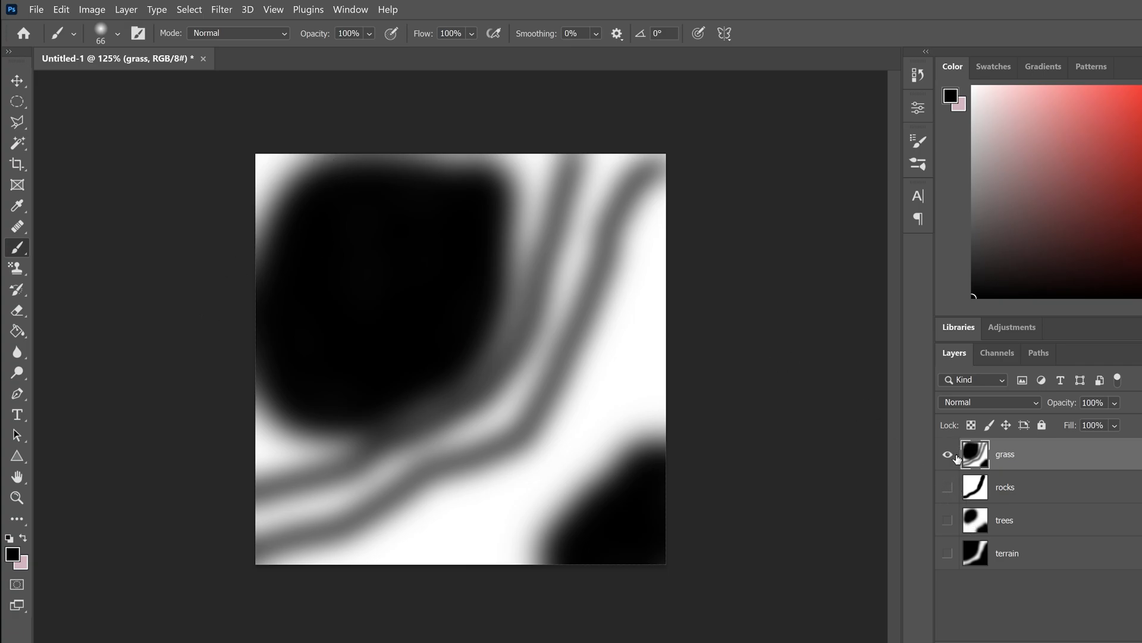
# - Make the rocks, trees and terrain layers visible again, ending on the grass layer
pyautogui.click(1005, 487)
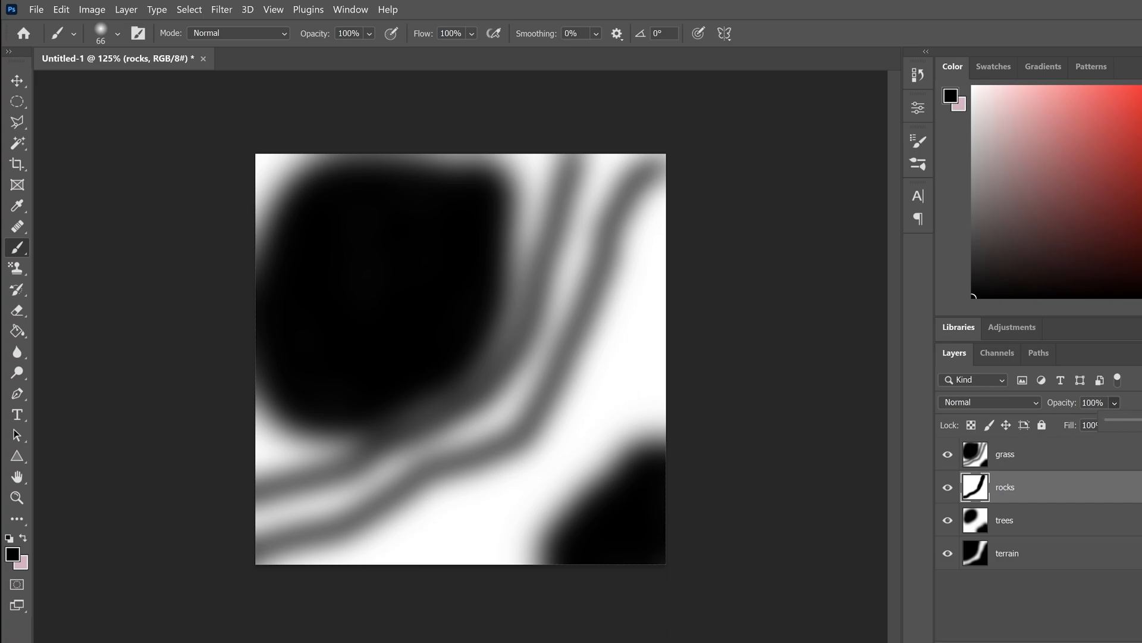
pyautogui.click(1004, 519)
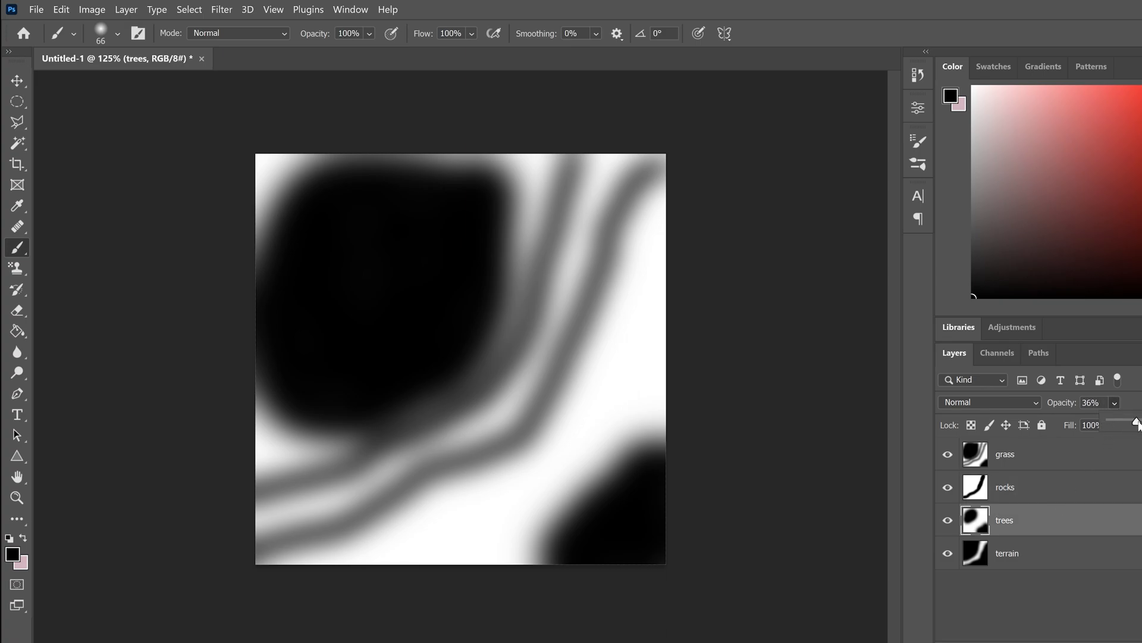
pyautogui.click(1007, 553)
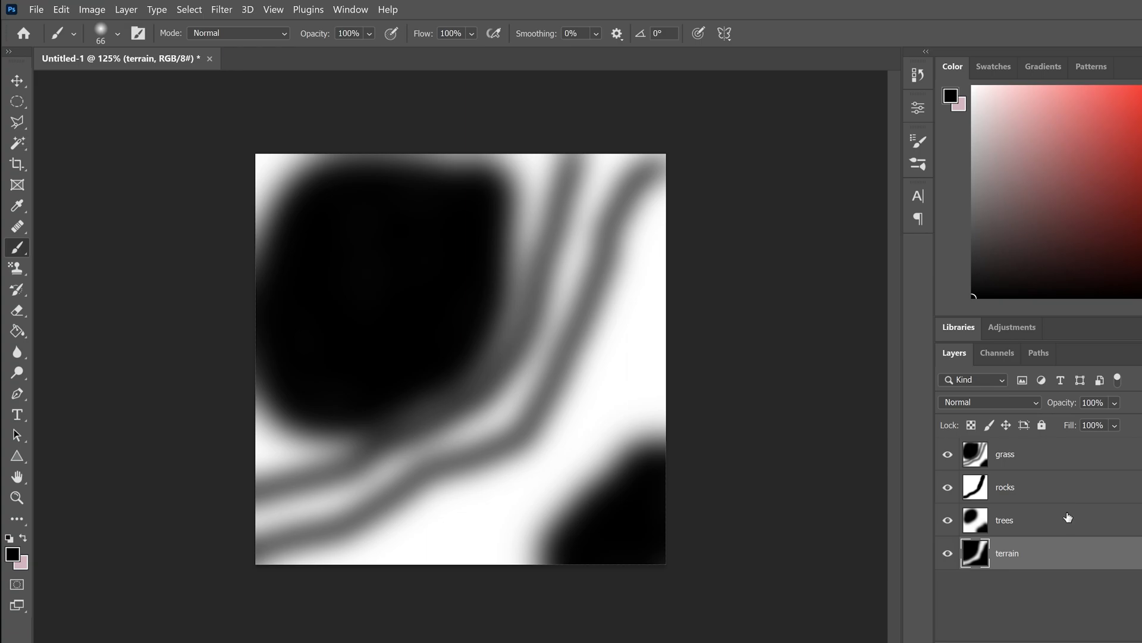
pyautogui.click(1005, 454)
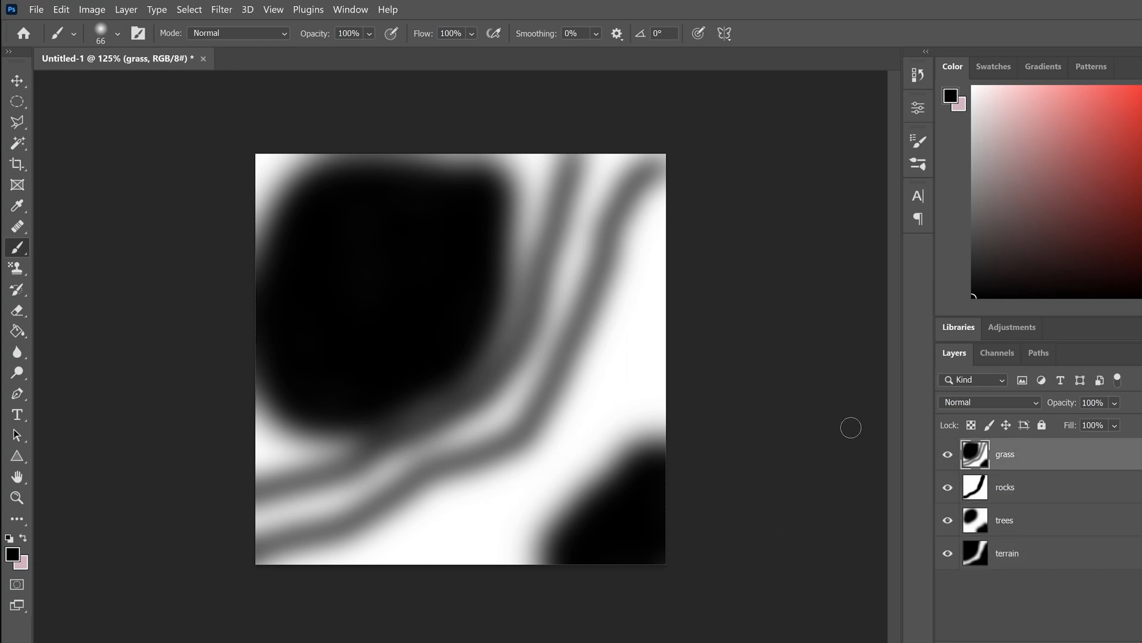
pyautogui.moveTo(1137, 497)
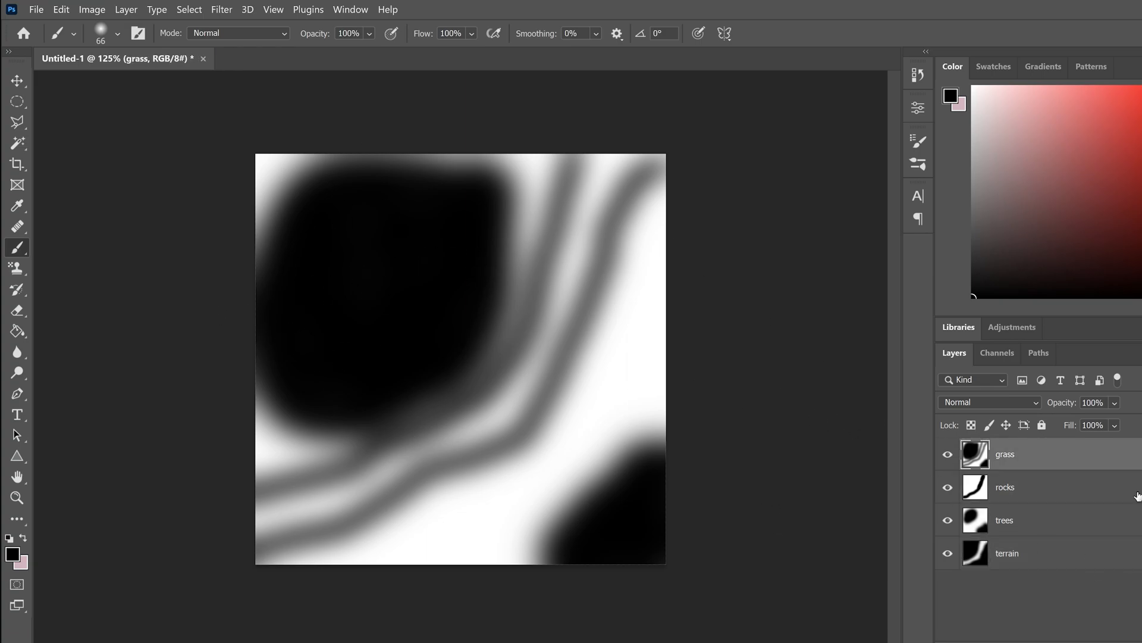
pyautogui.moveTo(492, 369)
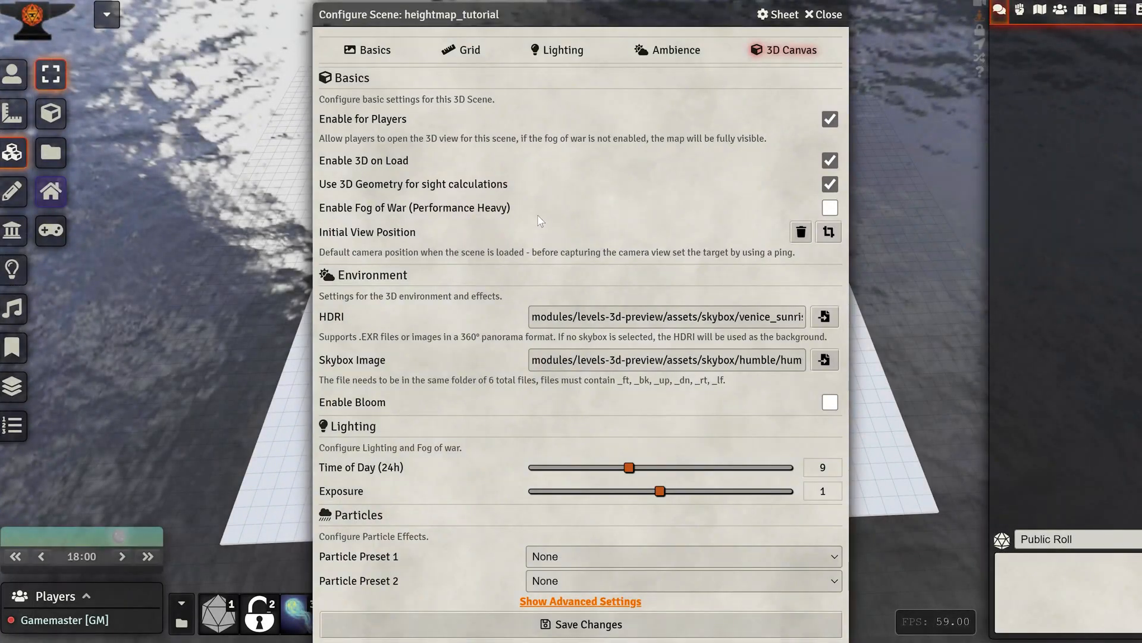
pyautogui.moveTo(838, 120)
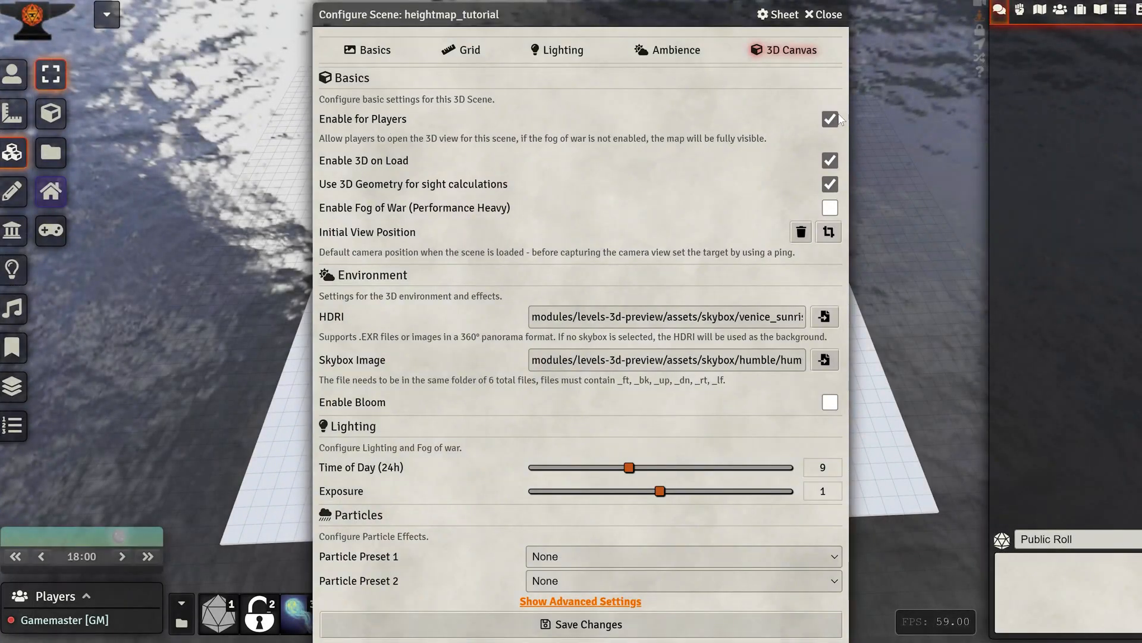
# - Close the scene configuration and browse the BasicShapes asset folder
pyautogui.click(822, 14)
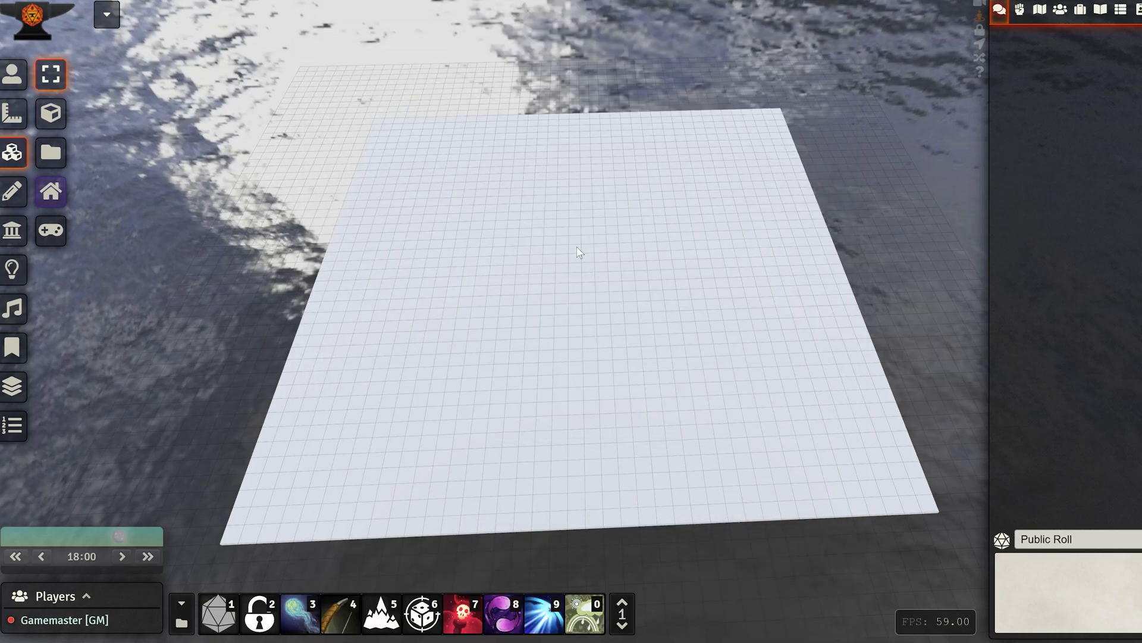
pyautogui.click(50, 152)
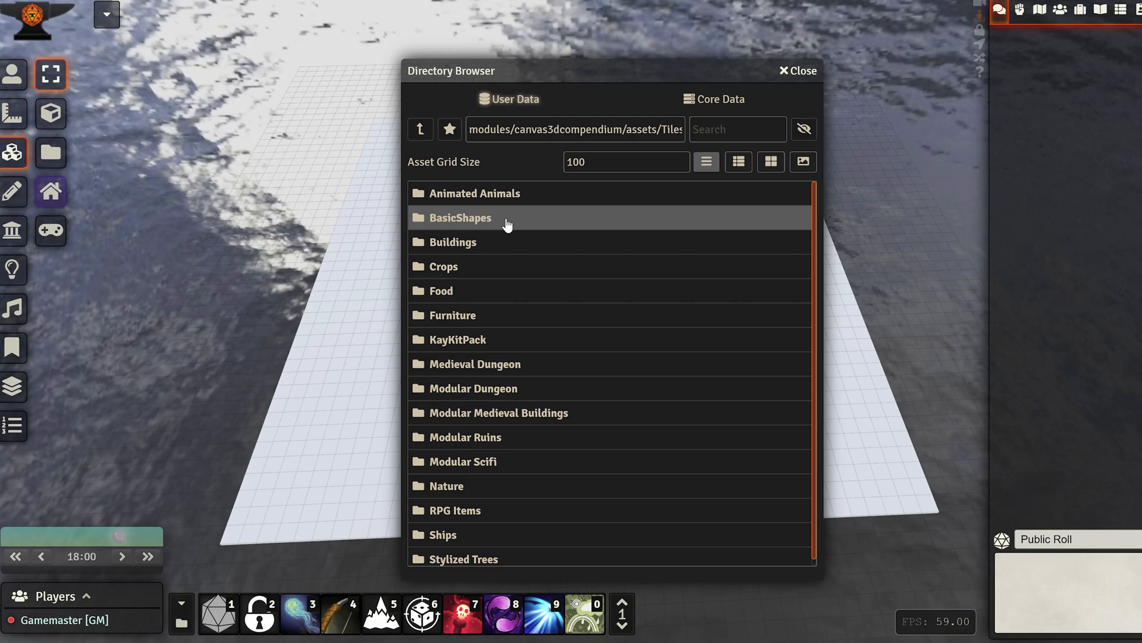
pyautogui.doubleClick(459, 217)
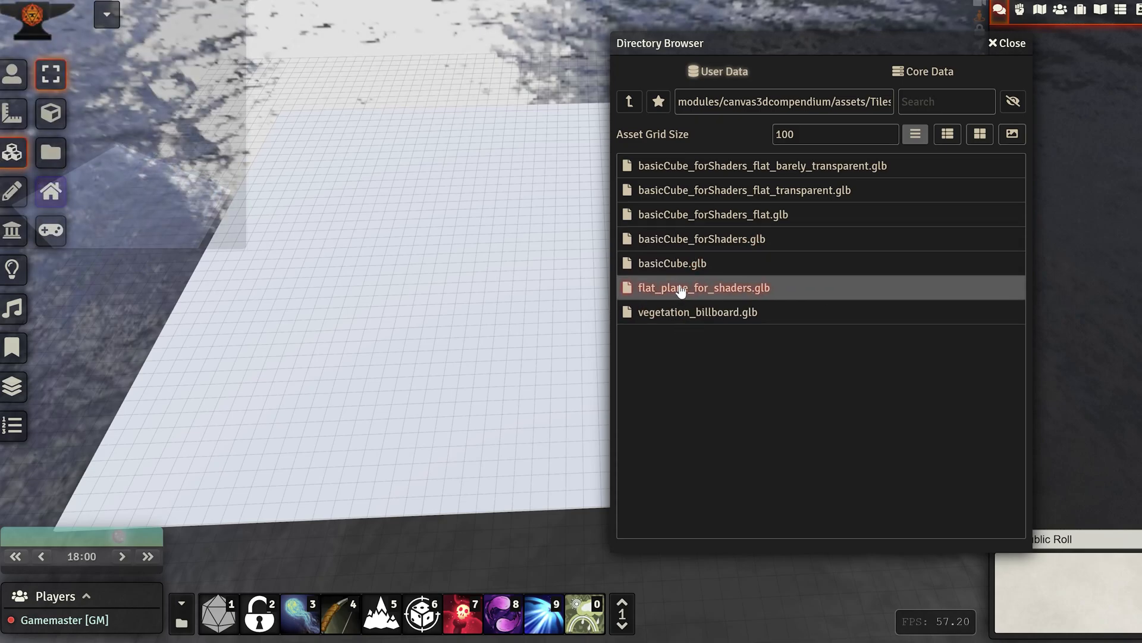
pyautogui.moveTo(480, 272)
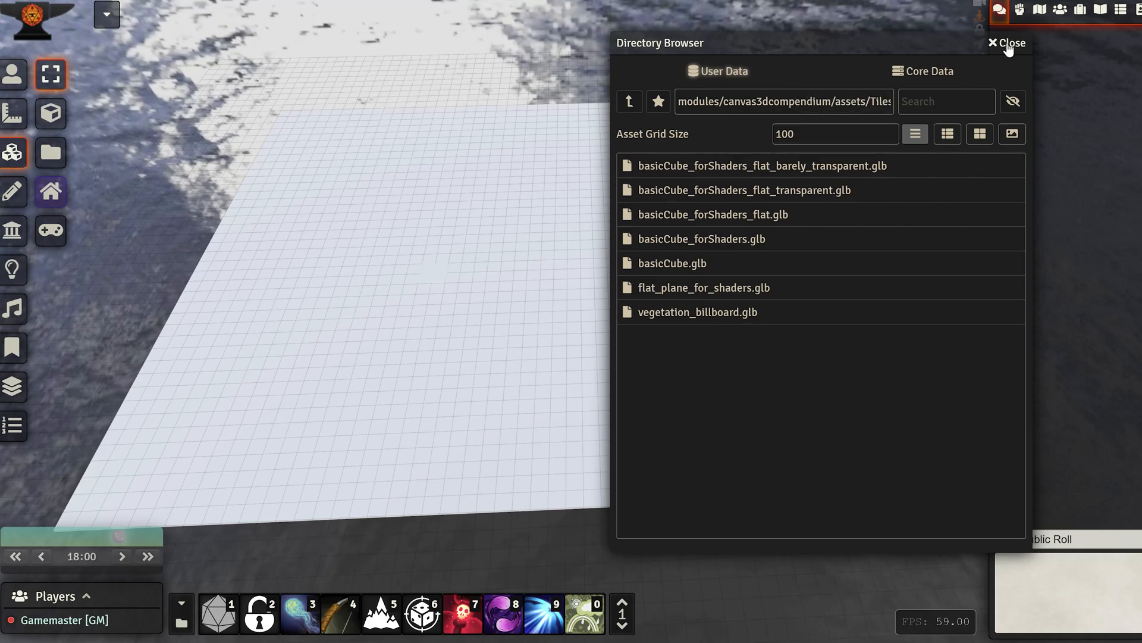
pyautogui.click(1008, 42)
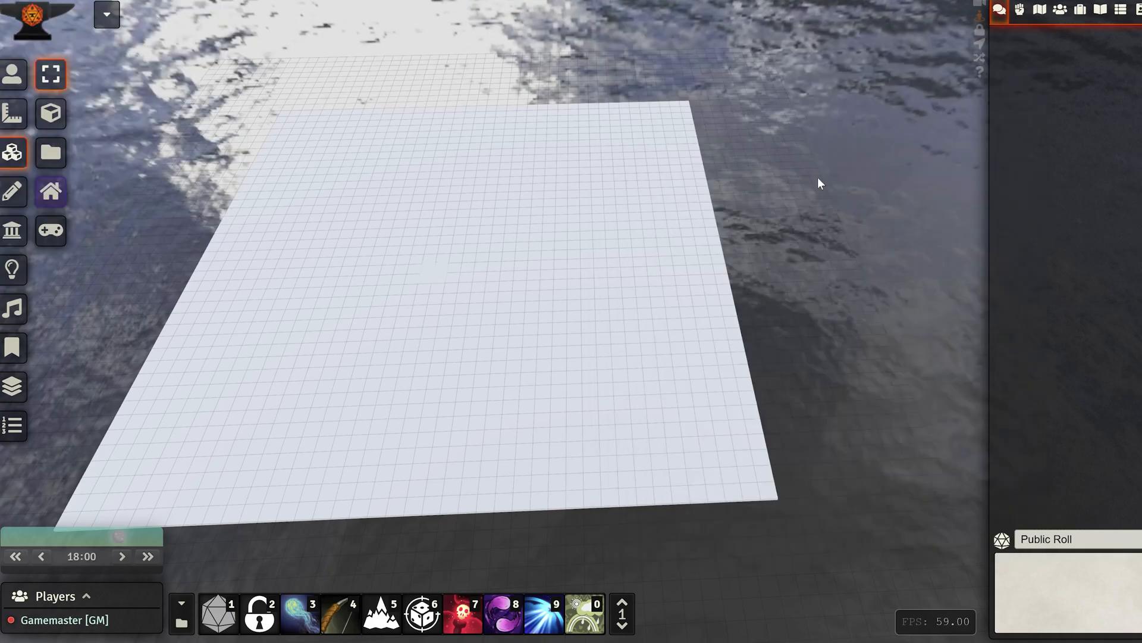
# - Open the compendium packs list and briefly view the 3D Maps compendium
pyautogui.click(1080, 10)
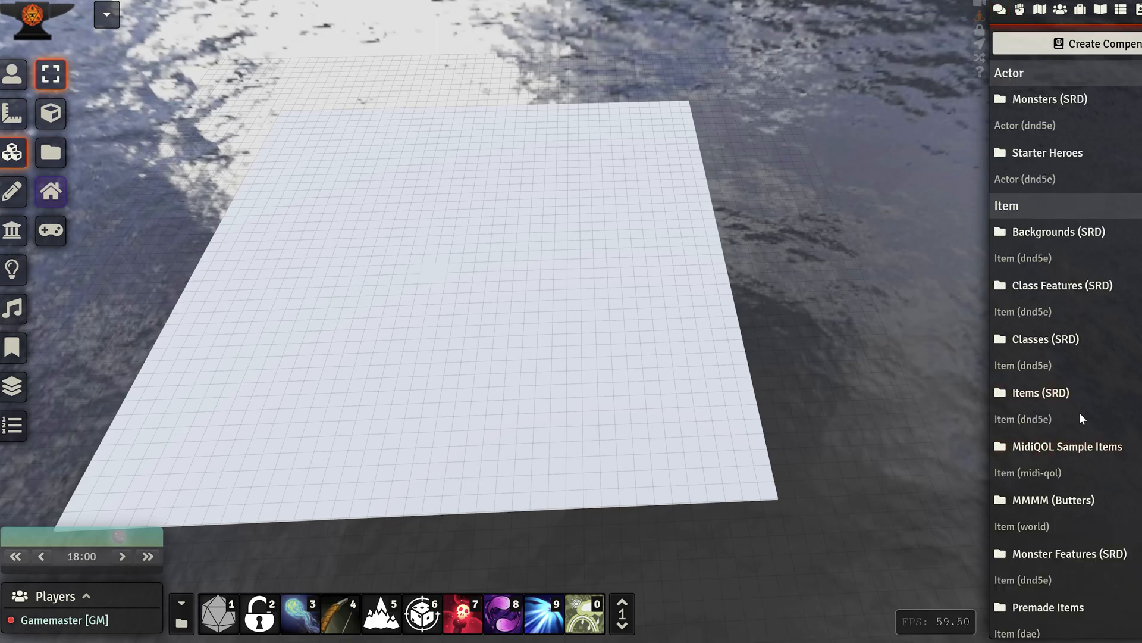
pyautogui.scroll(-3)
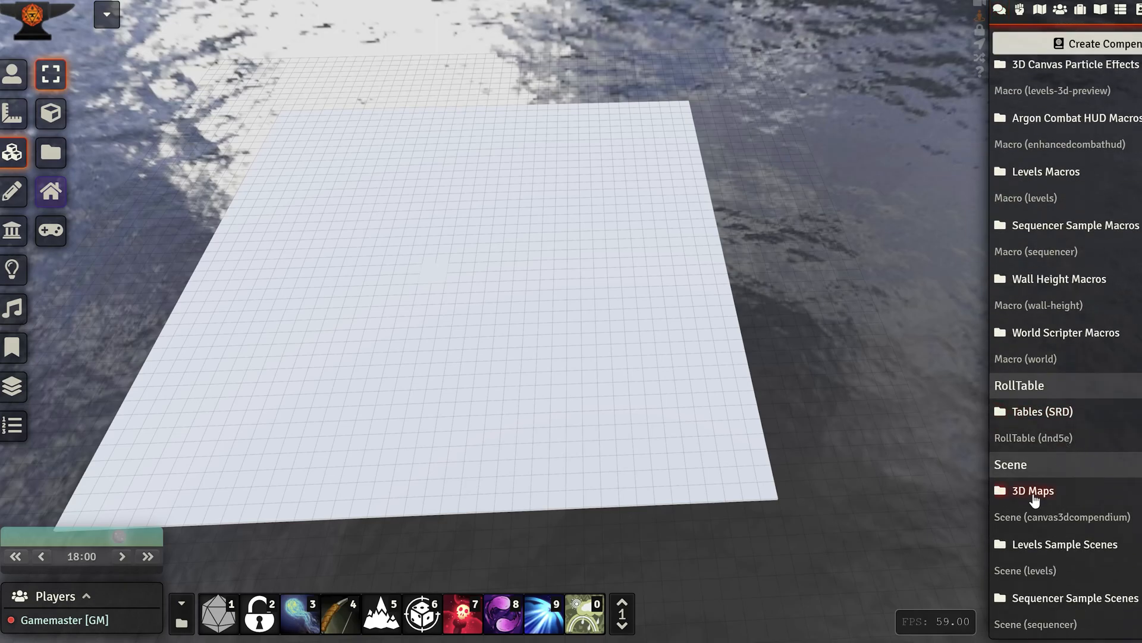
pyautogui.click(1032, 490)
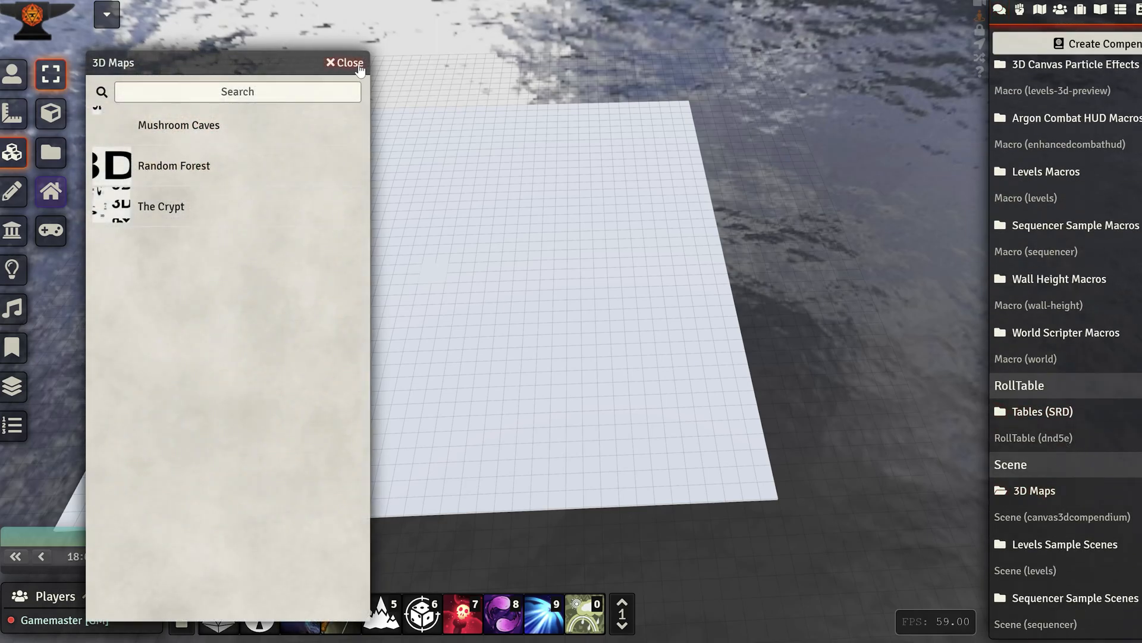
pyautogui.click(1055, 172)
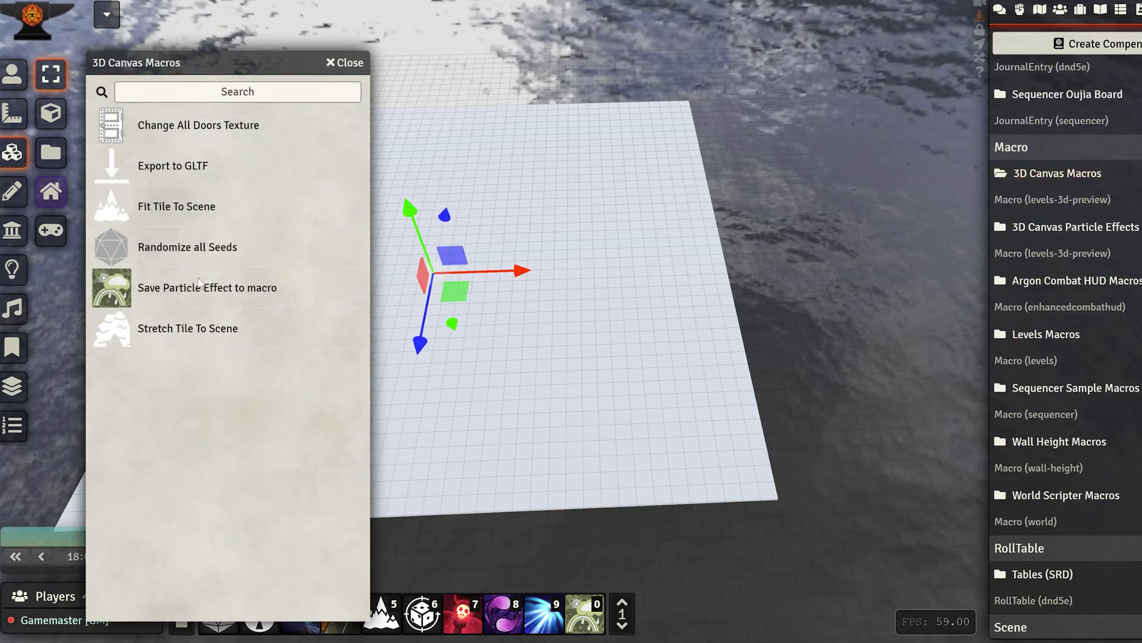
pyautogui.moveTo(175, 207)
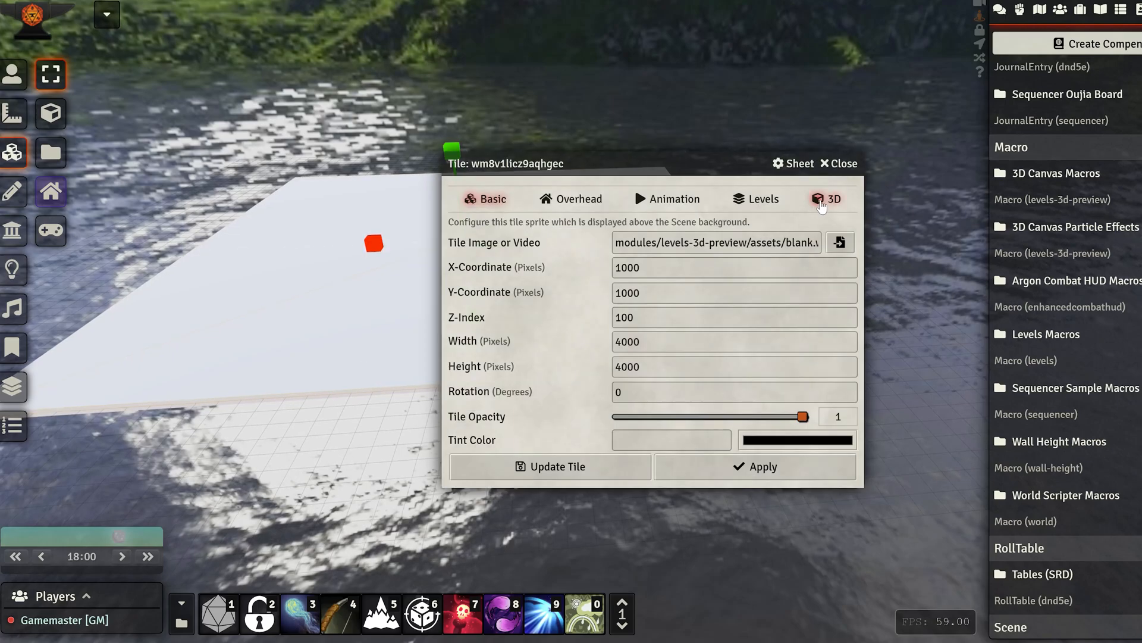
# - Set the plane tile's heightmap to terrain.jpg from assets/3dModels/mymap_usingheightmap
pyautogui.click(828, 199)
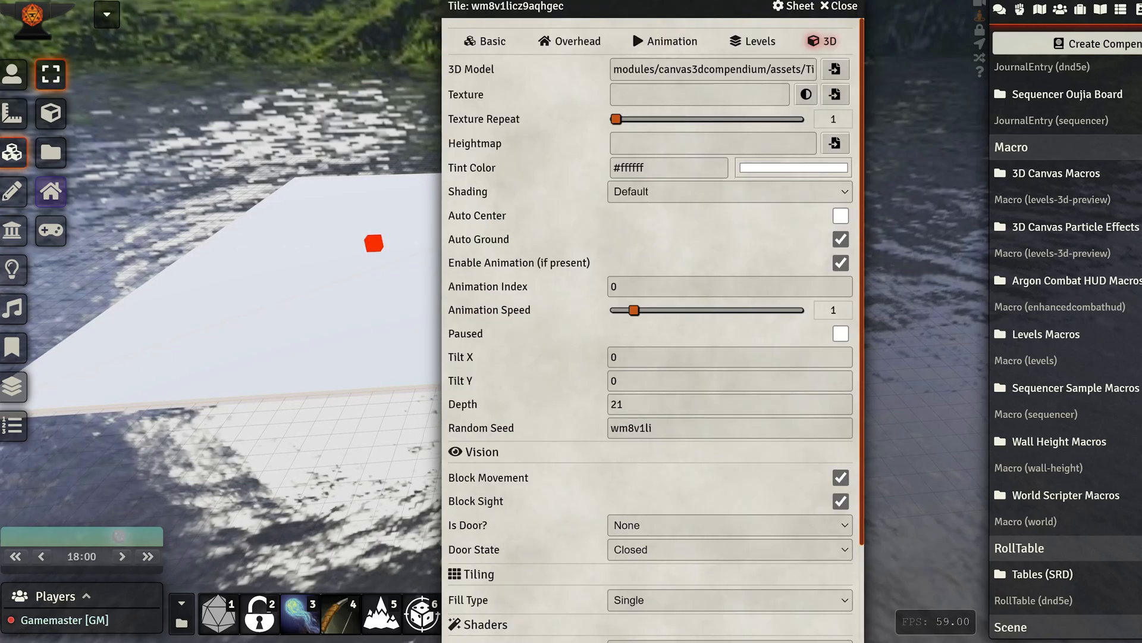
pyautogui.click(835, 69)
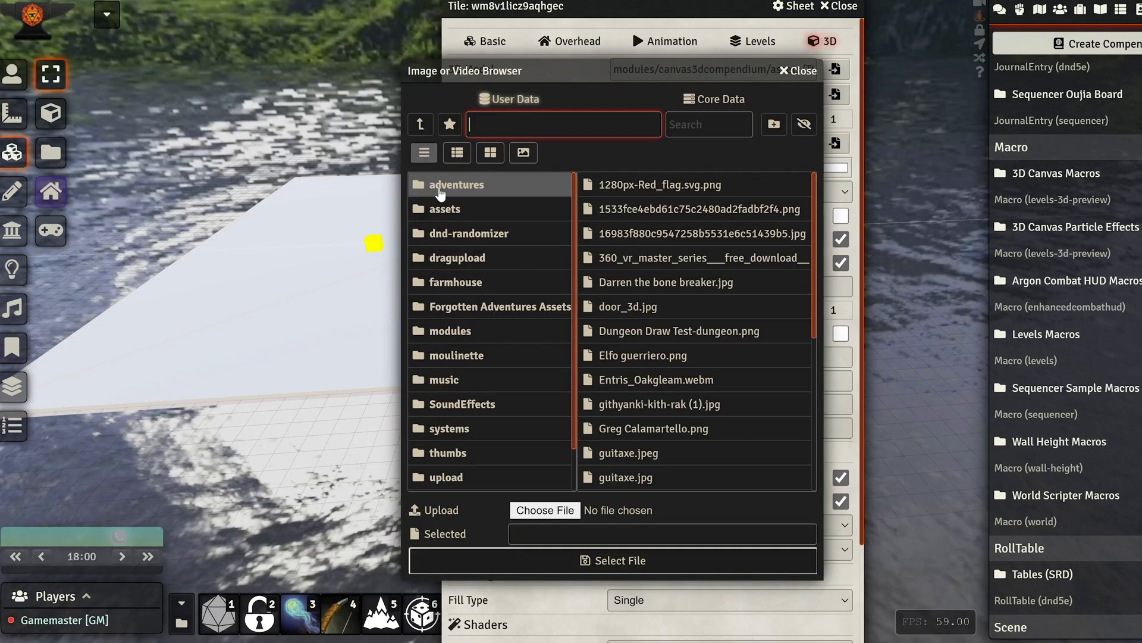
pyautogui.click(444, 209)
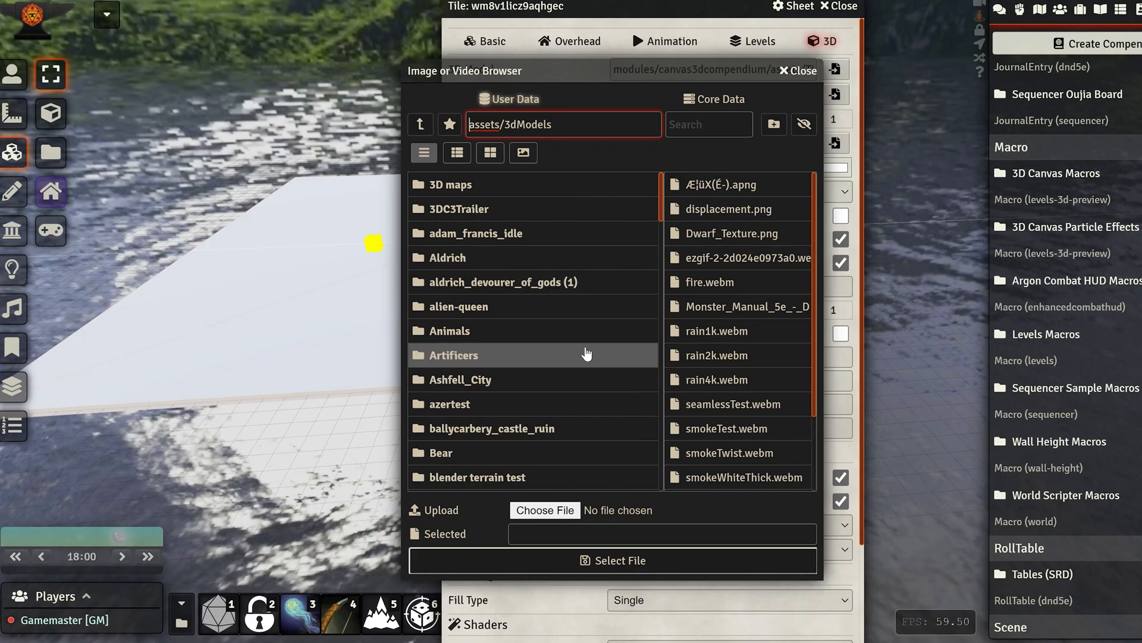
pyautogui.scroll(-3)
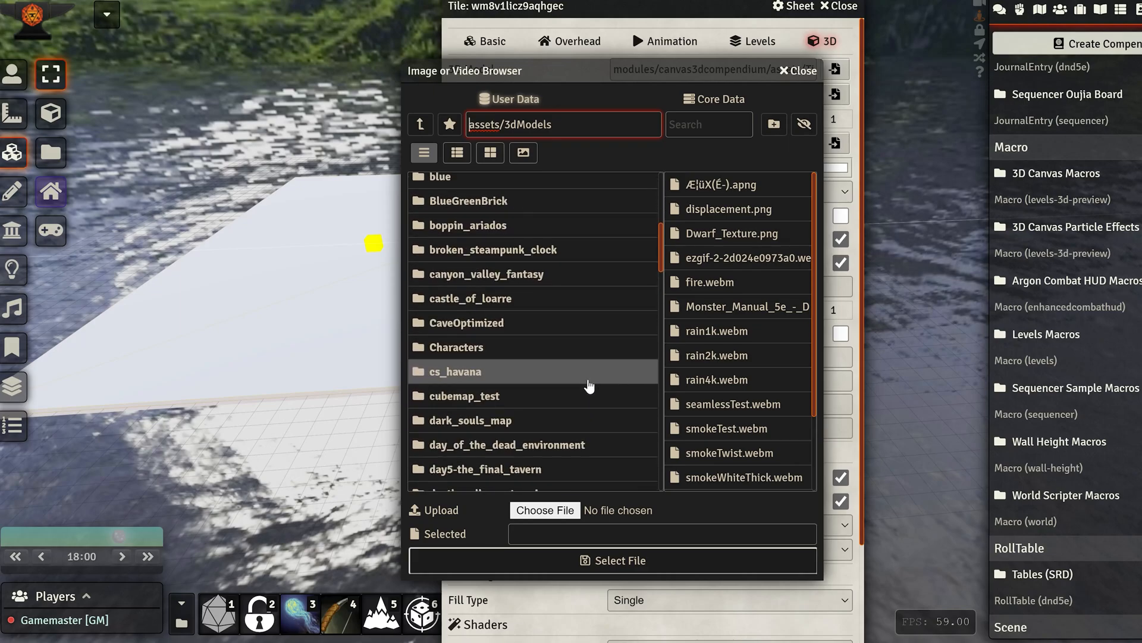
pyautogui.scroll(-3)
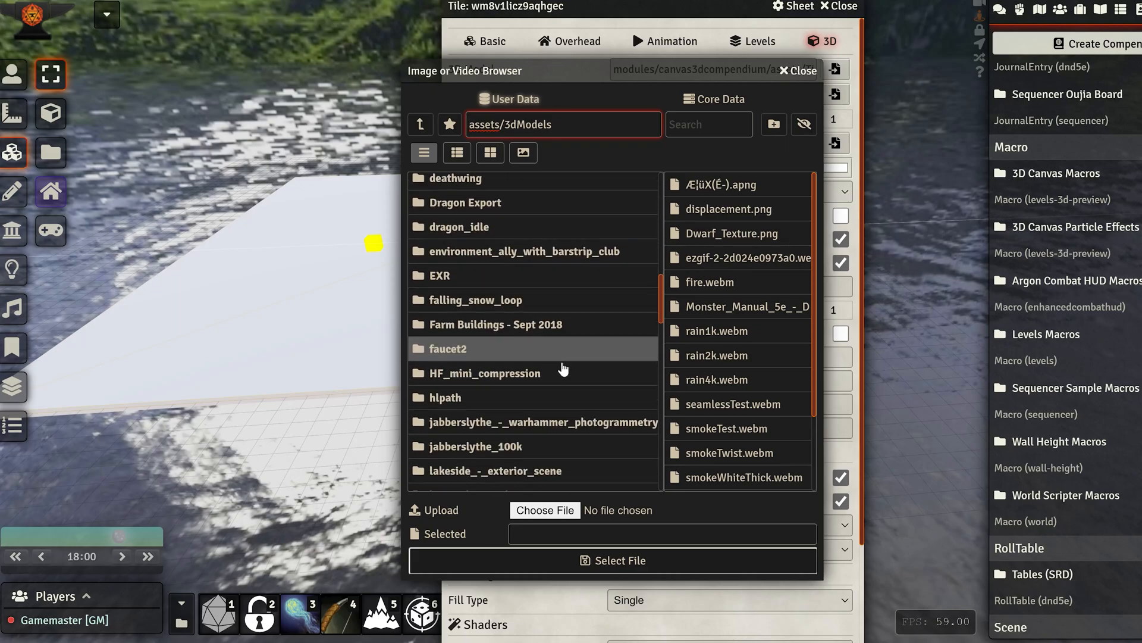
pyautogui.scroll(-3)
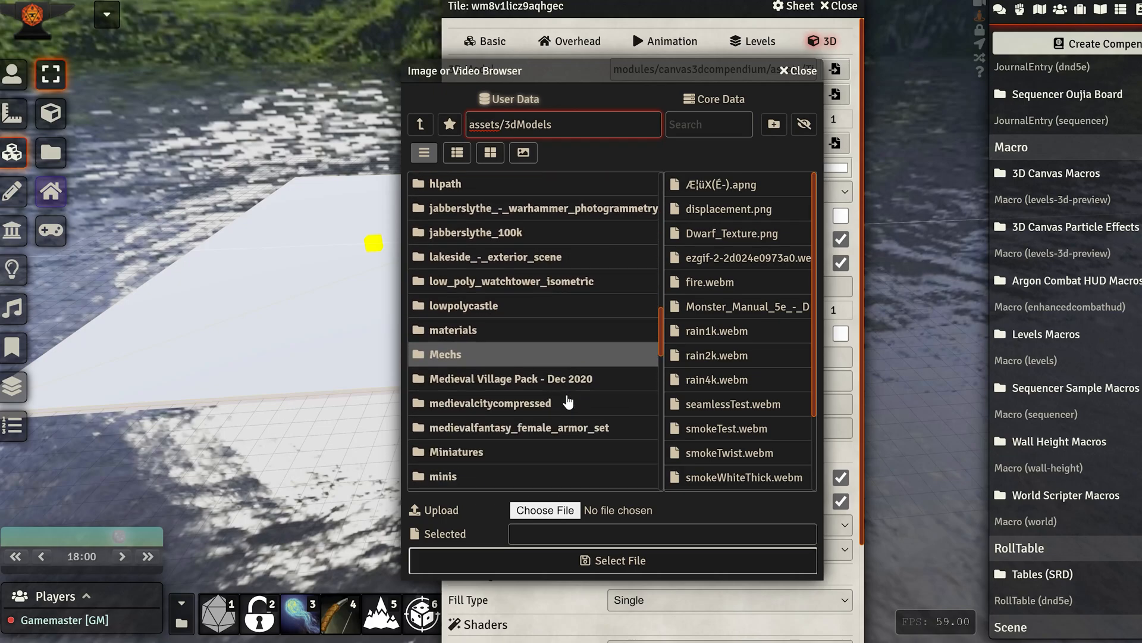
pyautogui.scroll(-3)
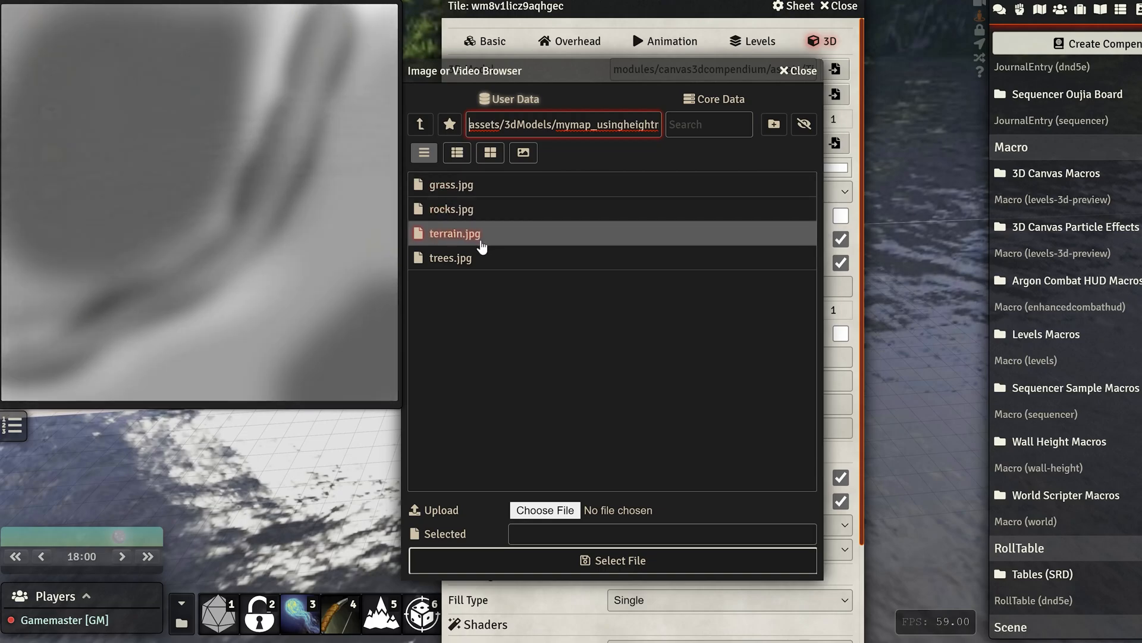
pyautogui.click(451, 209)
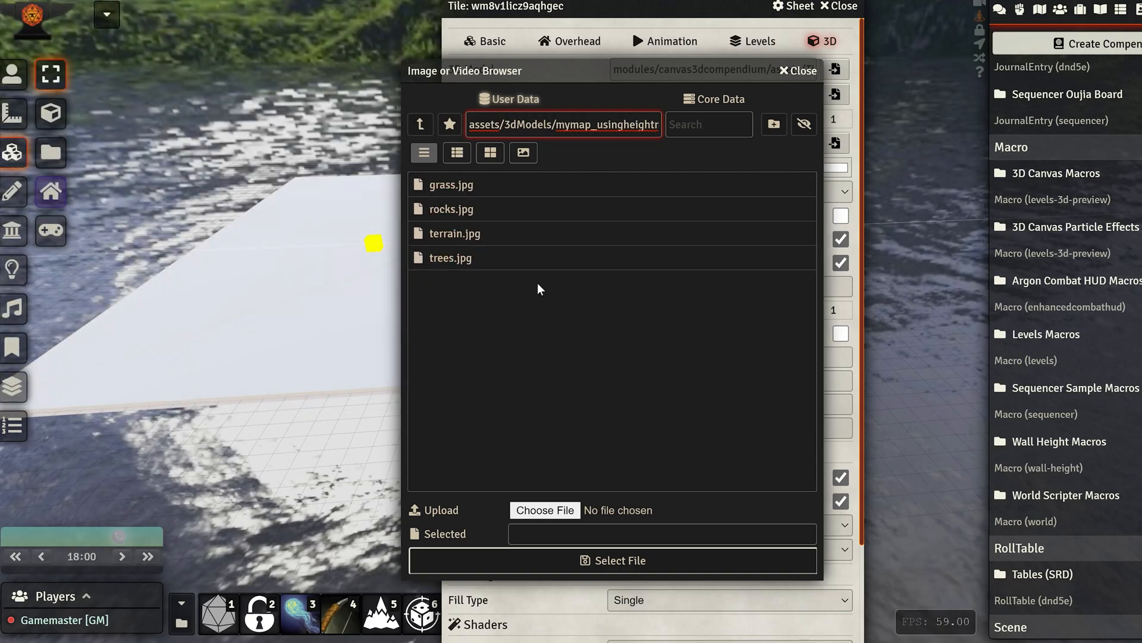
pyautogui.click(795, 70)
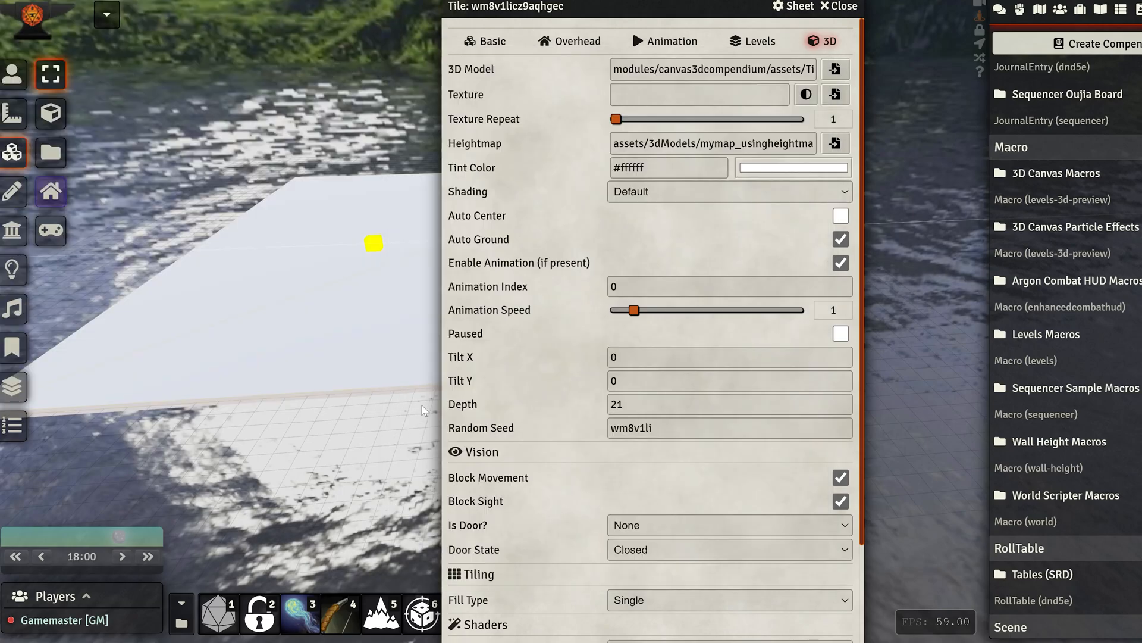
pyautogui.scroll(-3)
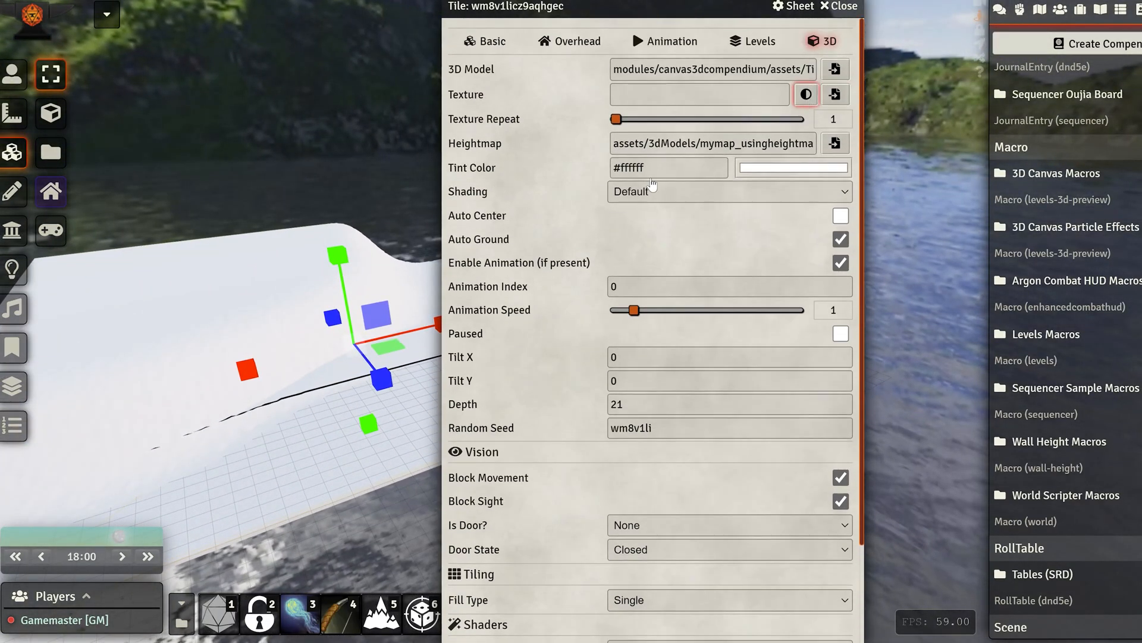
# - Search the material library for 'grass' and apply Grass004 as the terrain texture
pyautogui.click(806, 94)
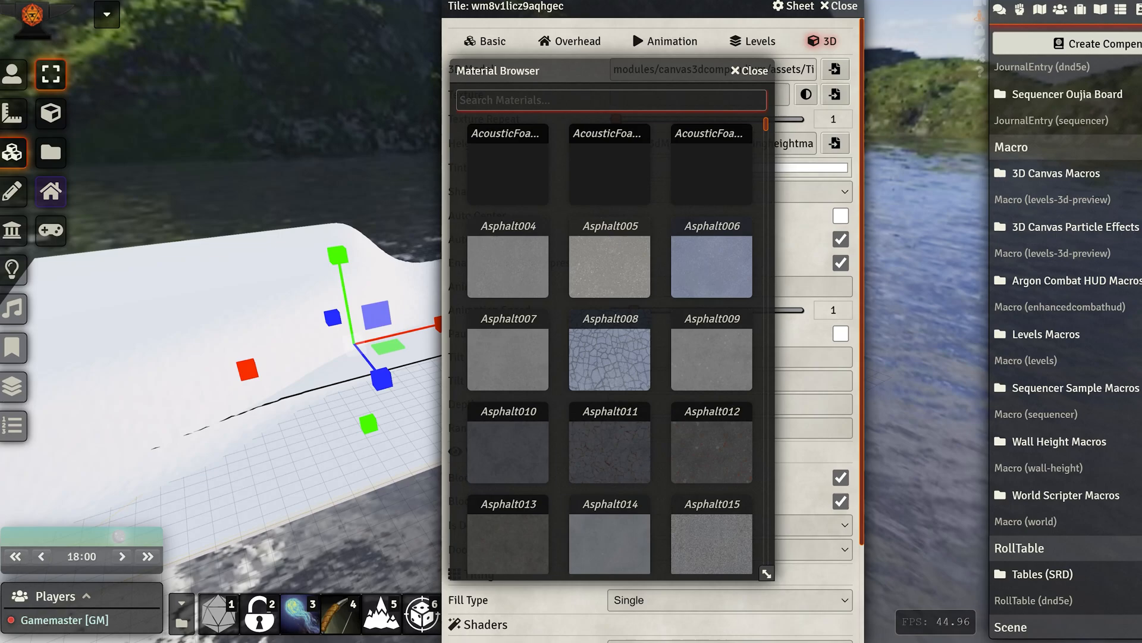
pyautogui.write('grass')
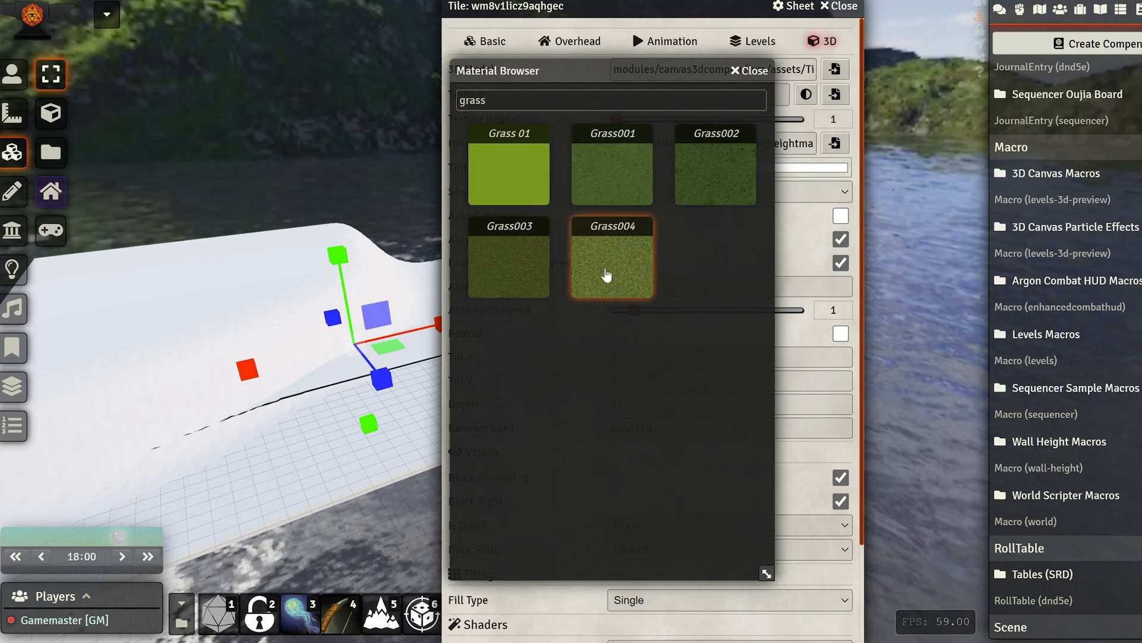
pyautogui.click(610, 257)
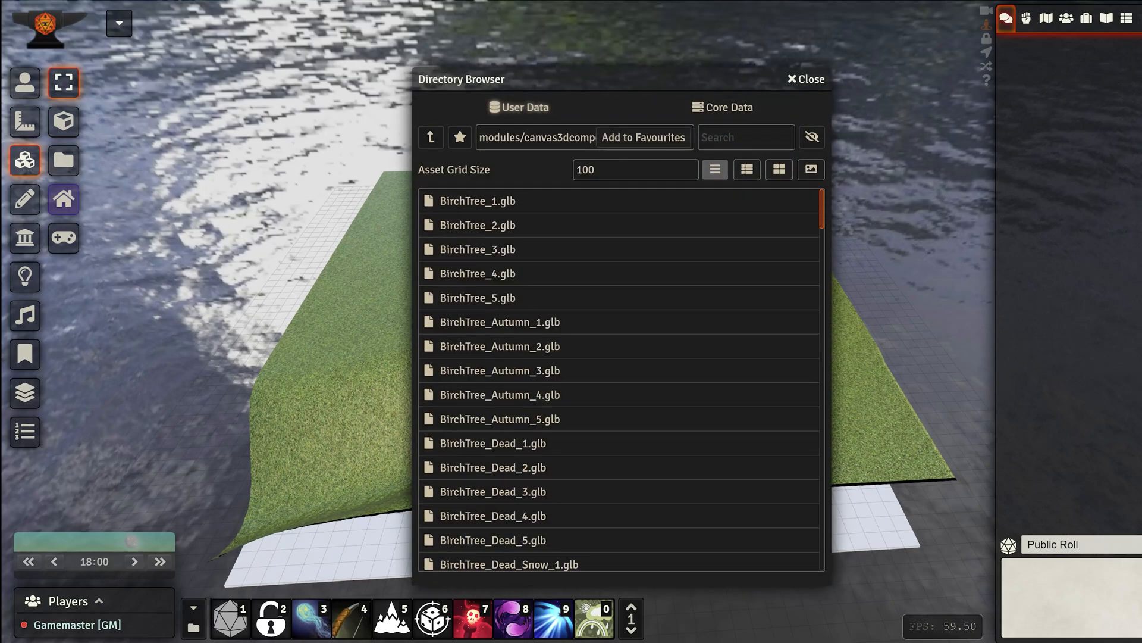
# - Place Grass.glb and set its tile to repeat at 0.2 scale and 0.2 gap, fully randomized
pyautogui.write('gras')
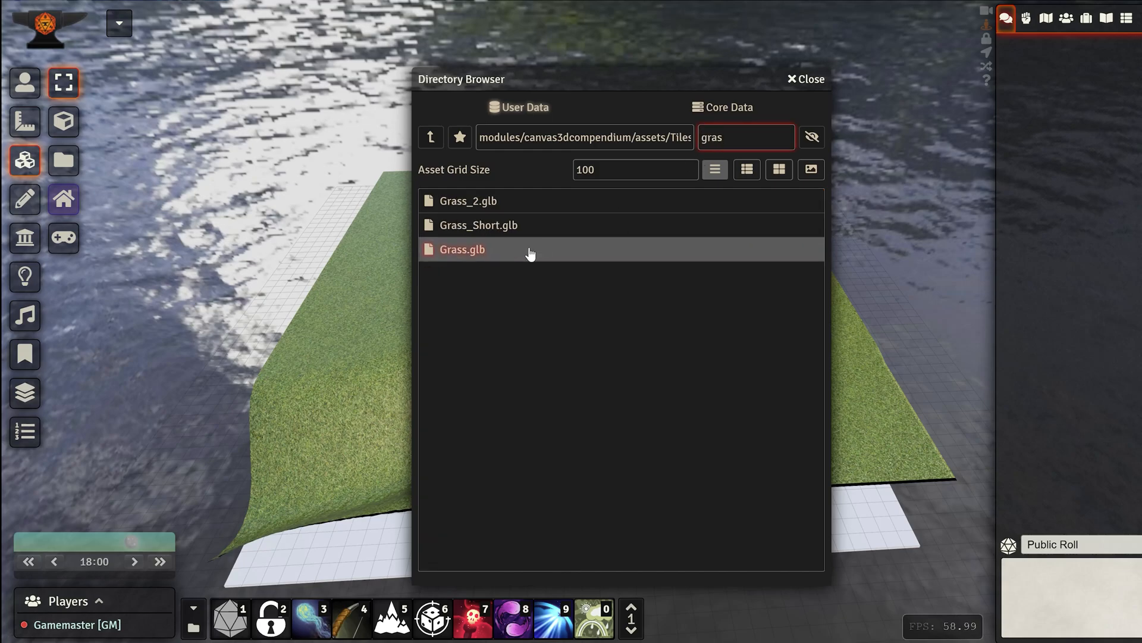
pyautogui.moveTo(613, 253)
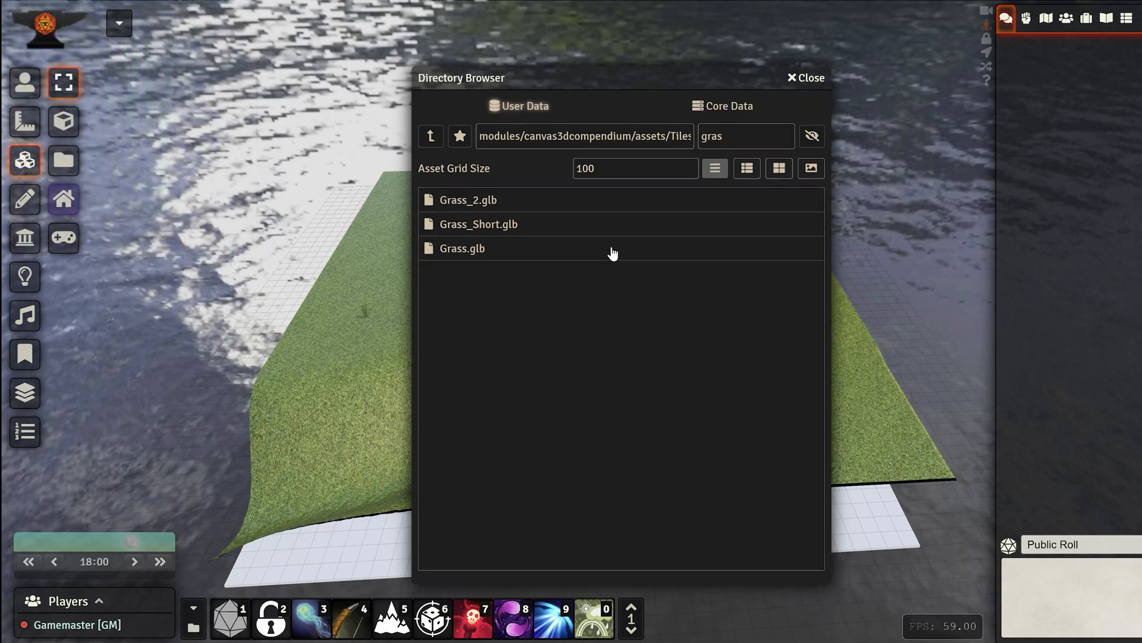
pyautogui.doubleClick(462, 247)
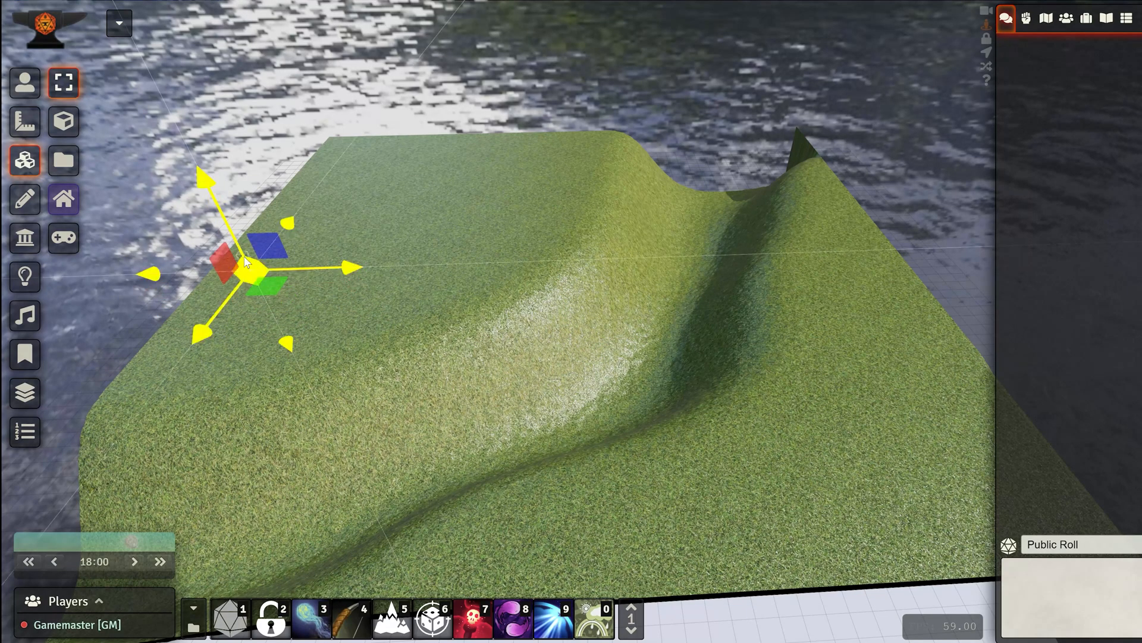
pyautogui.doubleClick(248, 273)
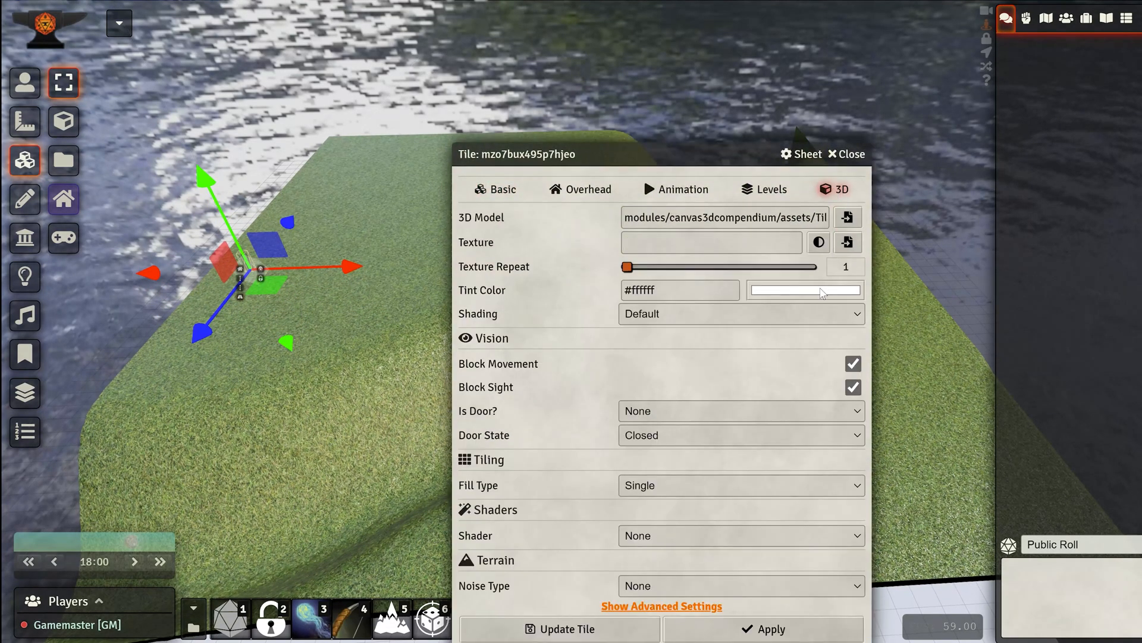
pyautogui.click(739, 484)
pyautogui.write('0.2')
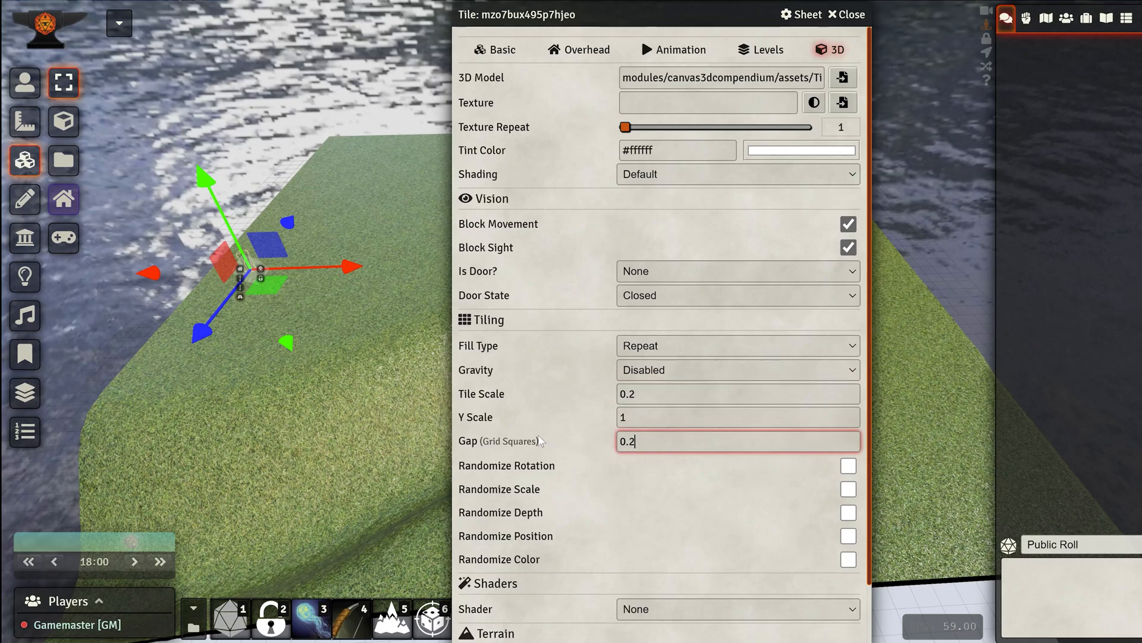
pyautogui.scroll(-3)
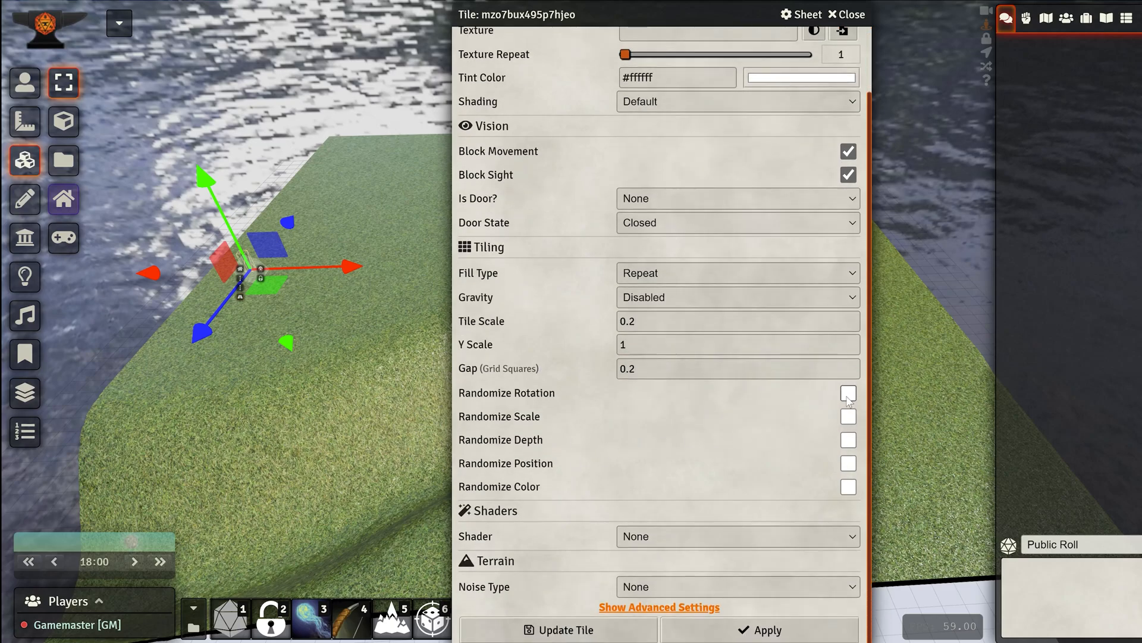
pyautogui.click(848, 394)
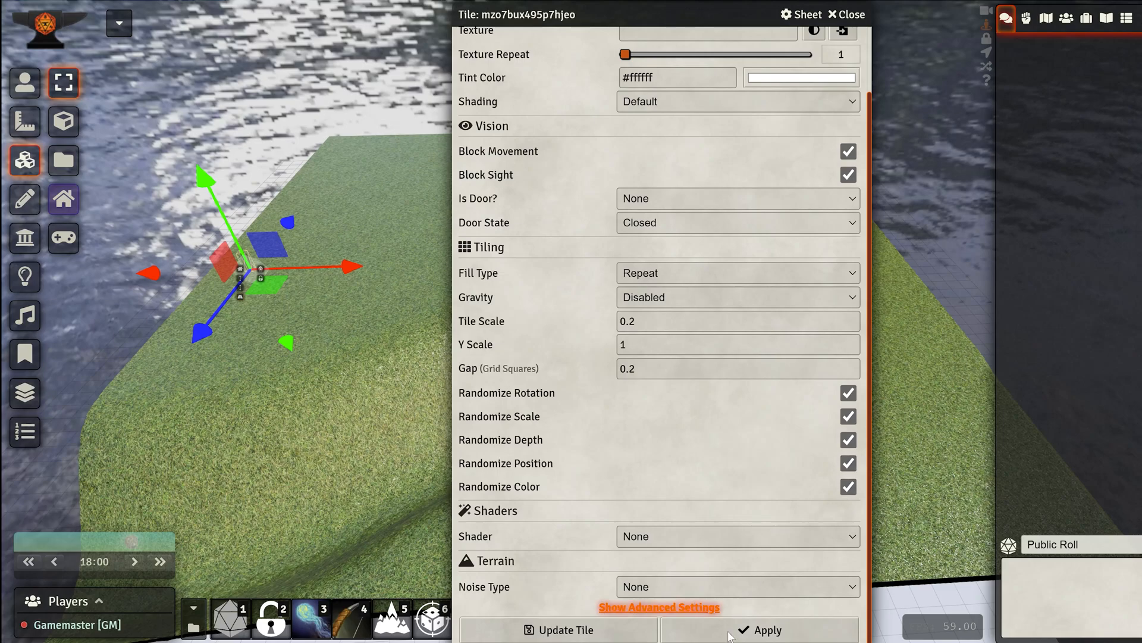
pyautogui.click(844, 14)
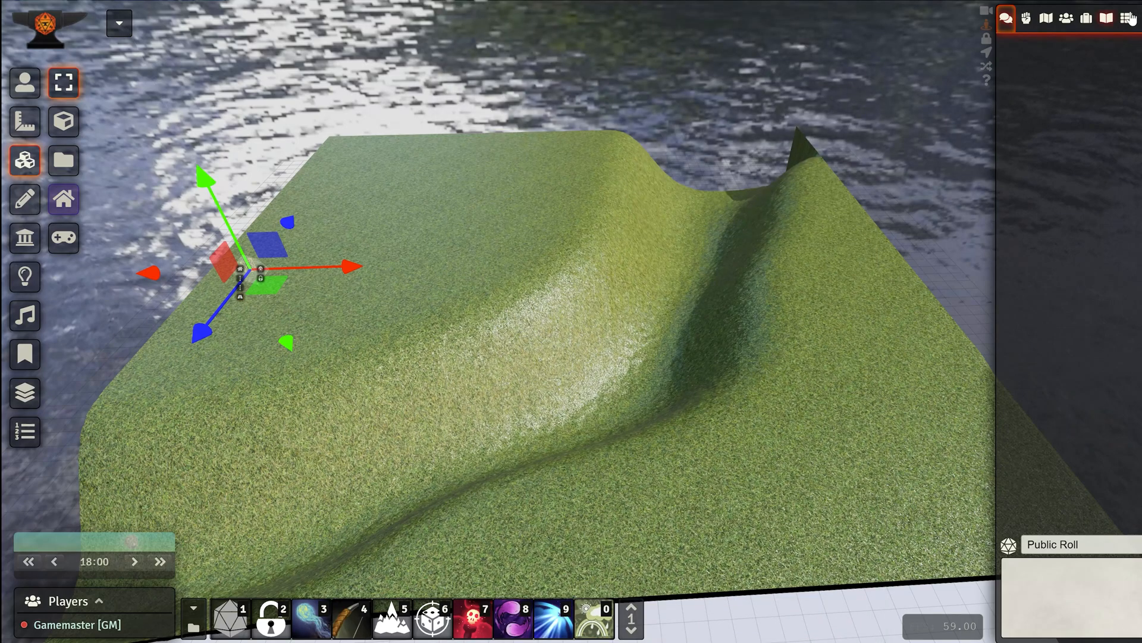
# - Run the Stretch Tile To Scene macro on the grass tile and reopen its settings
pyautogui.click(1125, 18)
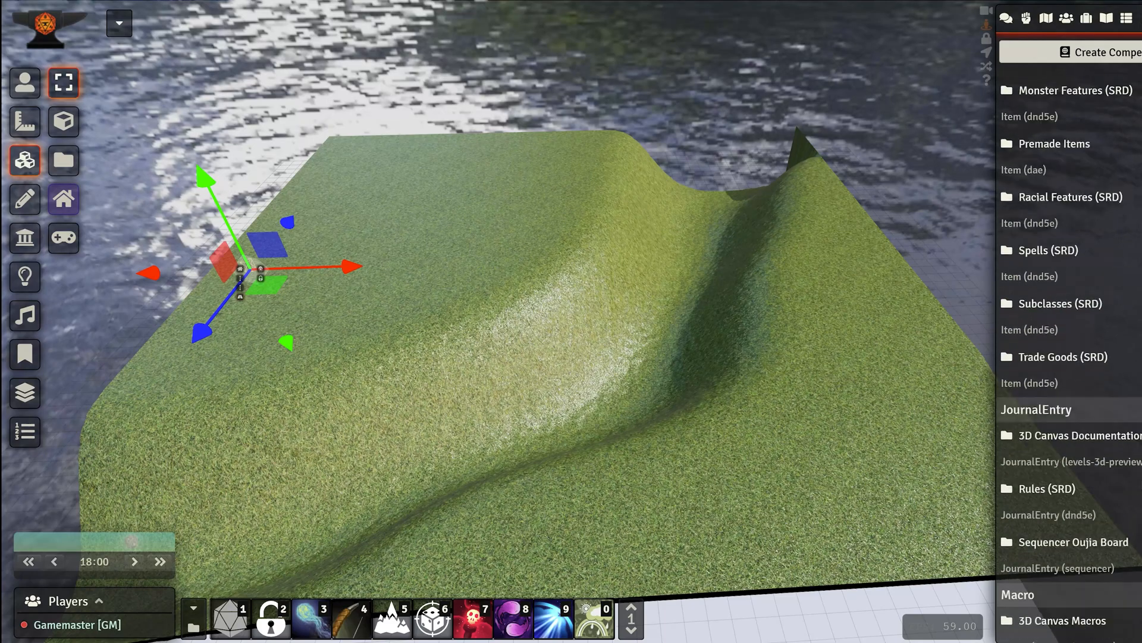
pyautogui.click(1061, 619)
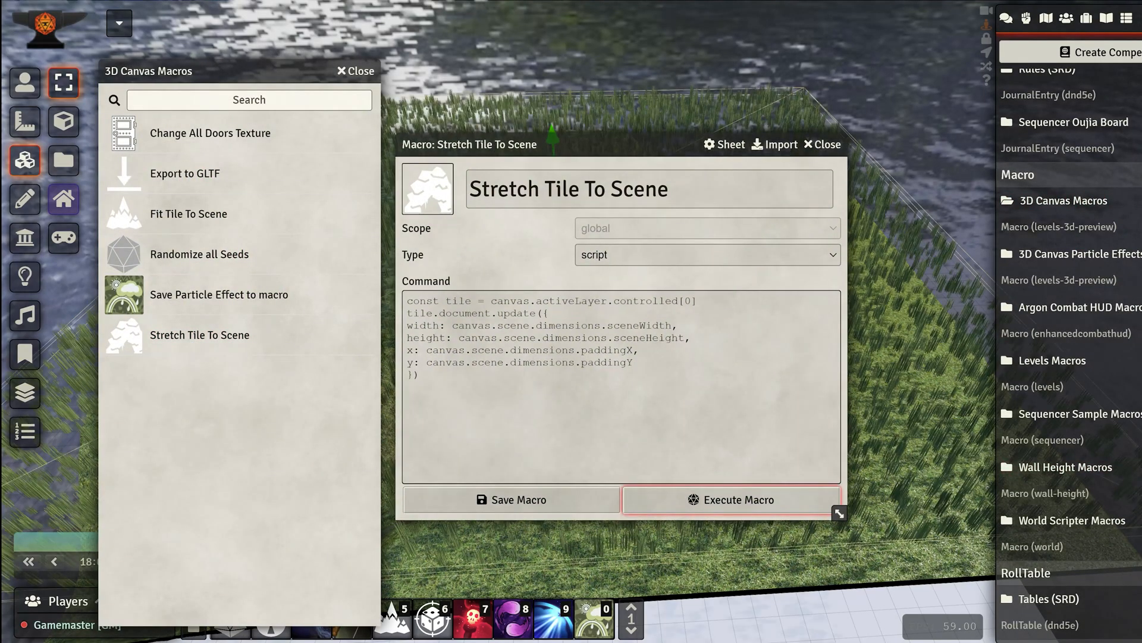
pyautogui.click(730, 500)
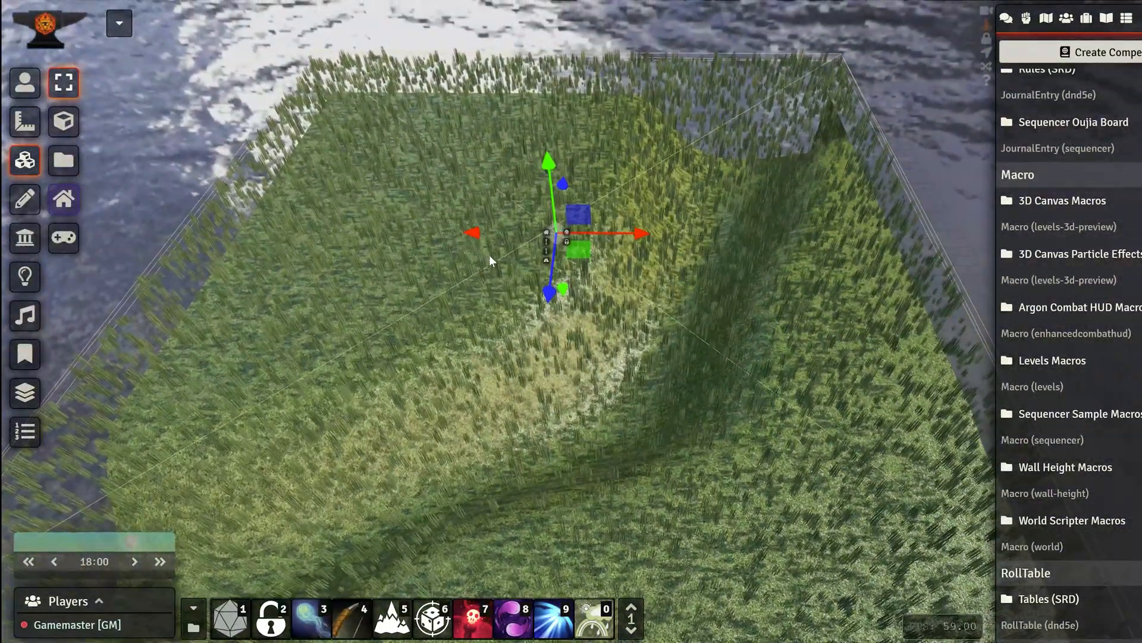
pyautogui.doubleClick(572, 234)
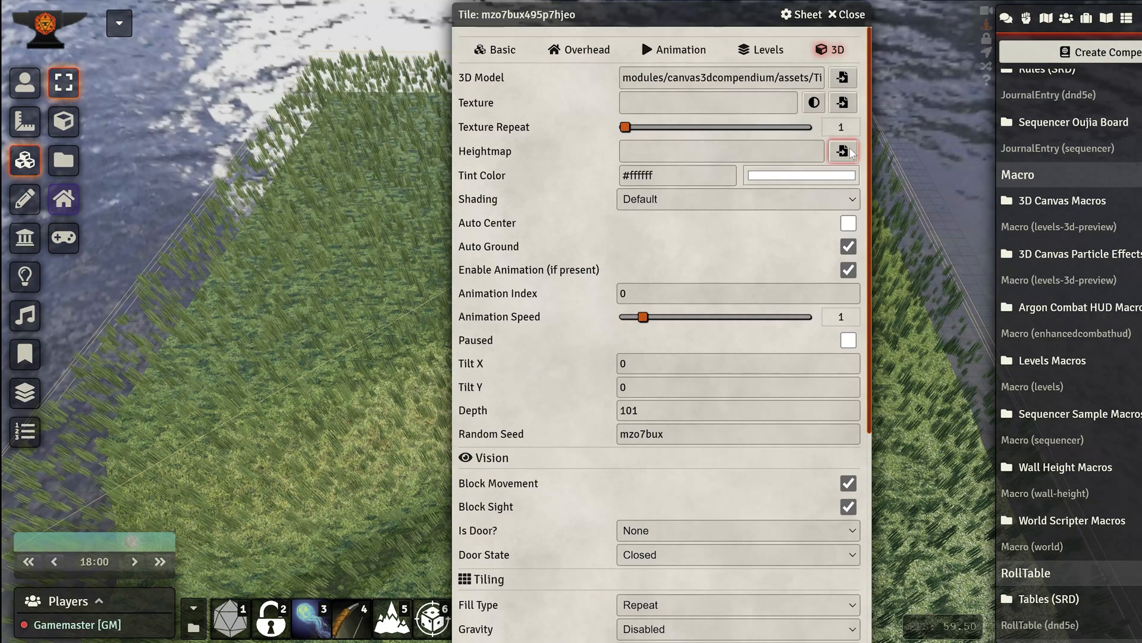
# - Apply the mymap_usingheightmaps heightmap image to the grass tile
pyautogui.click(843, 150)
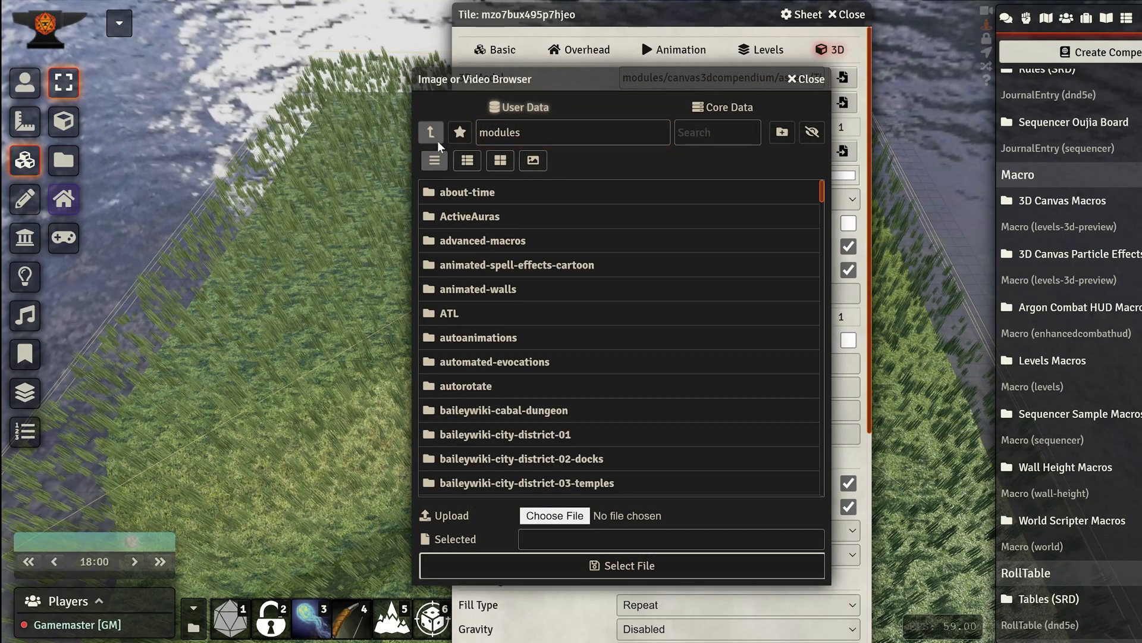
pyautogui.click(431, 132)
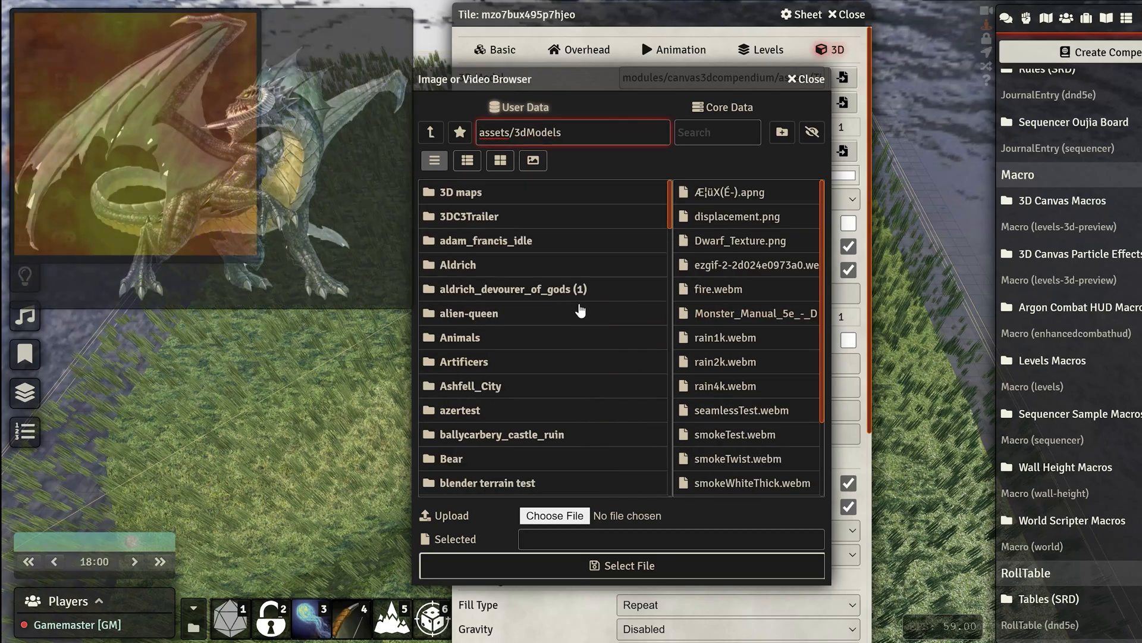
pyautogui.scroll(-3)
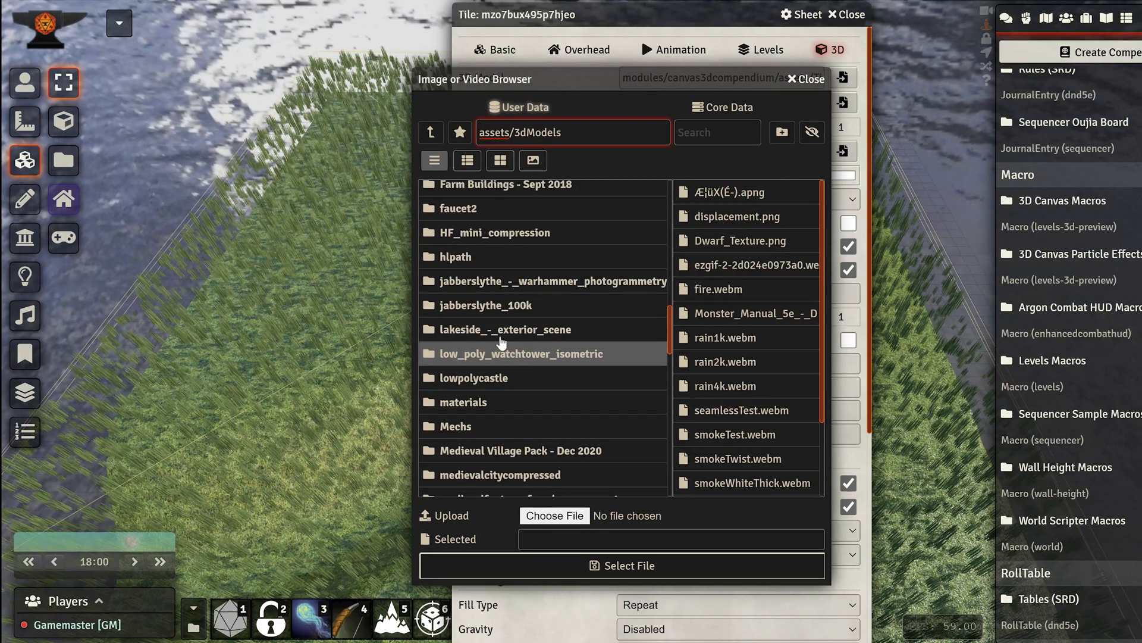
pyautogui.scroll(-3)
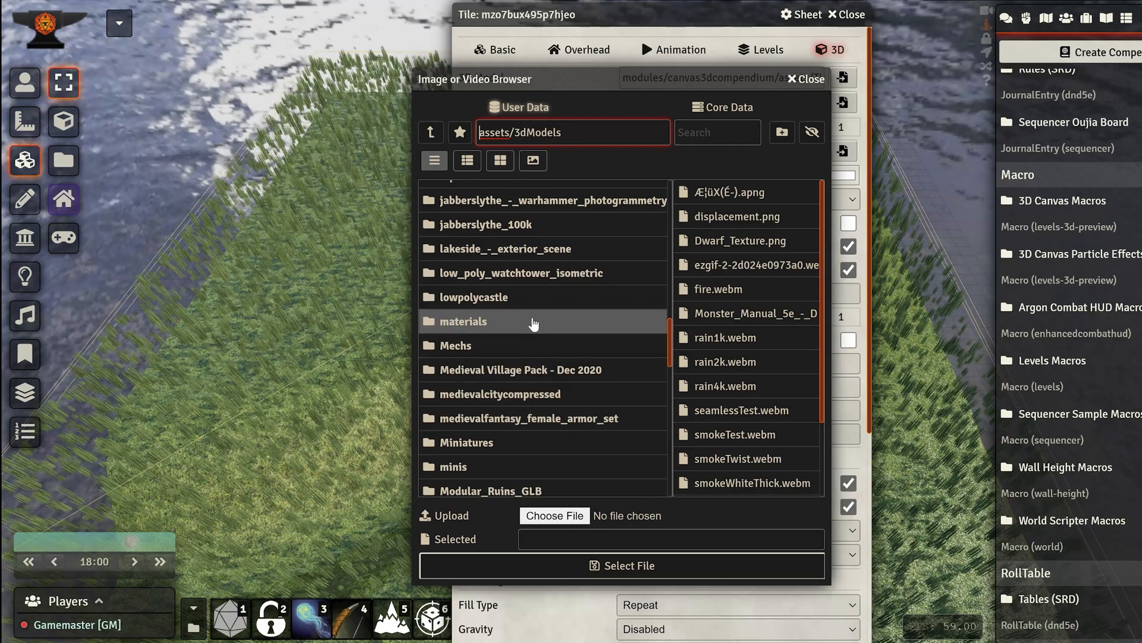
pyautogui.scroll(-3)
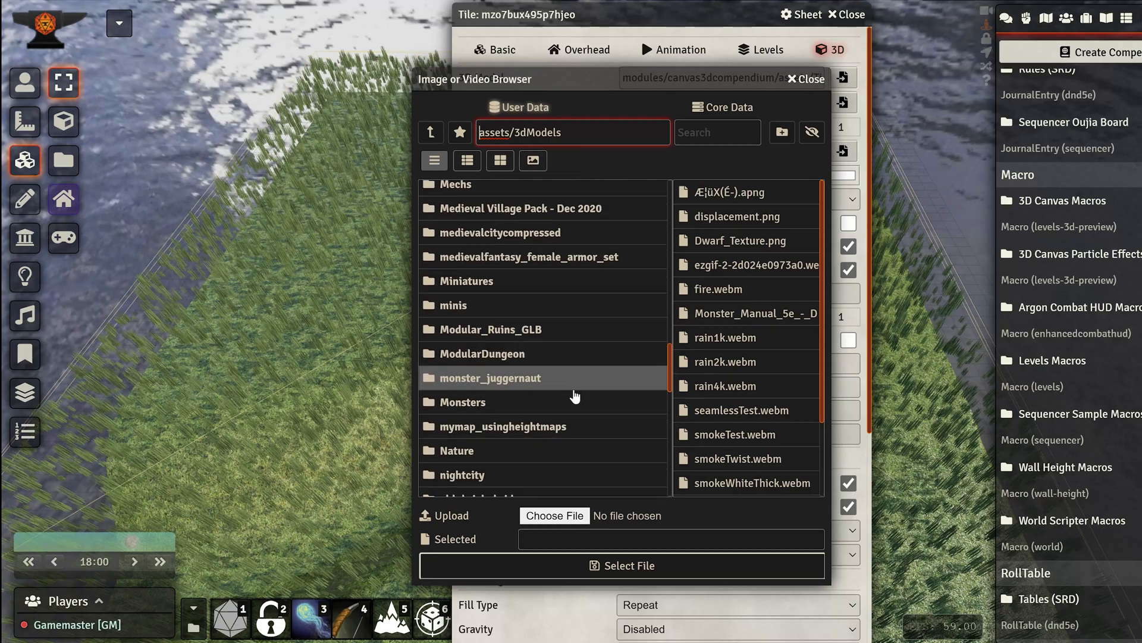
pyautogui.doubleClick(504, 426)
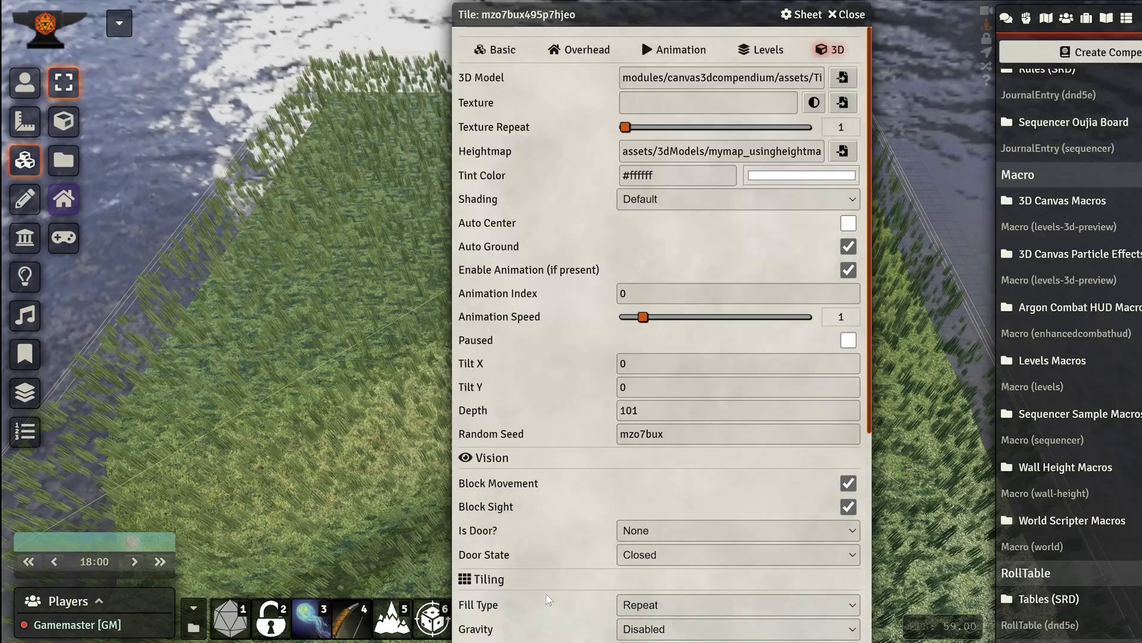
pyautogui.click(847, 13)
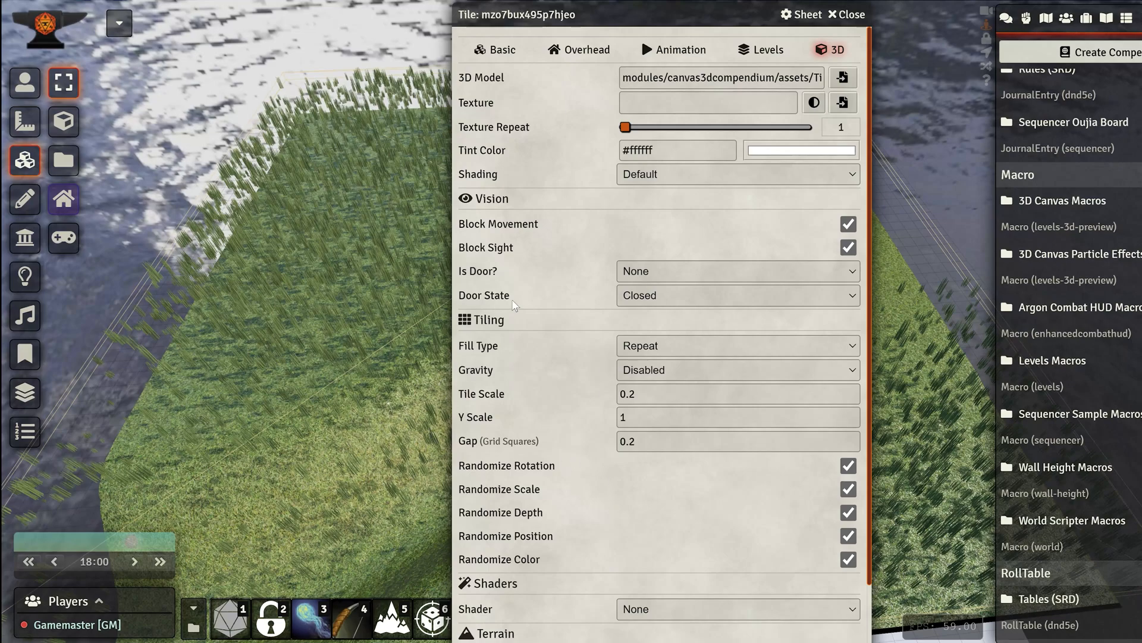
pyautogui.scroll(-3)
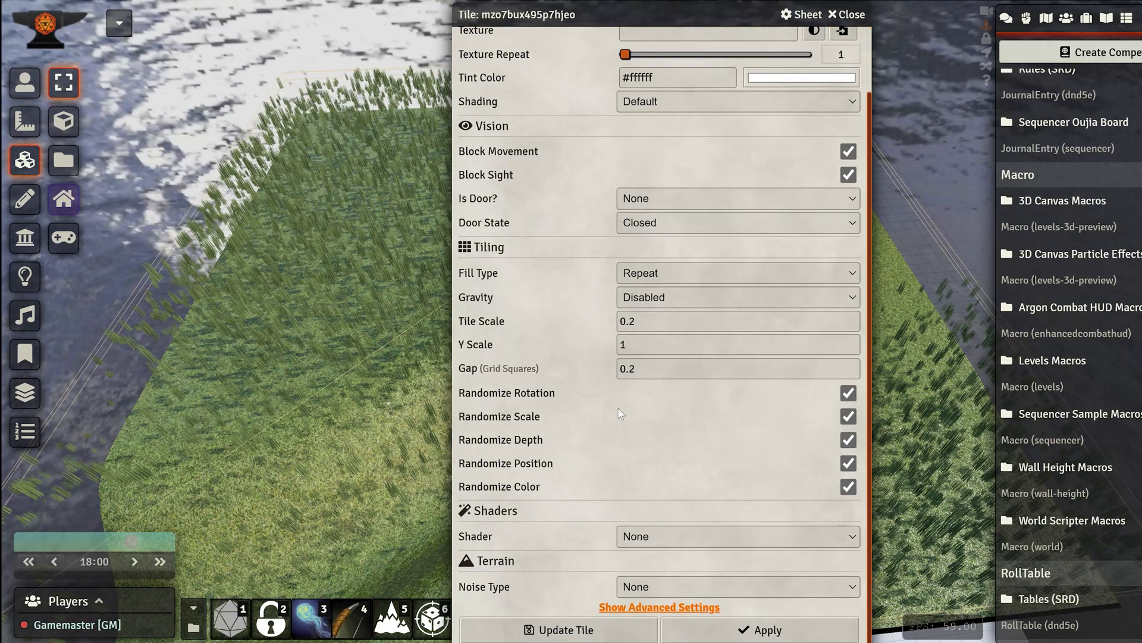
pyautogui.click(736, 298)
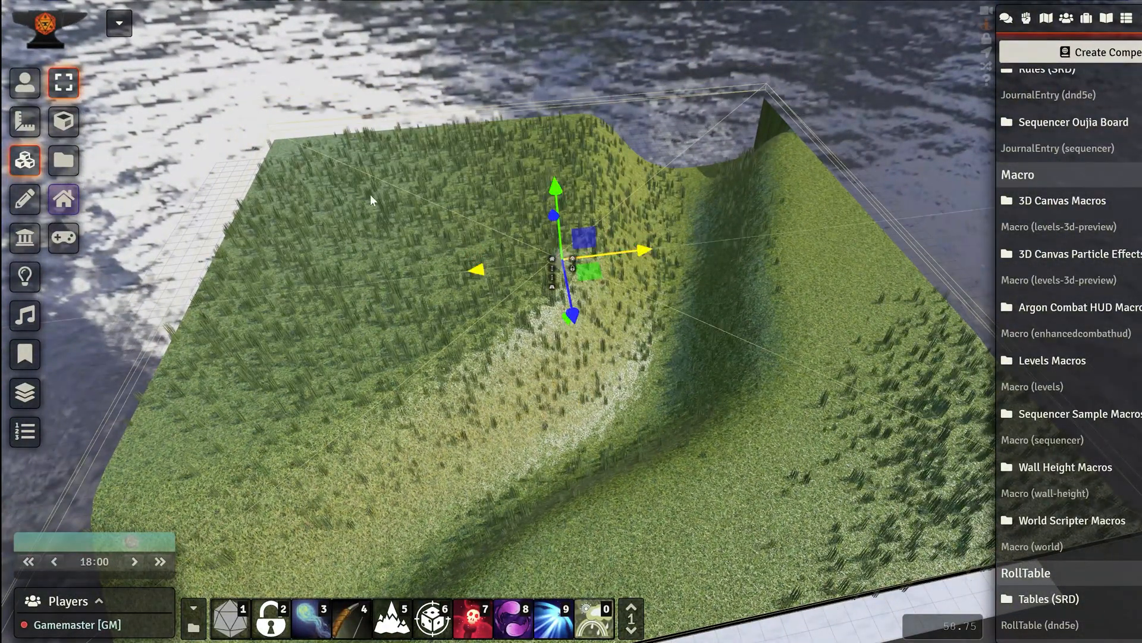
# - Place BirchTree_Autumn_3 from the compendium Tiles Nature folder onto the terrain
pyautogui.click(62, 160)
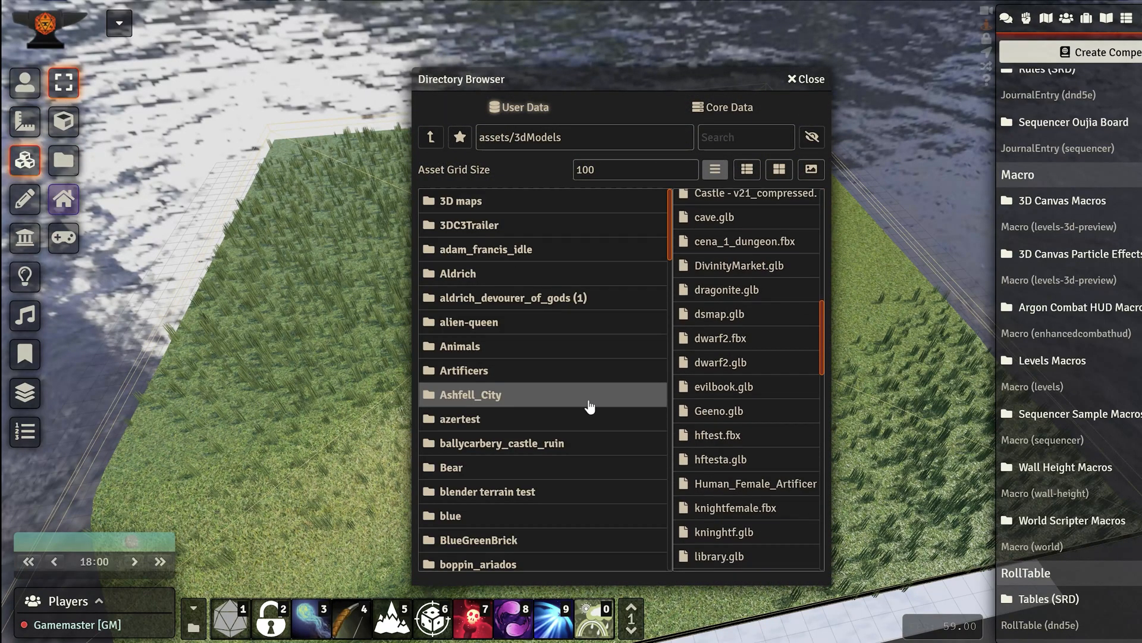
pyautogui.click(460, 137)
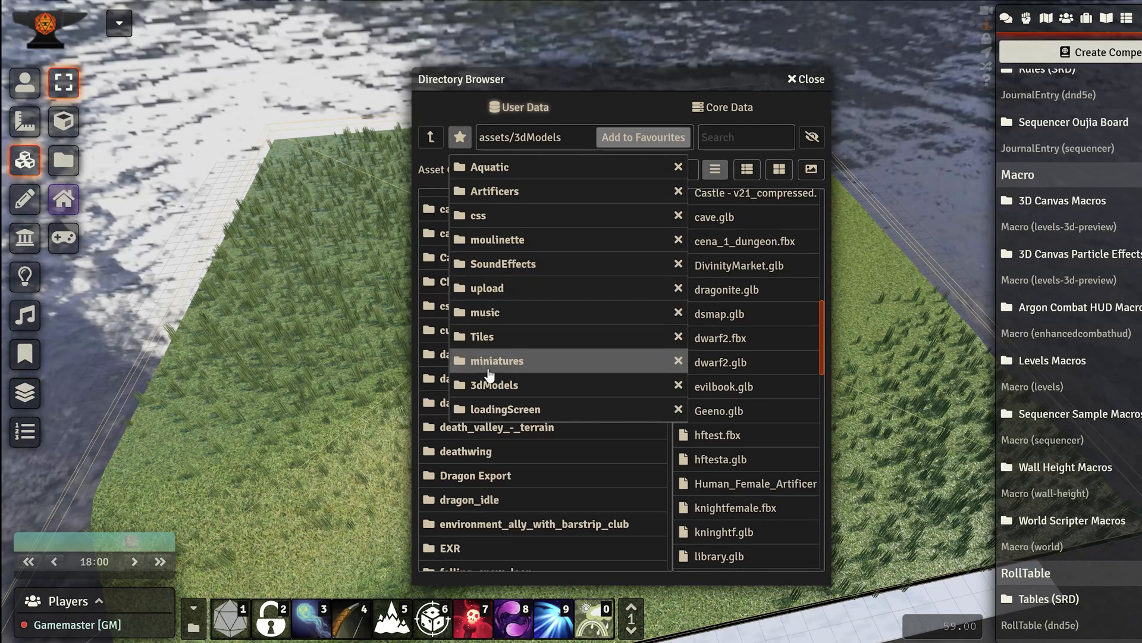
pyautogui.click(481, 336)
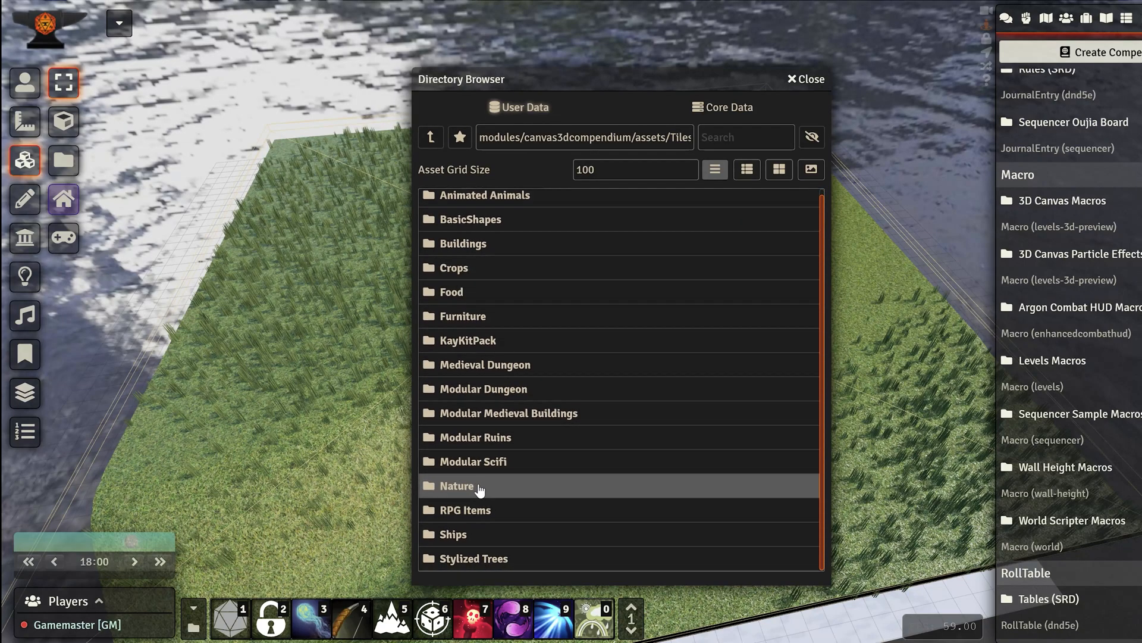
pyautogui.doubleClick(457, 486)
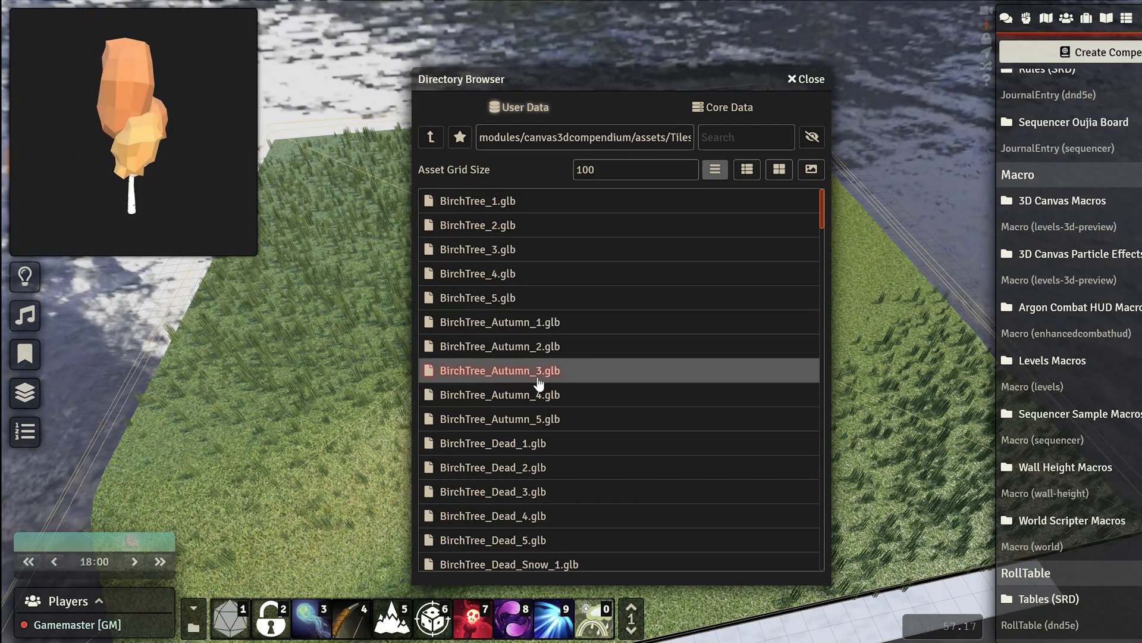
pyautogui.moveTo(359, 336)
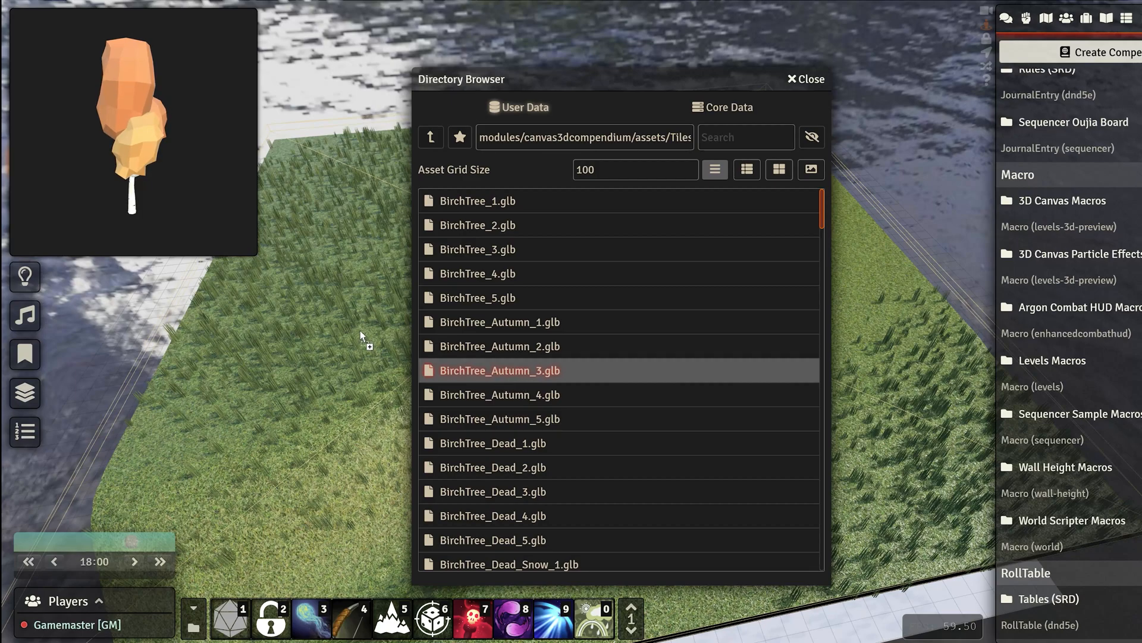
pyautogui.click(805, 78)
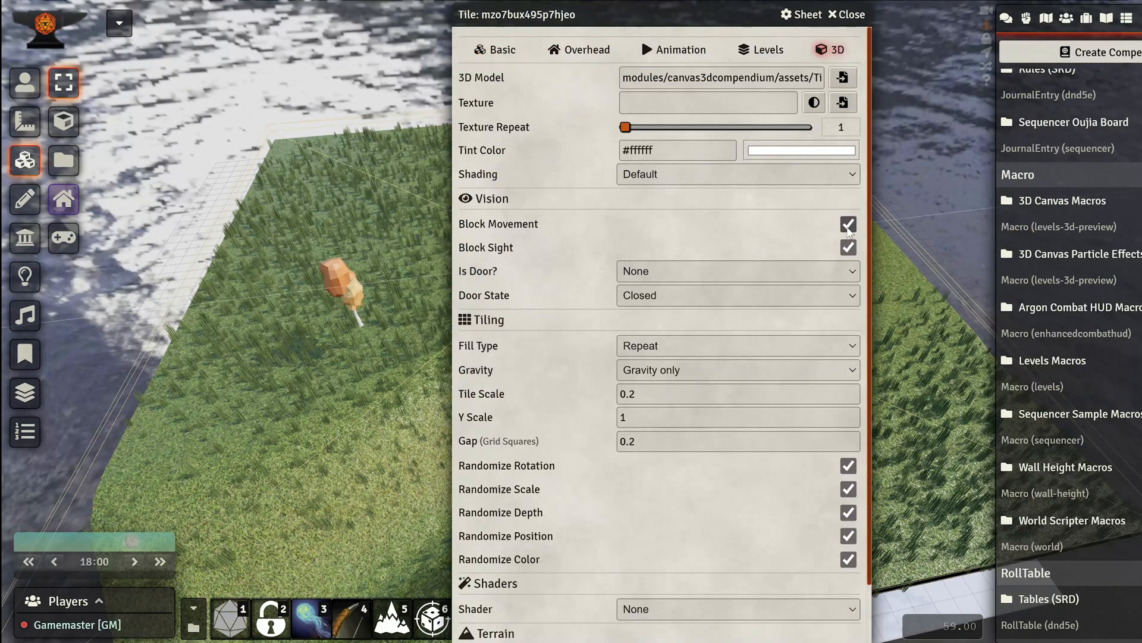
pyautogui.click(845, 14)
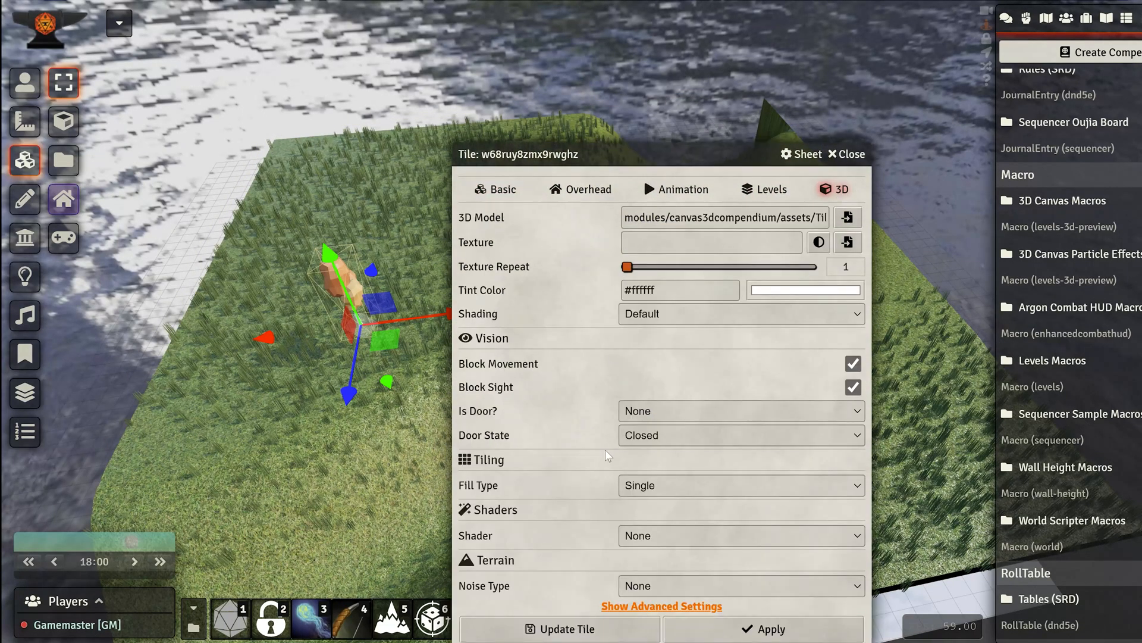
# - Set the tree tile to Repeat with scale 3 and gap 5, then stretch it to the scene
pyautogui.click(738, 485)
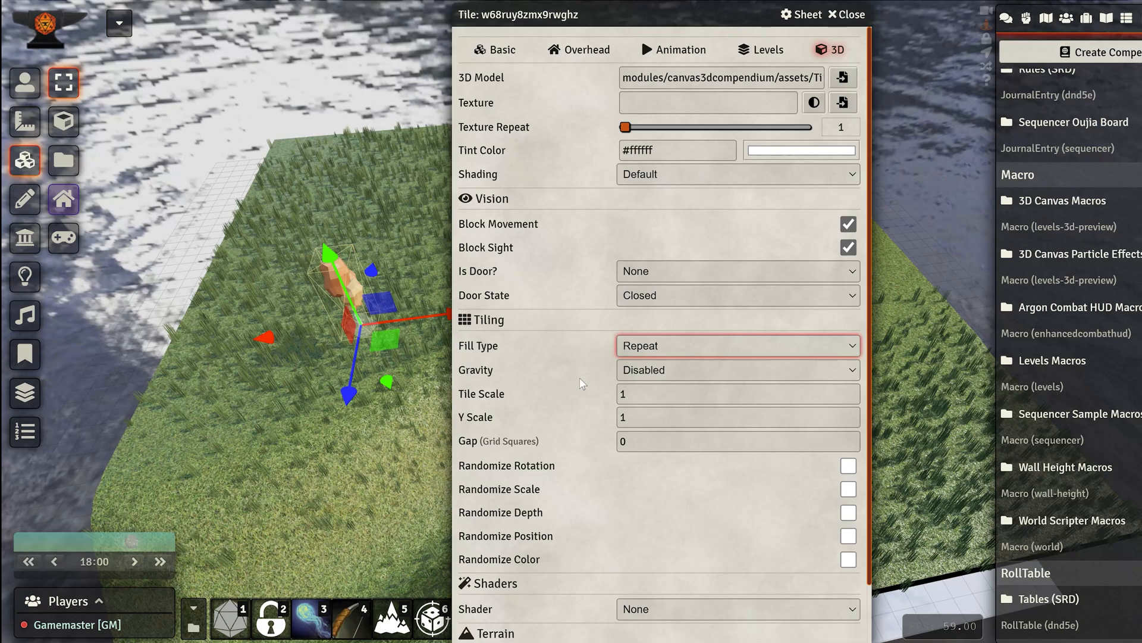
pyautogui.click(737, 393)
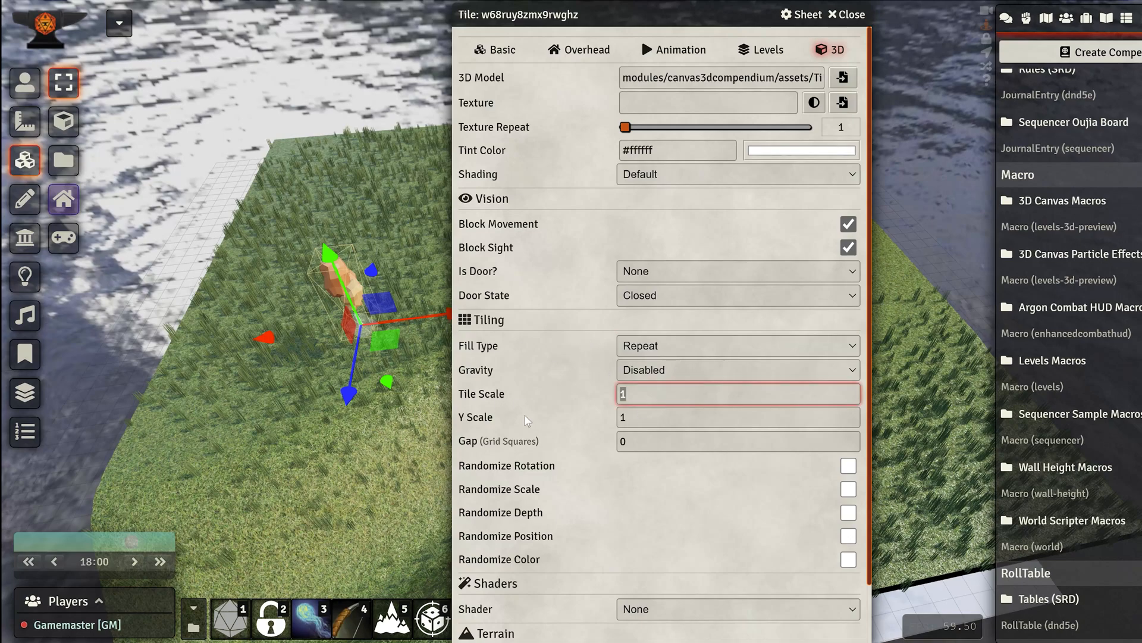
pyautogui.write('3')
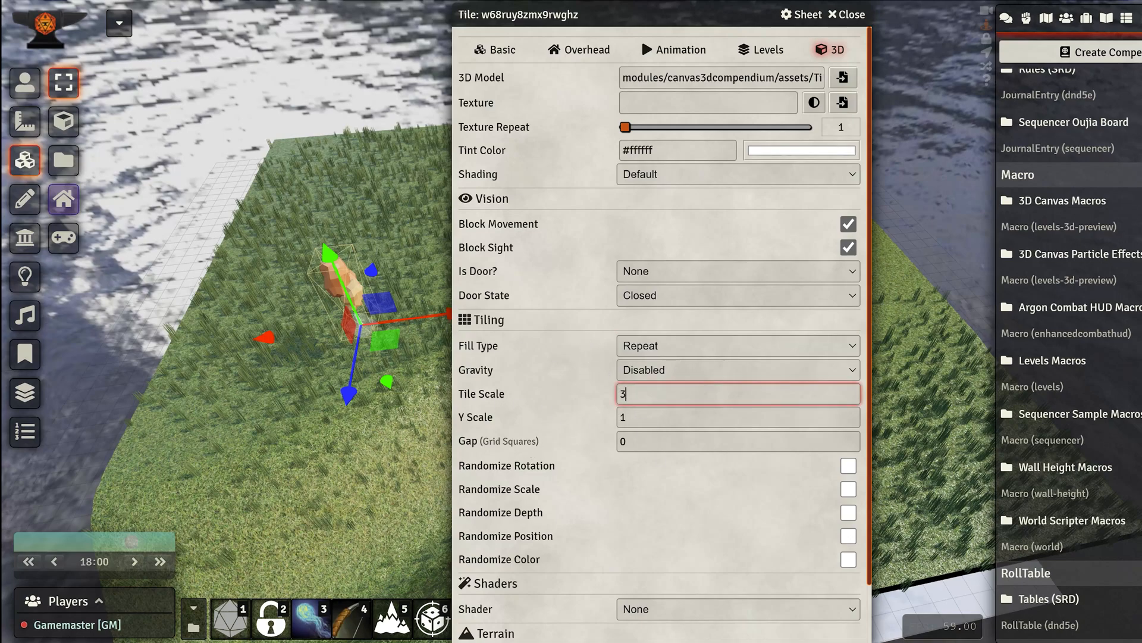
pyautogui.scroll(-3)
pyautogui.write('5')
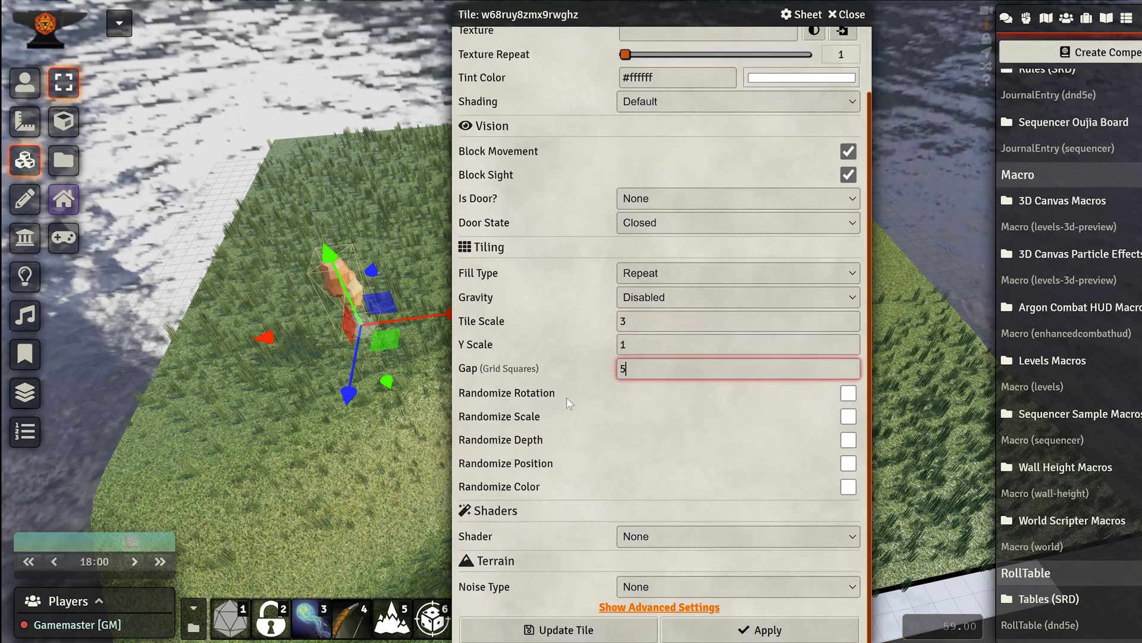
pyautogui.click(759, 629)
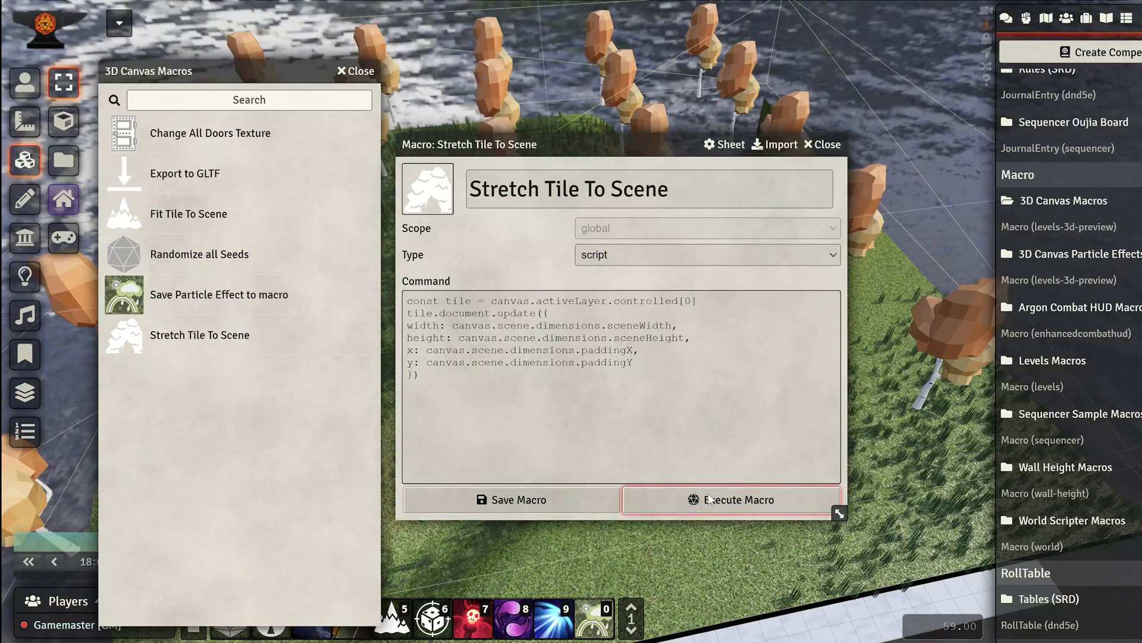
pyautogui.click(730, 500)
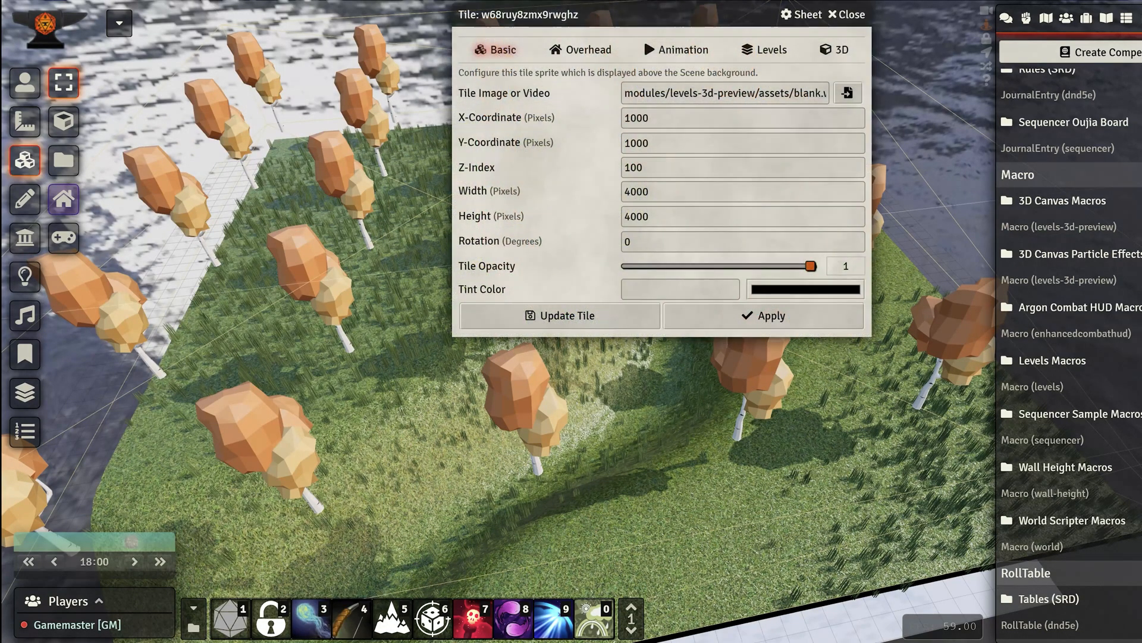
# - Tick the Randomize options, including depth, in the tree tile's 3D settings
pyautogui.click(833, 50)
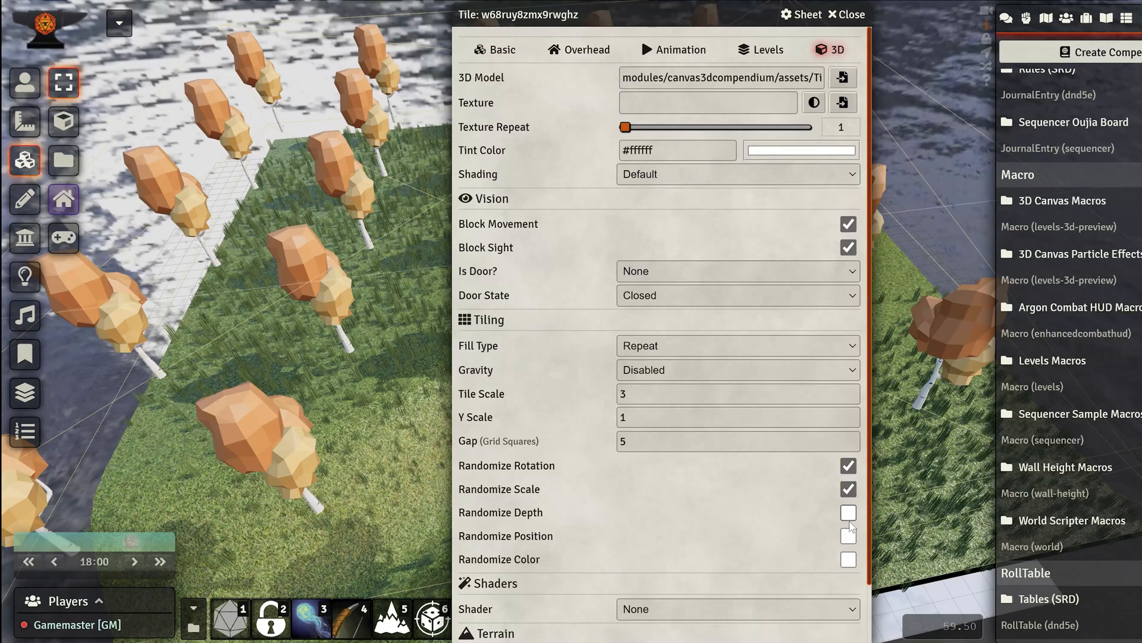
pyautogui.click(847, 512)
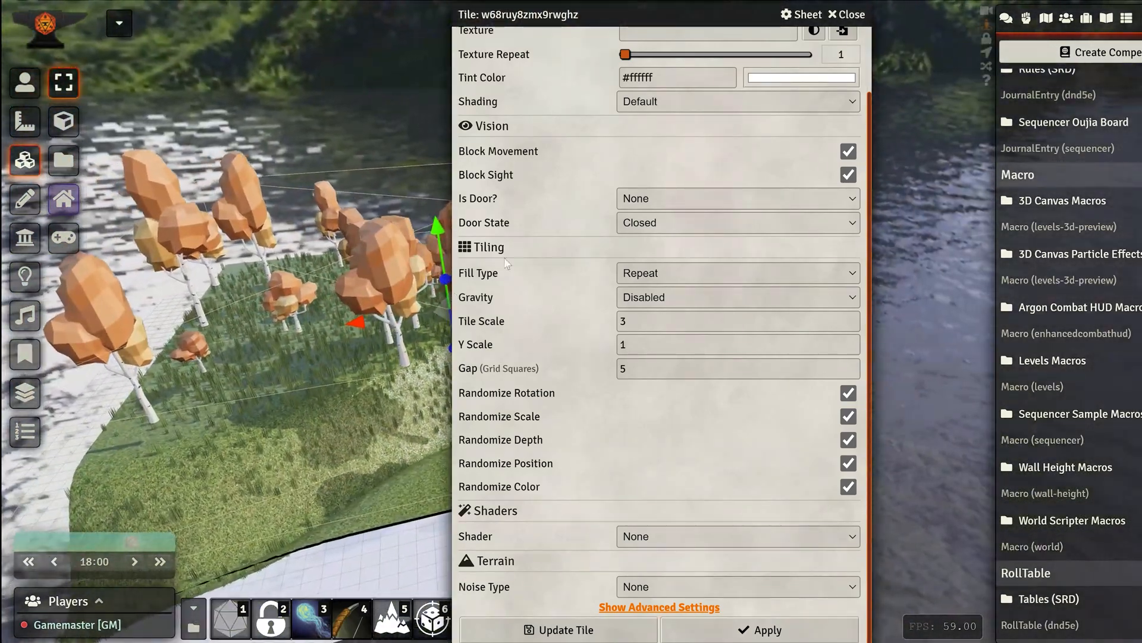
pyautogui.scroll(3)
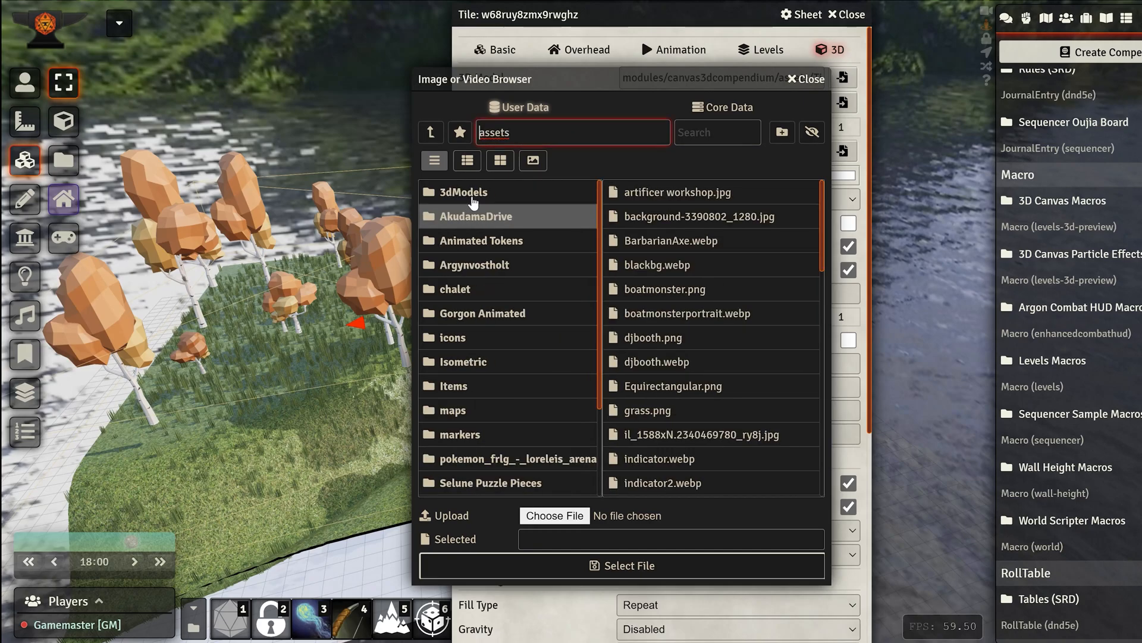
# - Select trees.jpg from mymap_usingheightmaps as the tree tile's heightmap mask
pyautogui.doubleClick(464, 192)
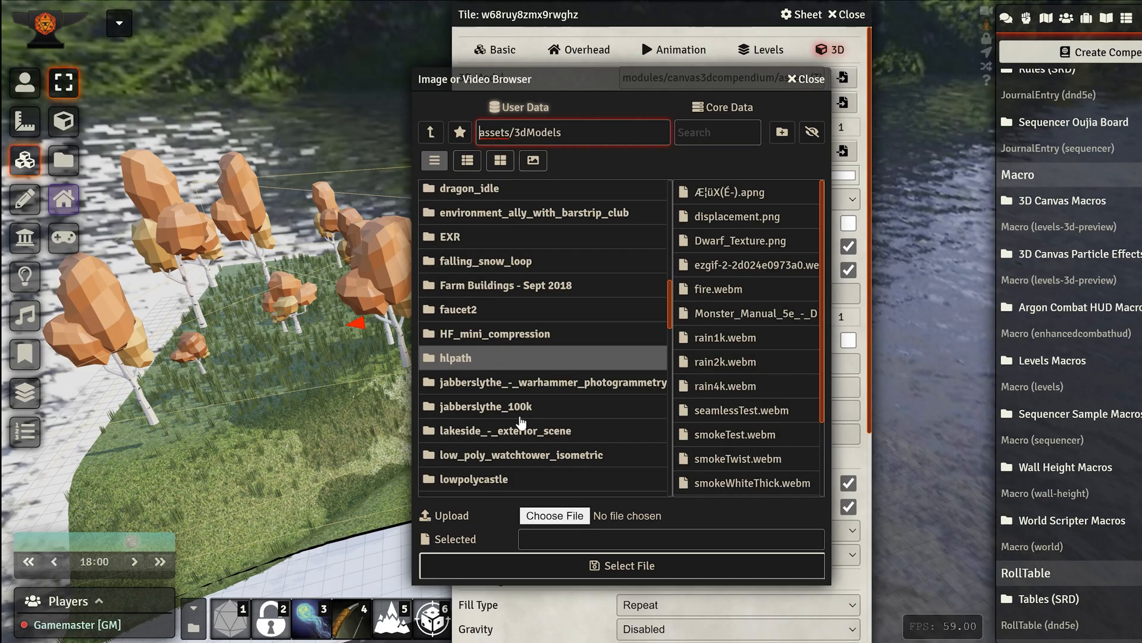
pyautogui.scroll(-3)
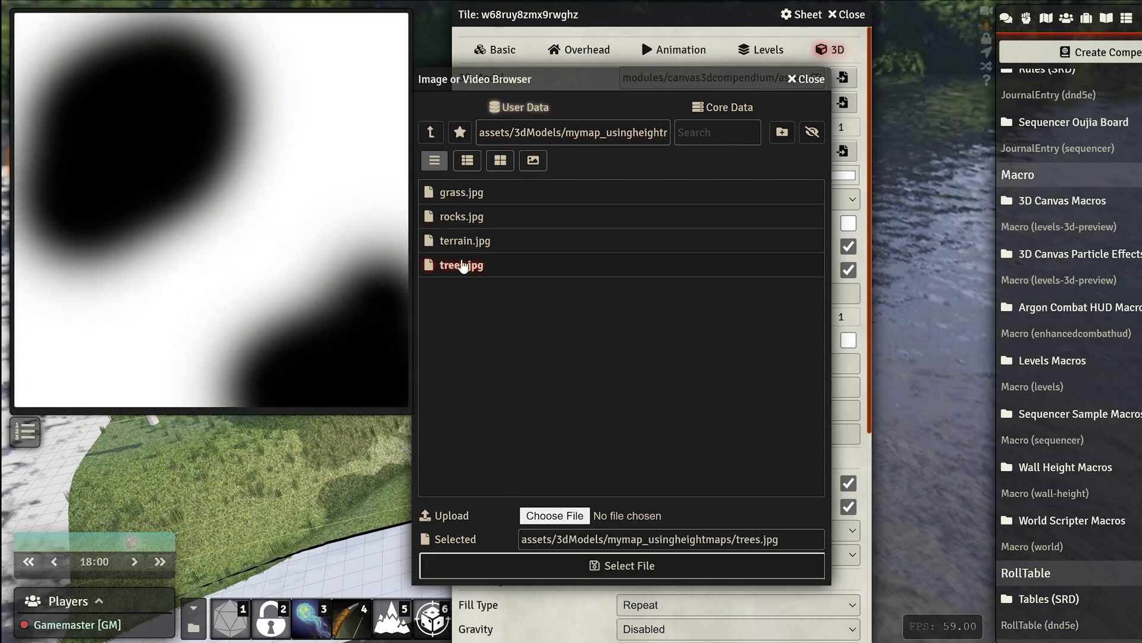
pyautogui.click(621, 565)
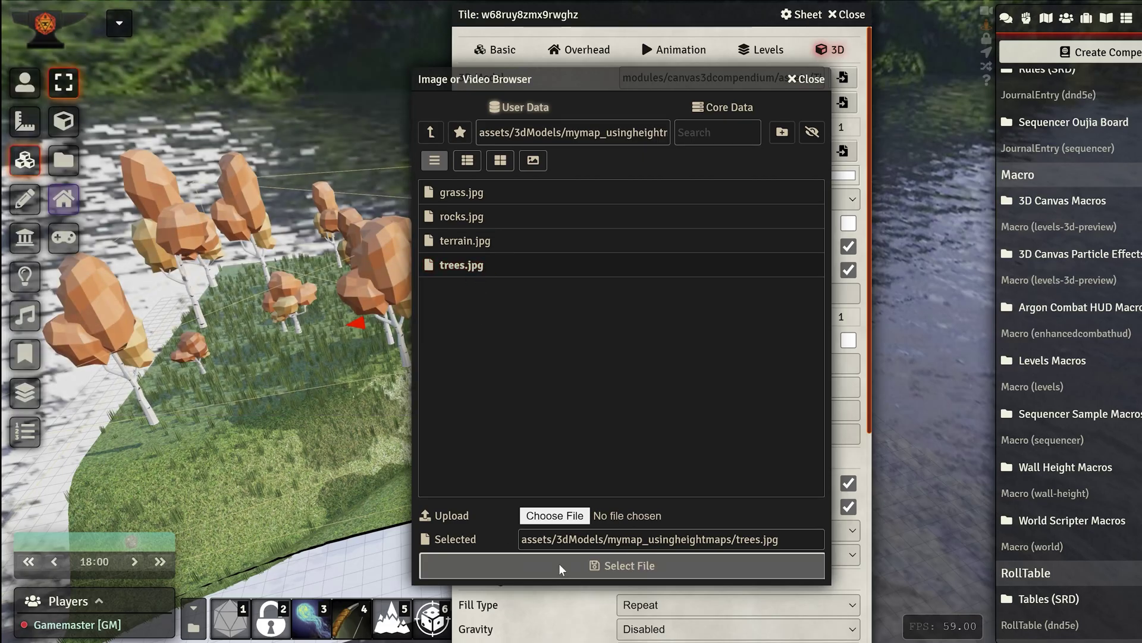
pyautogui.click(621, 565)
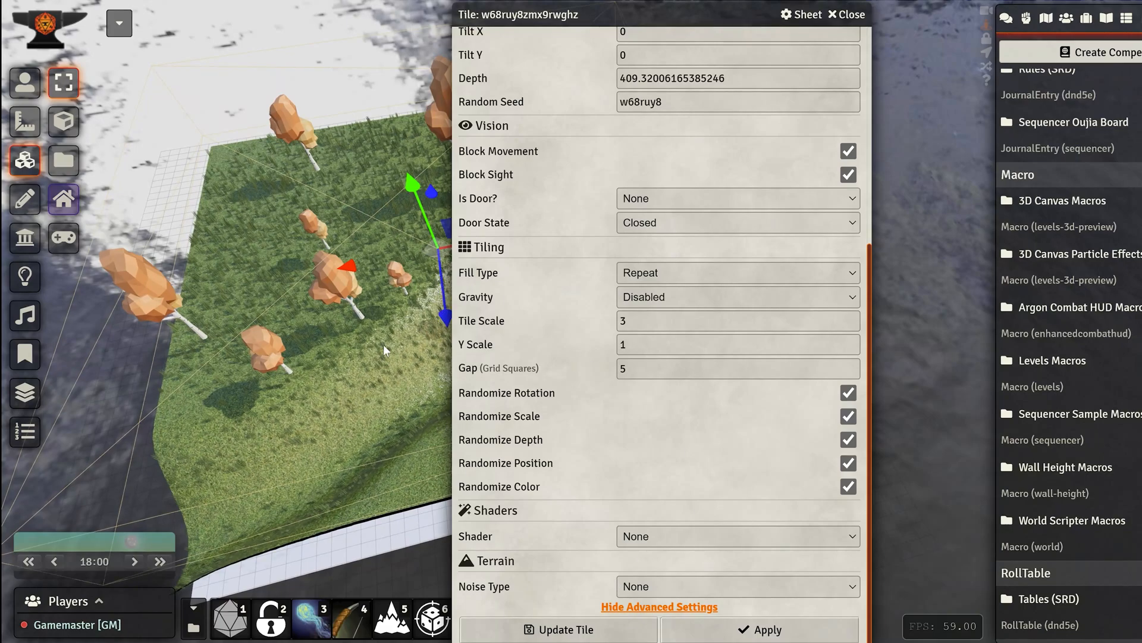
pyautogui.scroll(3)
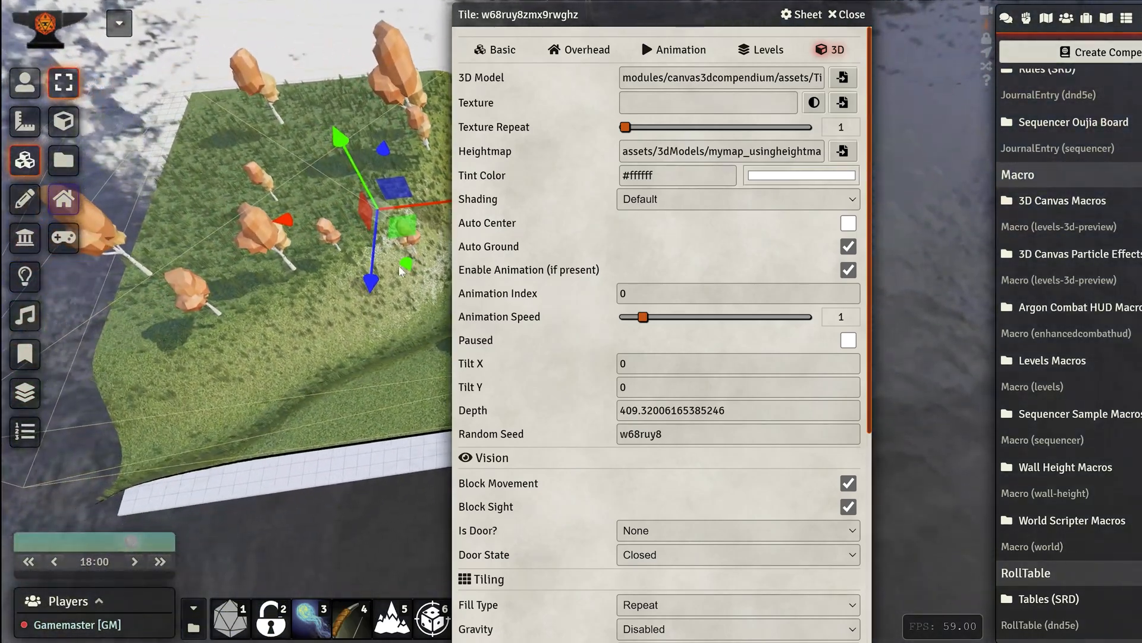
pyautogui.click(843, 150)
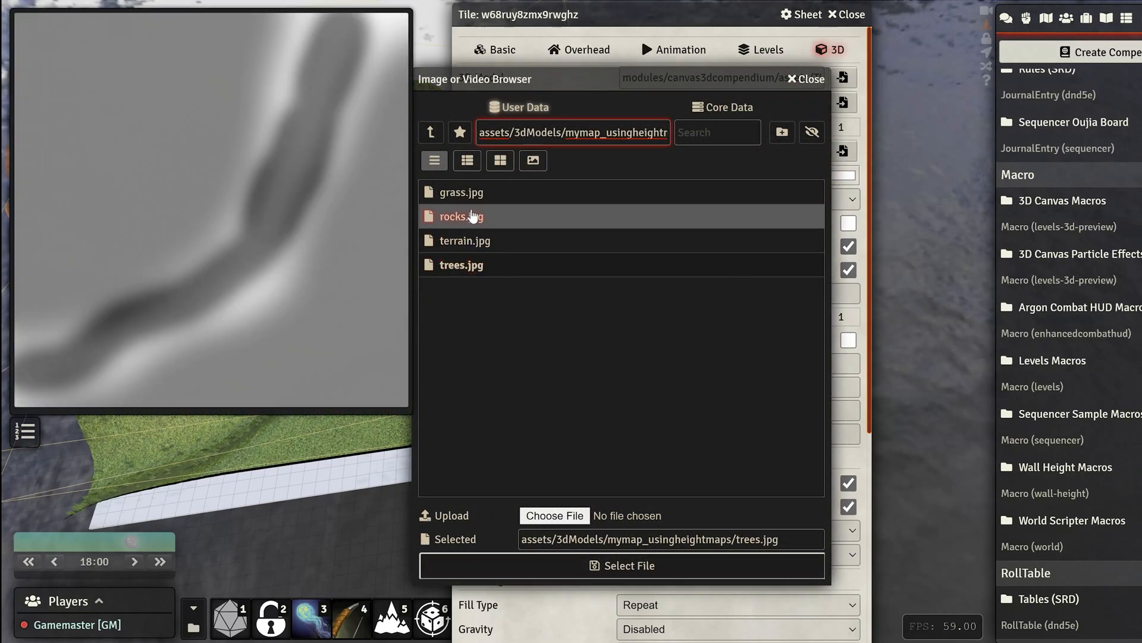
pyautogui.click(461, 264)
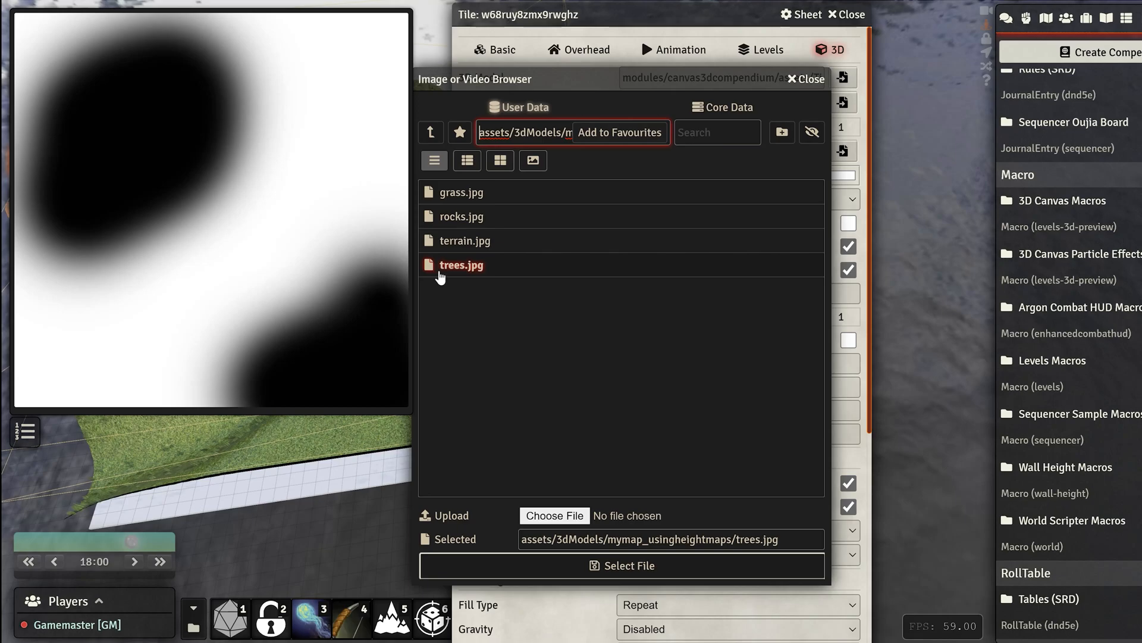
pyautogui.click(461, 216)
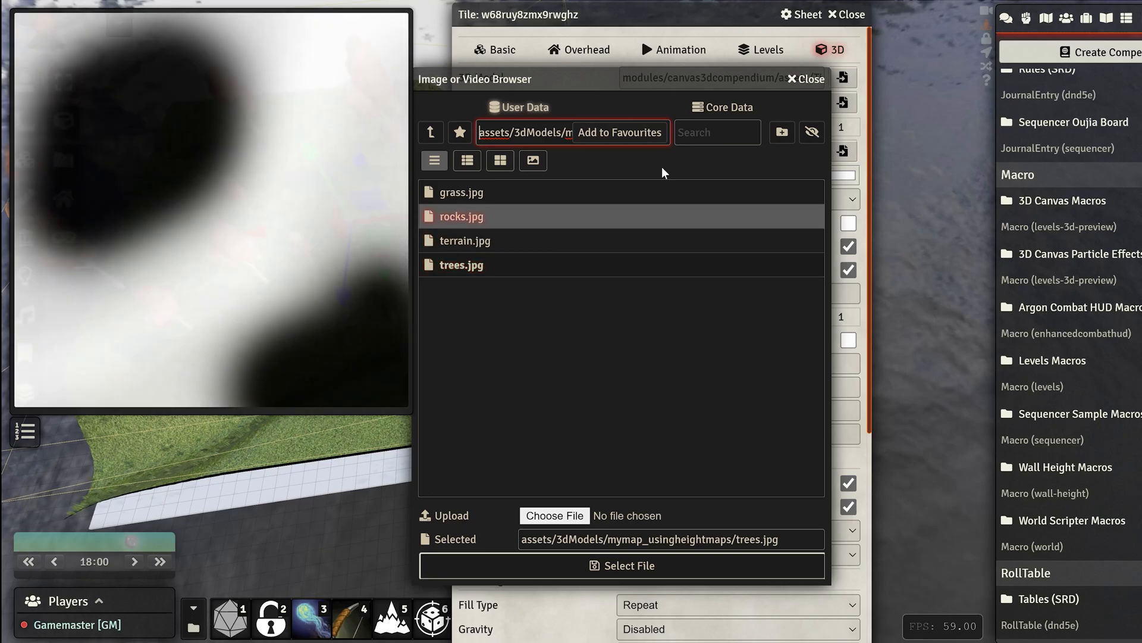
pyautogui.click(621, 565)
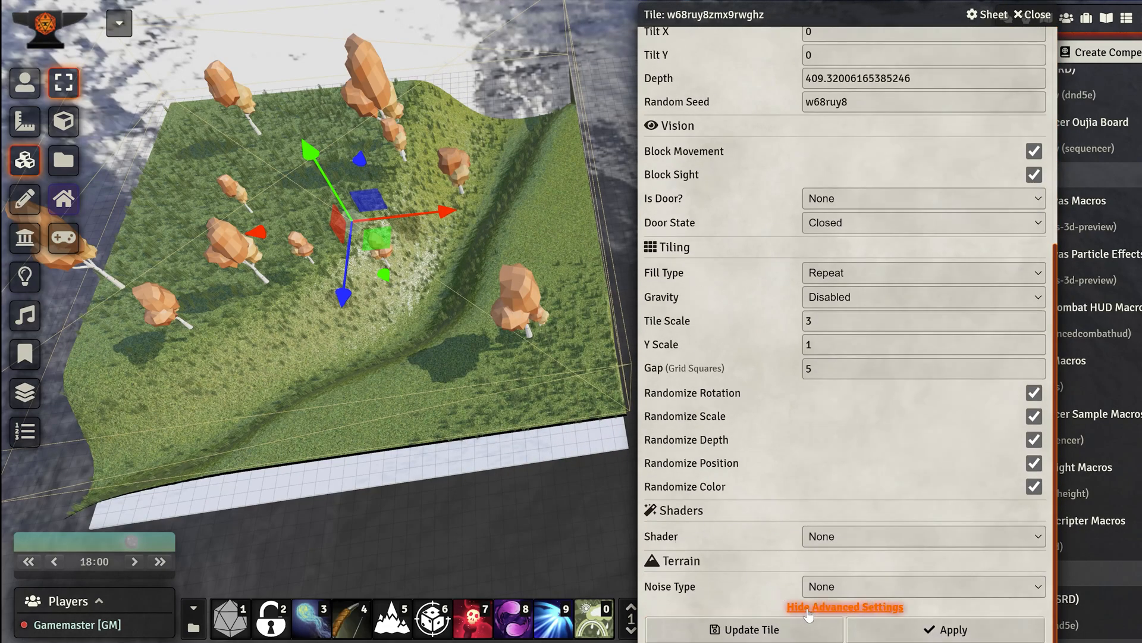
# - Apply a new random seed and set Gravity to 'Gravity only' on the tree tile
pyautogui.scroll(3)
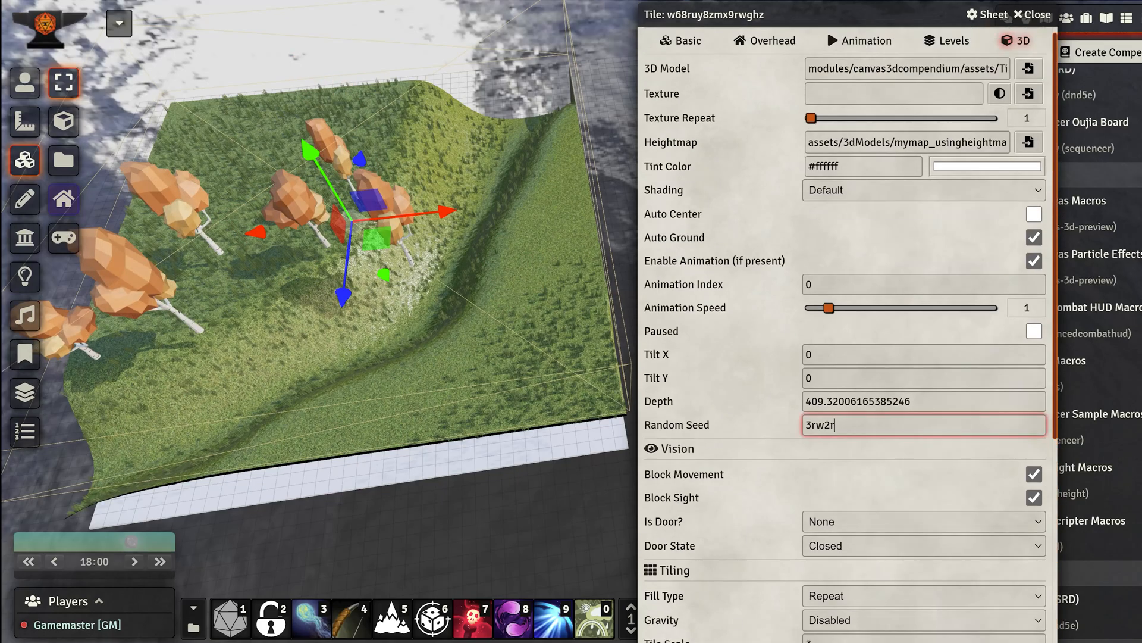
pyautogui.scroll(-3)
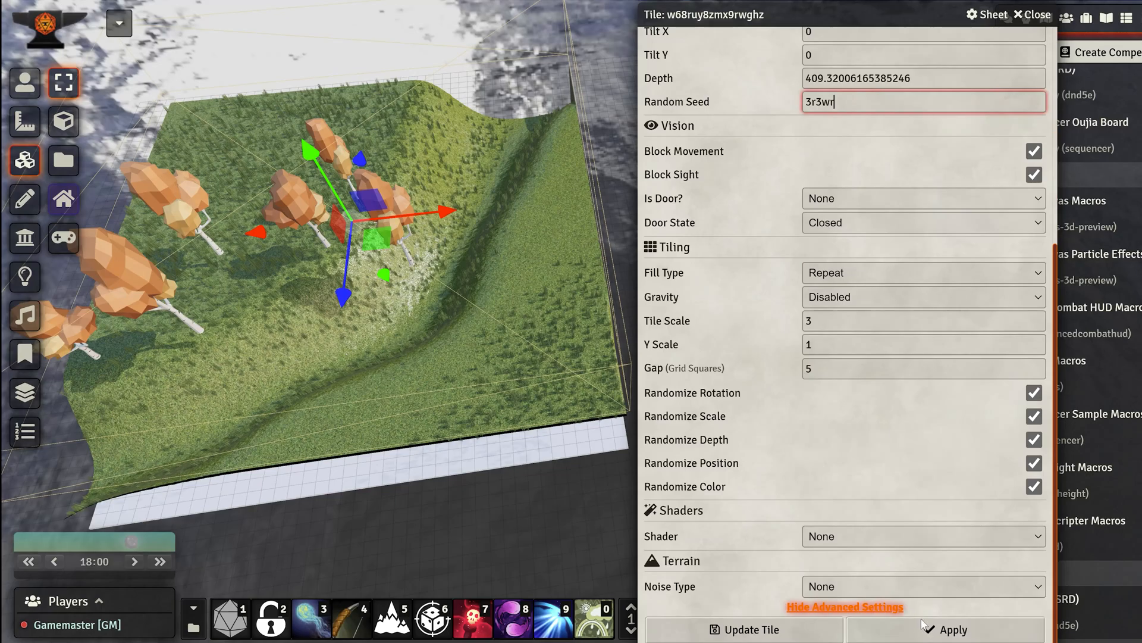
pyautogui.click(944, 629)
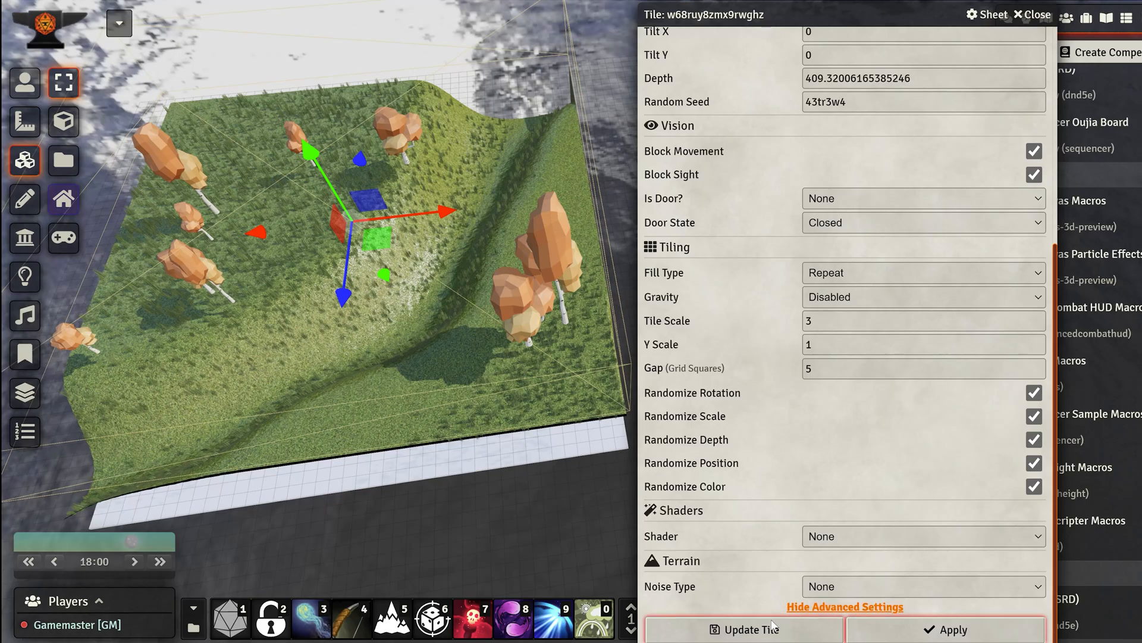
pyautogui.click(1032, 13)
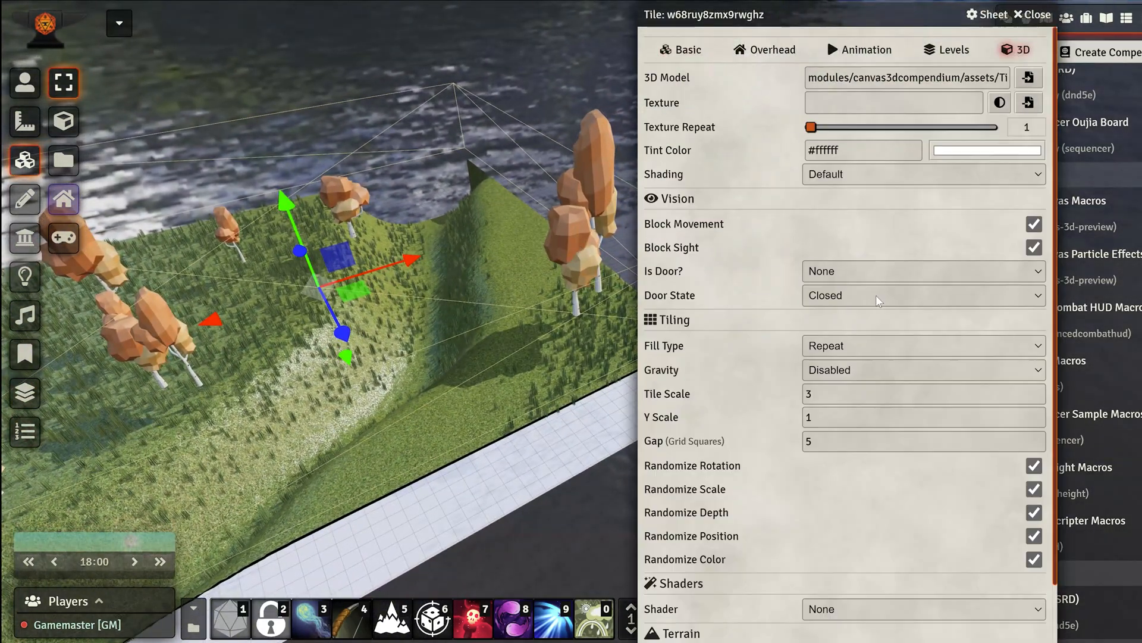
pyautogui.click(922, 370)
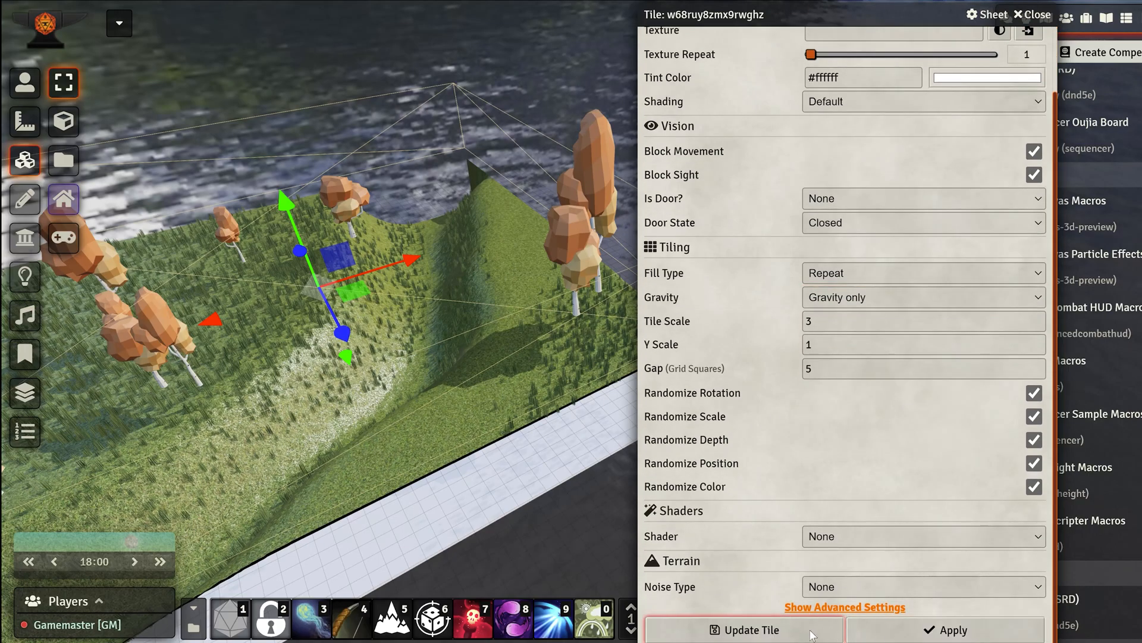
pyautogui.click(1030, 14)
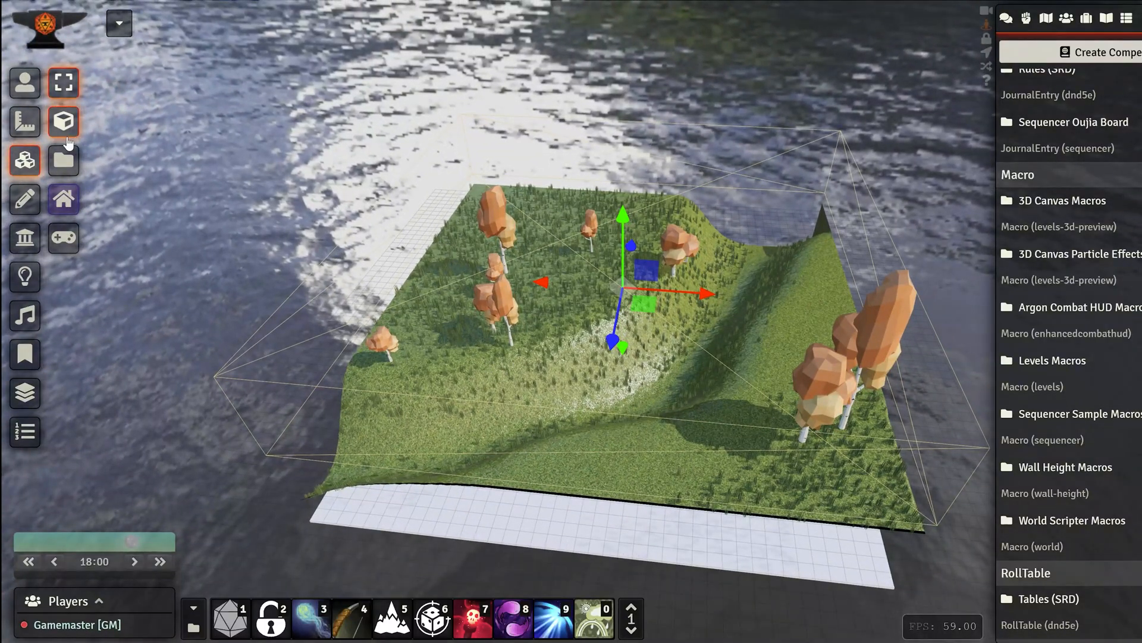
# - Browse the 3D model assets to the Rock models and place Rock_7.glb as a scene tile
pyautogui.click(62, 159)
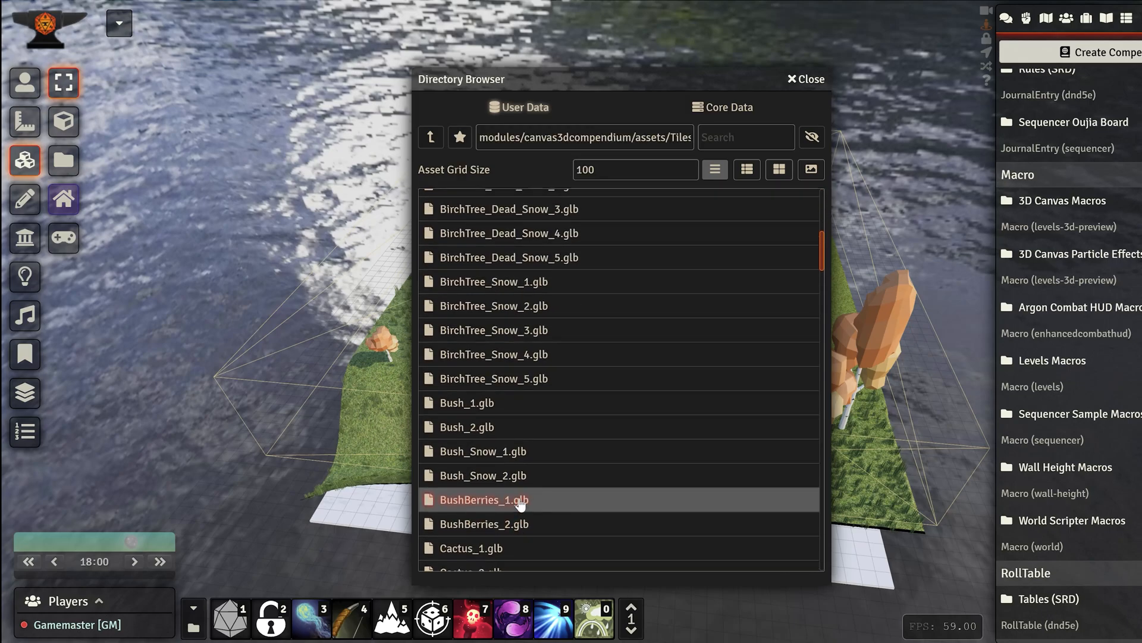
pyautogui.scroll(-3)
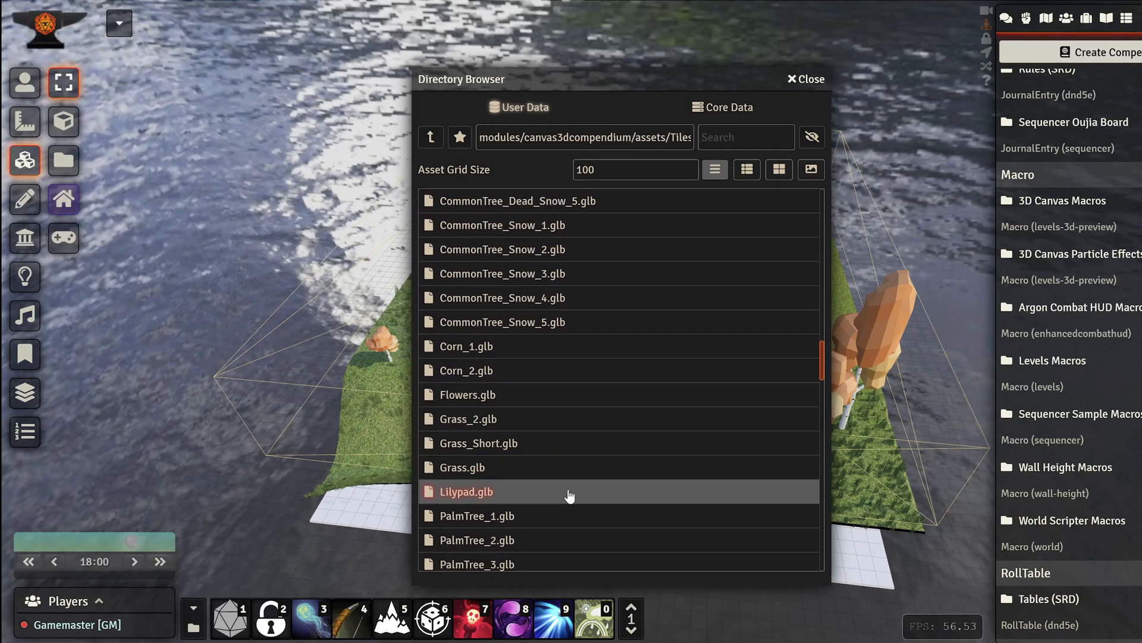
pyautogui.scroll(-3)
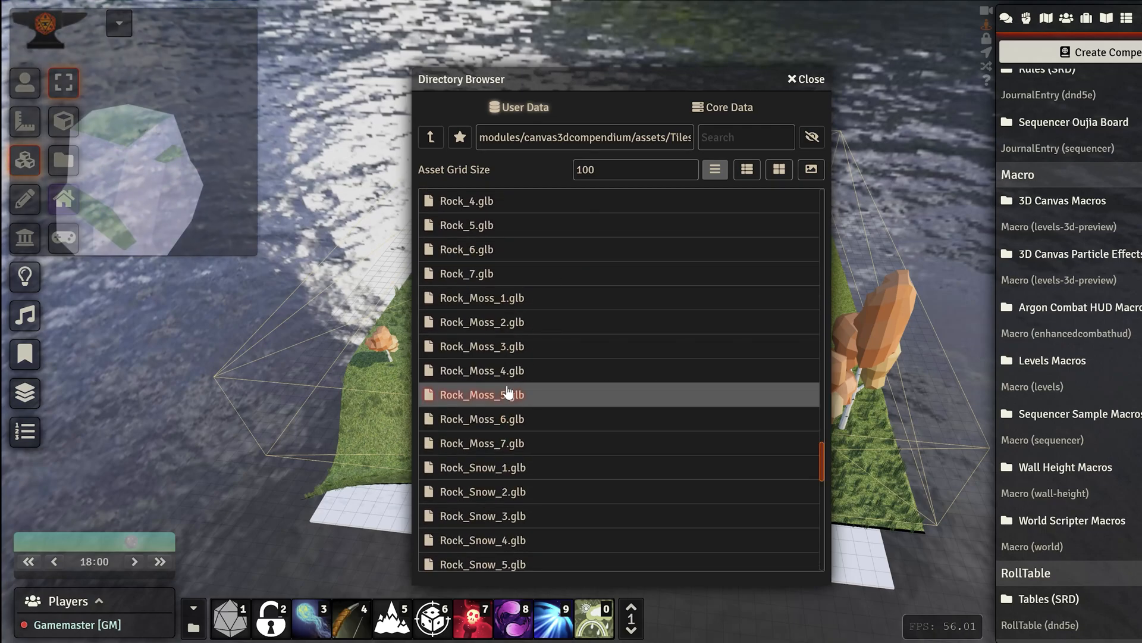
pyautogui.click(467, 273)
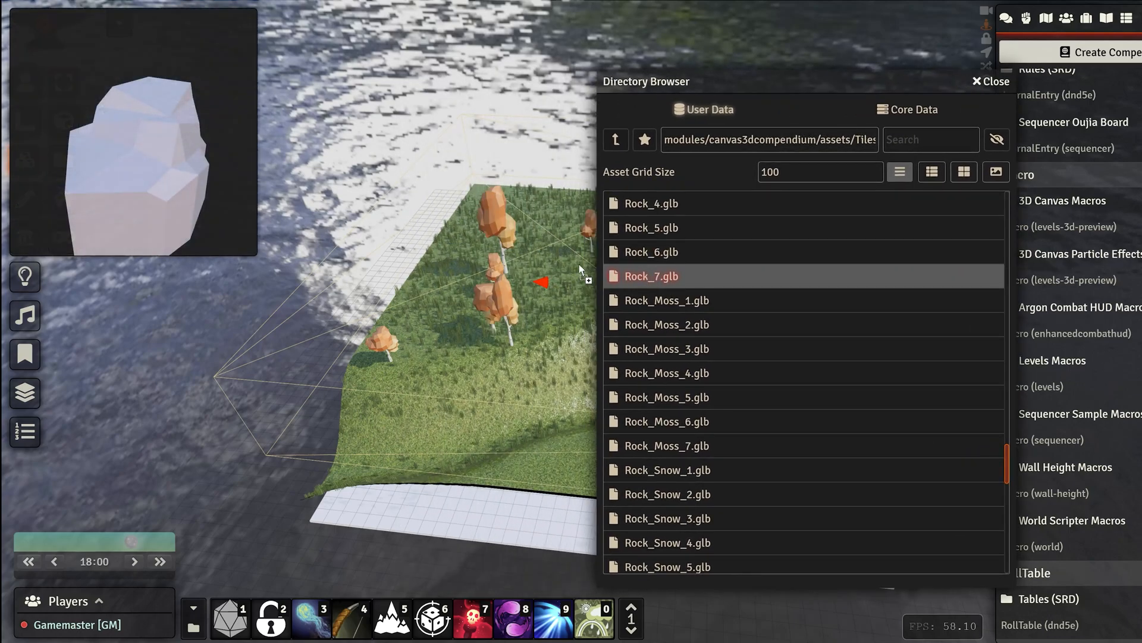
pyautogui.click(989, 81)
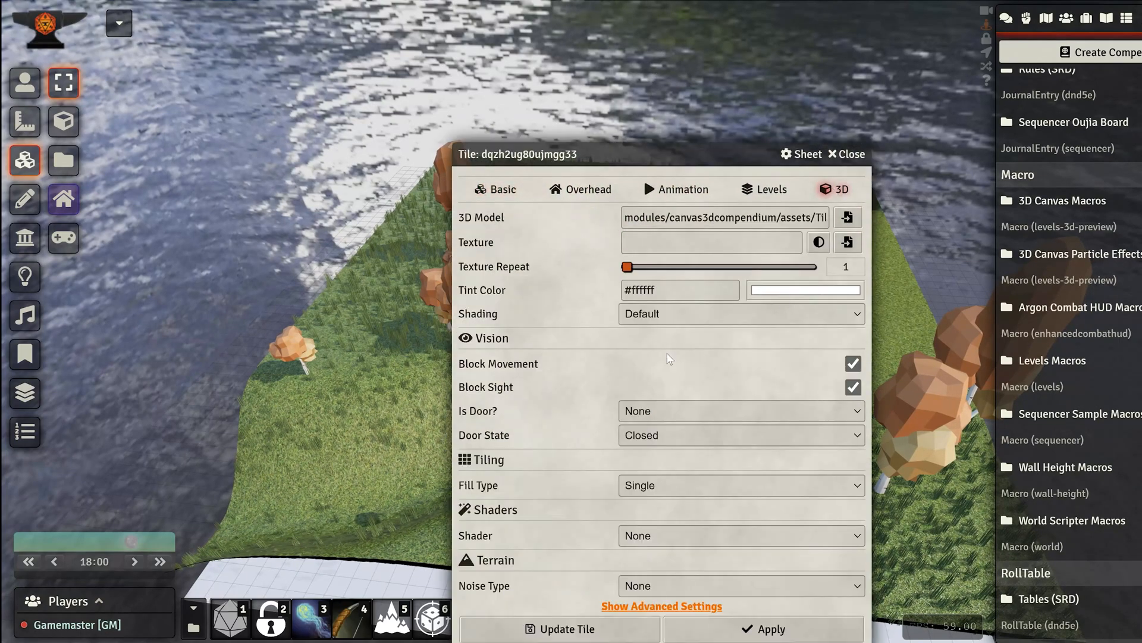
# - Set the rock tile to Repeat, stretch it to the 4000×4000 scene, and update the tile
pyautogui.click(740, 484)
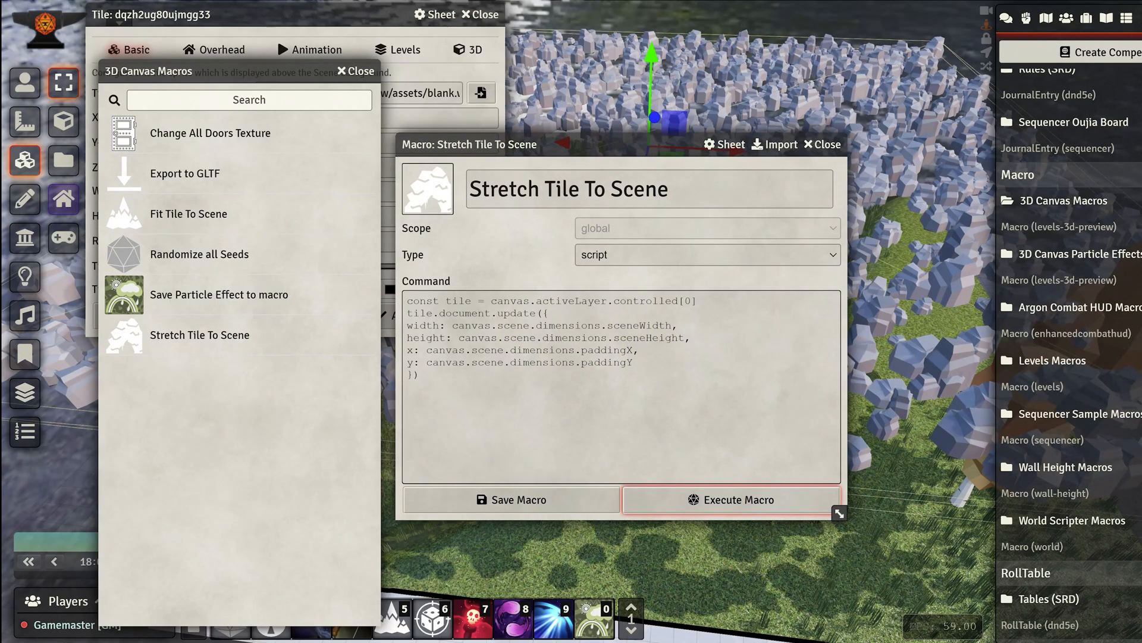
pyautogui.click(730, 499)
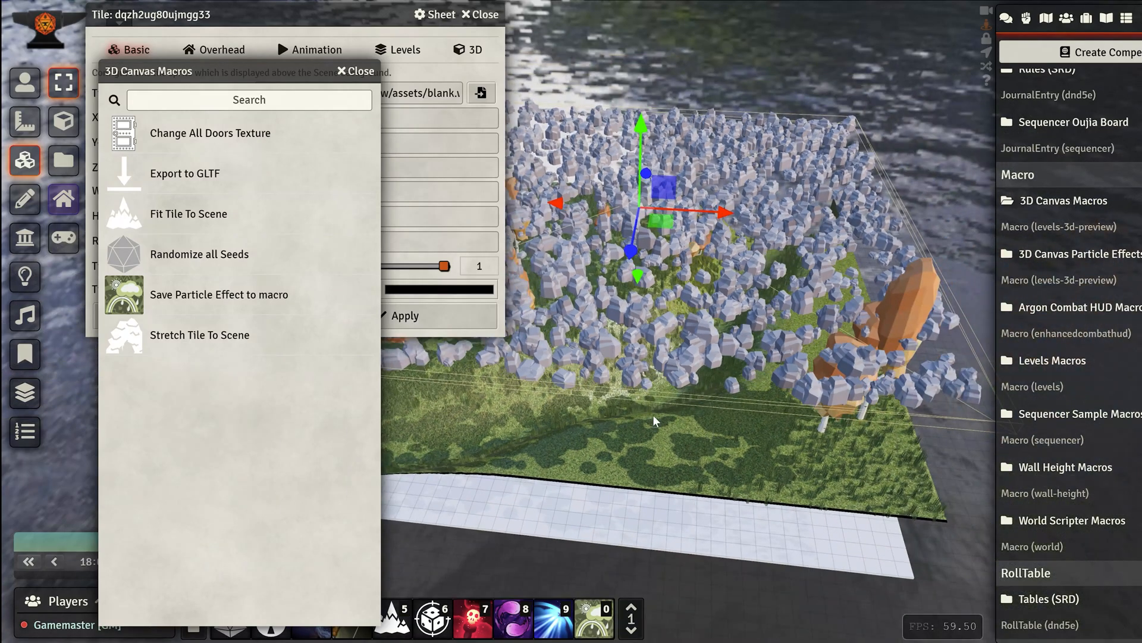
pyautogui.click(360, 71)
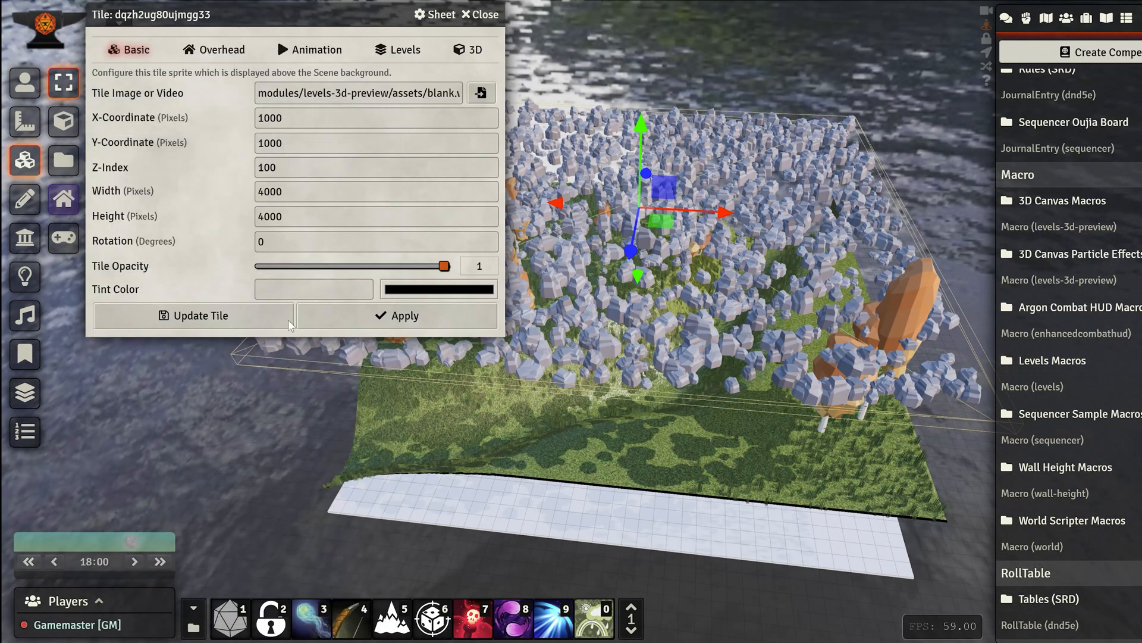
pyautogui.click(468, 49)
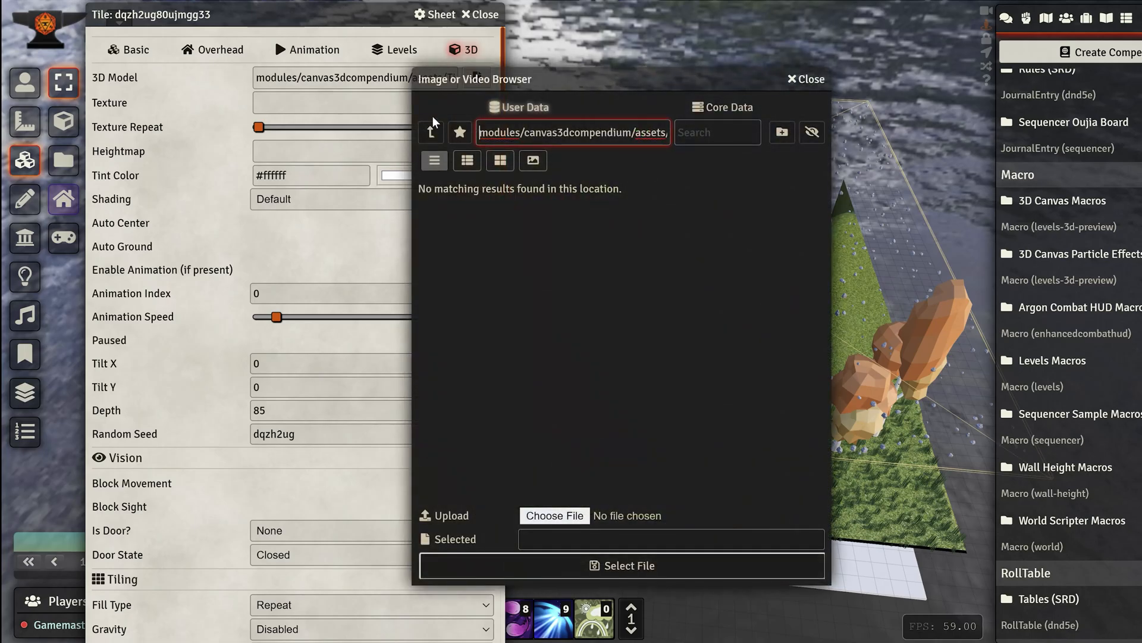
# - Navigate the file browser toward the mymap heightmap images
pyautogui.click(430, 132)
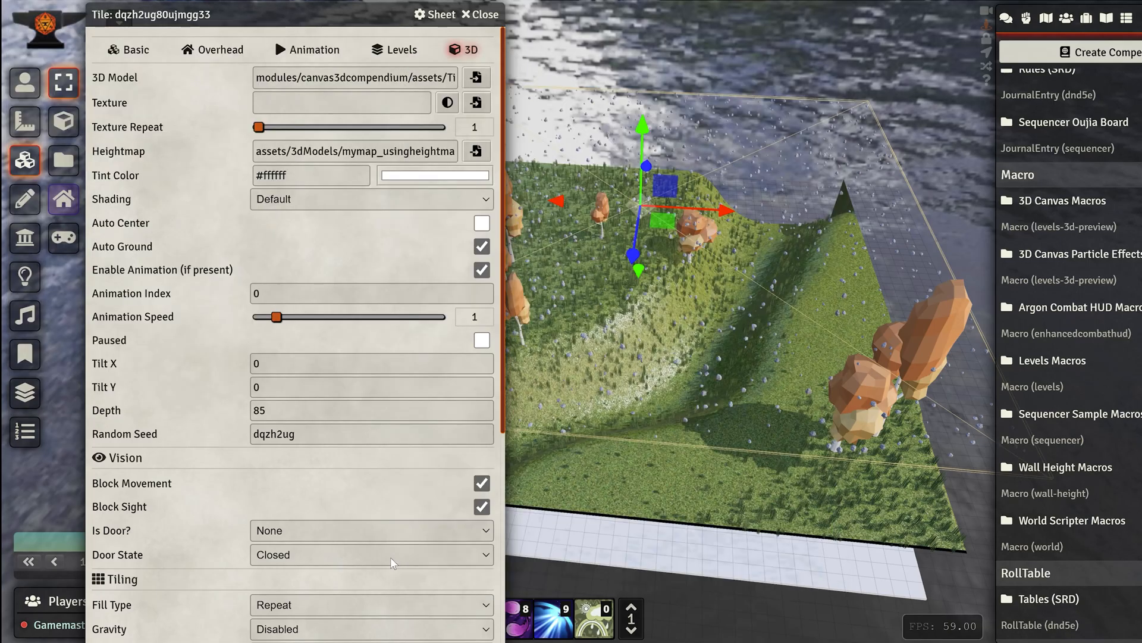
pyautogui.scroll(-3)
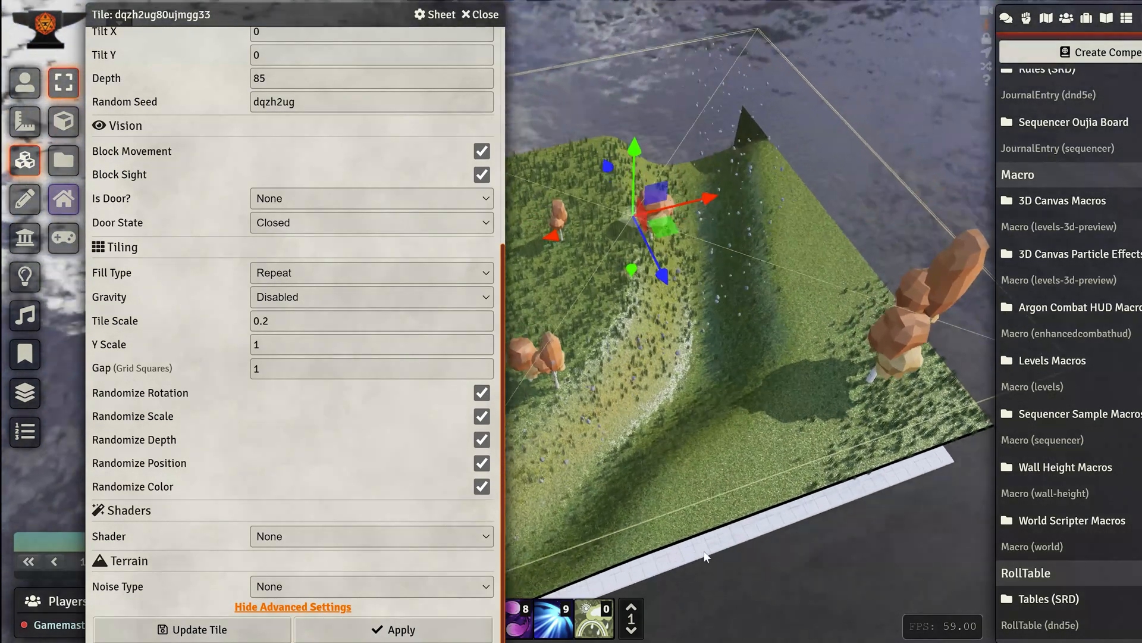